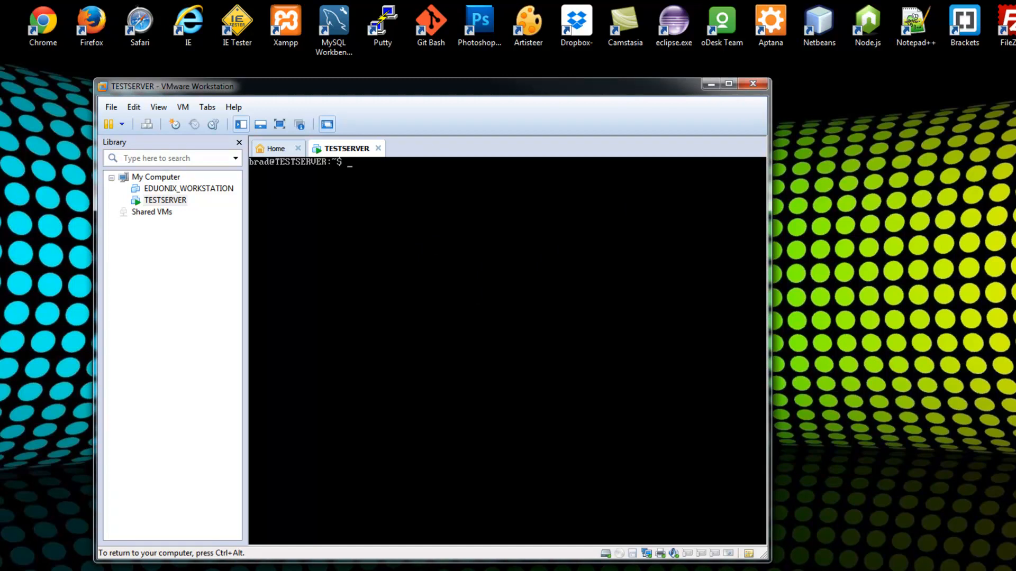
- Run sudo apt-get update on TESTSERVER, correcting a stray character at the prompt
{"action": "type", "text": "s"}
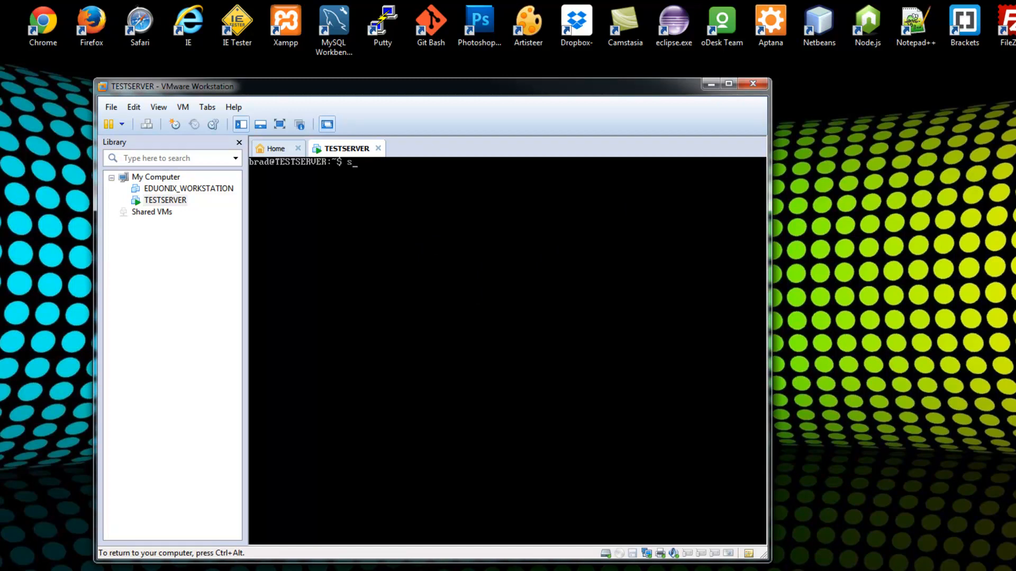
{"action": "key", "text": "Backspace"}
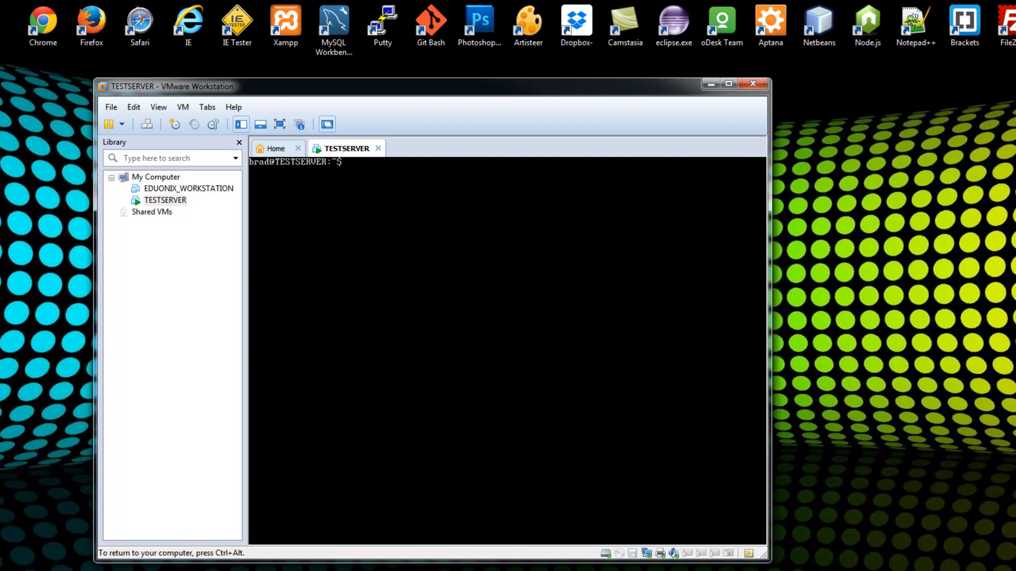
{"action": "type", "text": "sudo"}
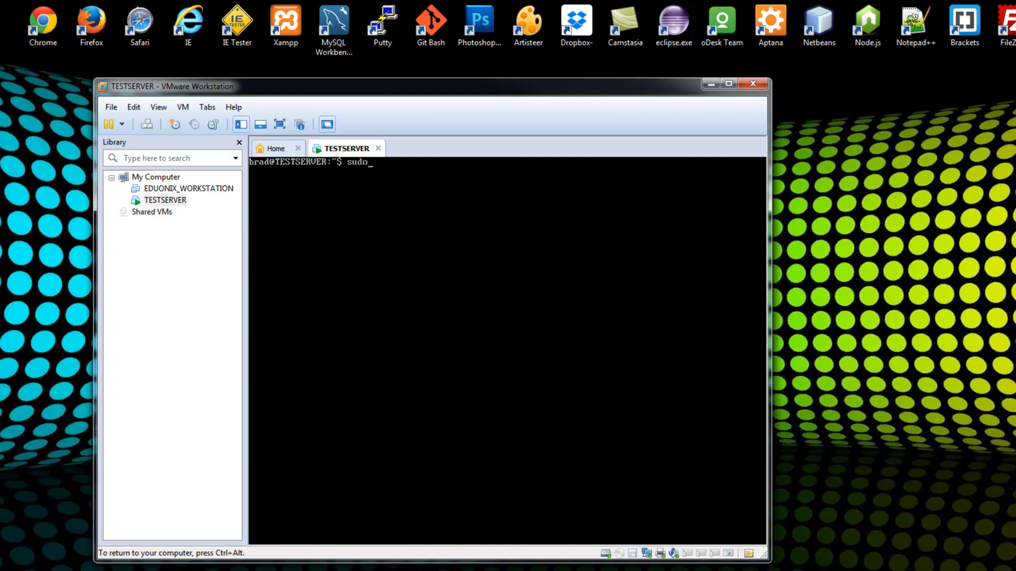
{"action": "type", "text": "apt"}
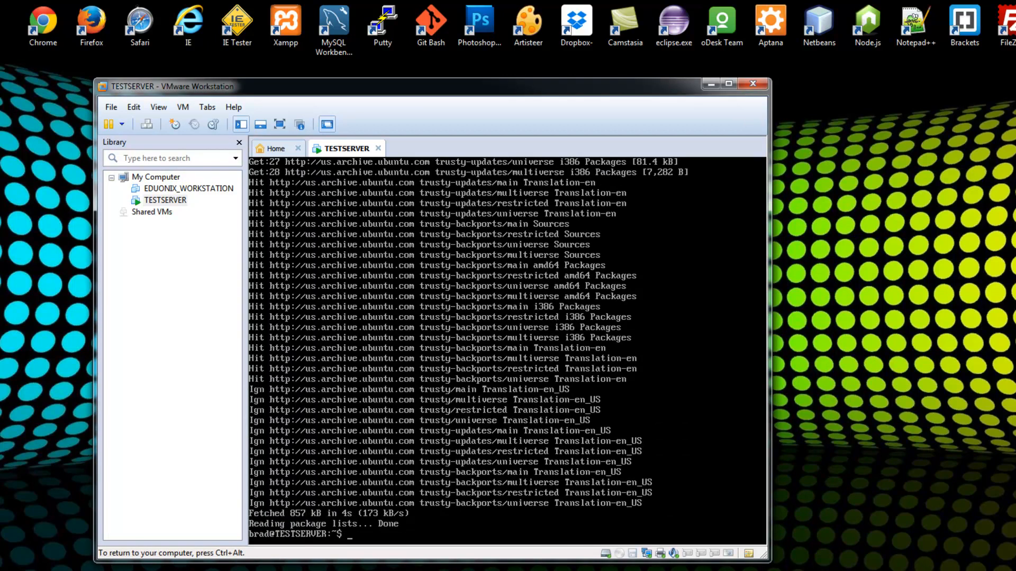
- Install Samba with sudo apt-get install samba, answering Y to continue
{"action": "type", "text": "sudo a"}
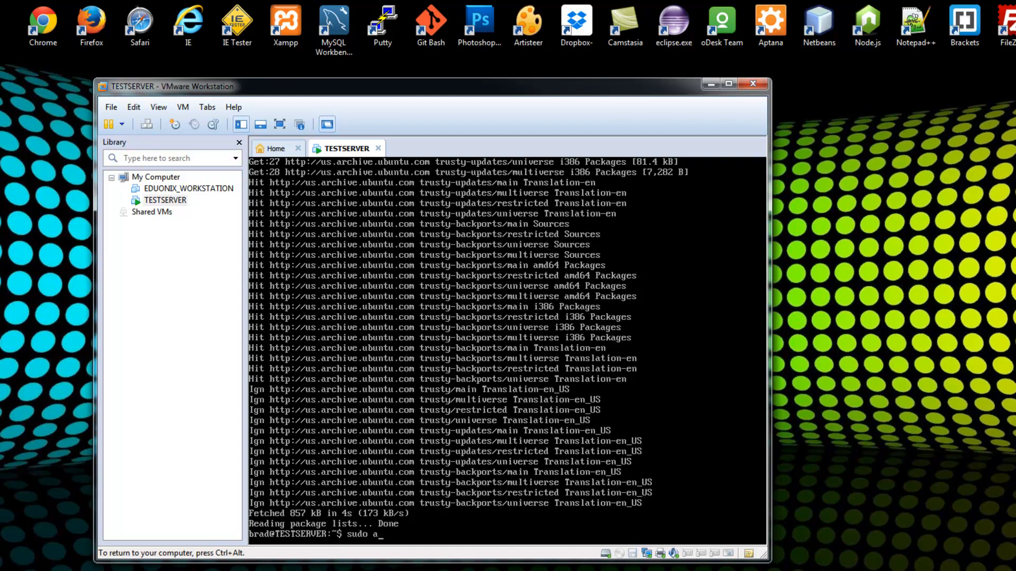
{"action": "type", "text": "pt-get install samba"}
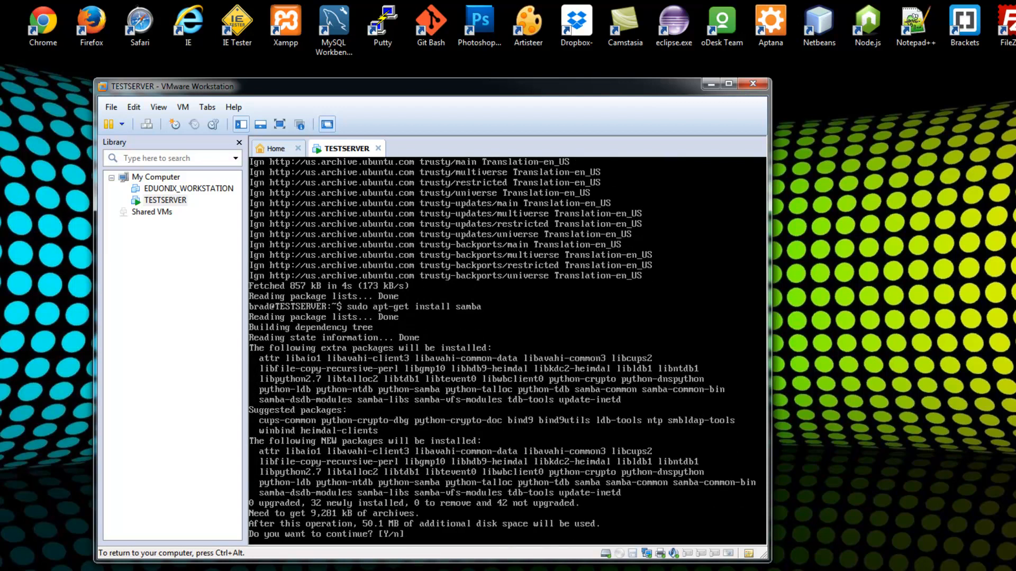
{"action": "type", "text": "y"}
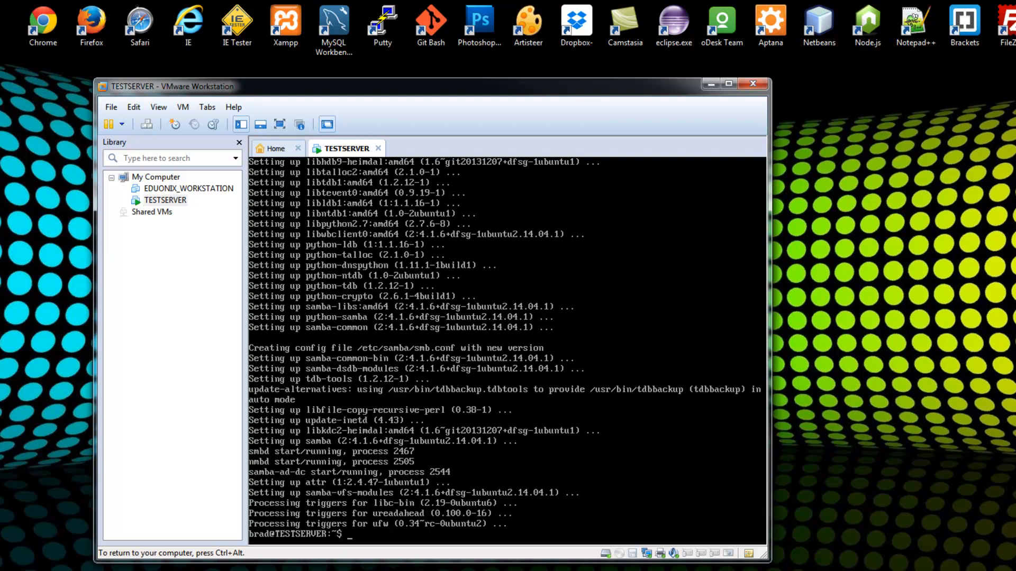
- Open /etc/samba/smb.conf in nano with sudo, fixing the misspelled samba path
{"action": "type", "text": "sudo"}
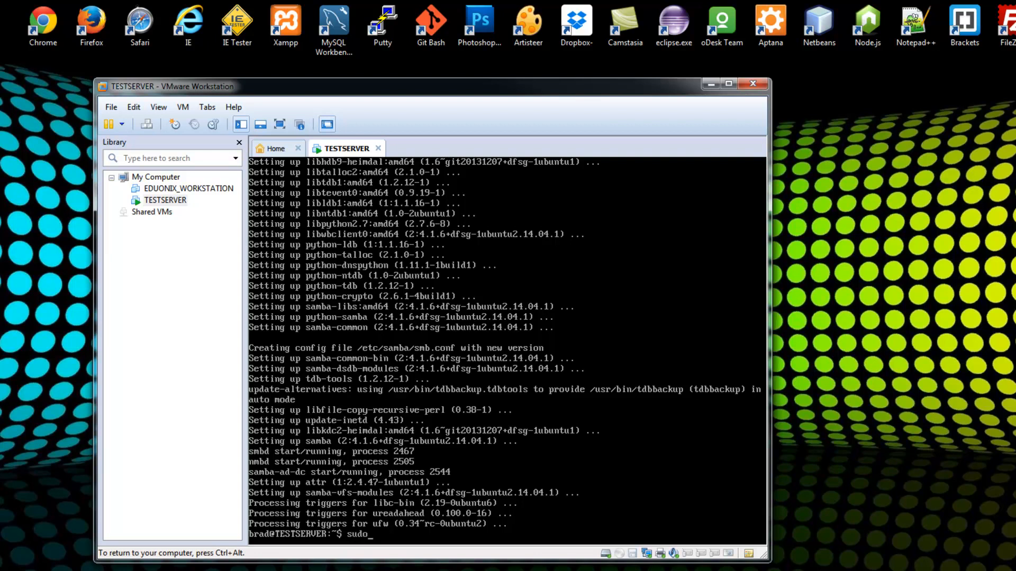
{"action": "type", "text": "nano"}
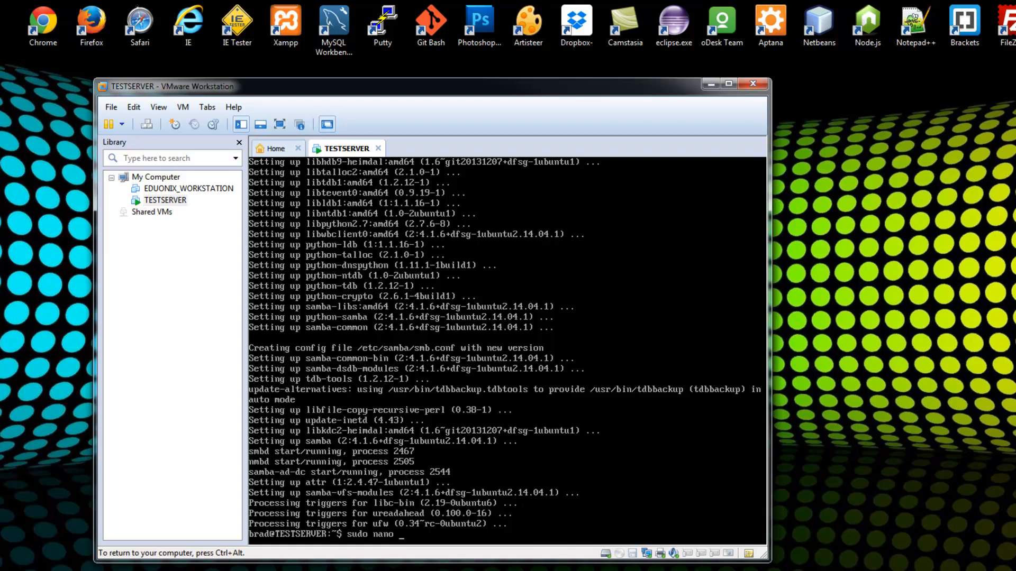
{"action": "type", "text": "/etc/s"}
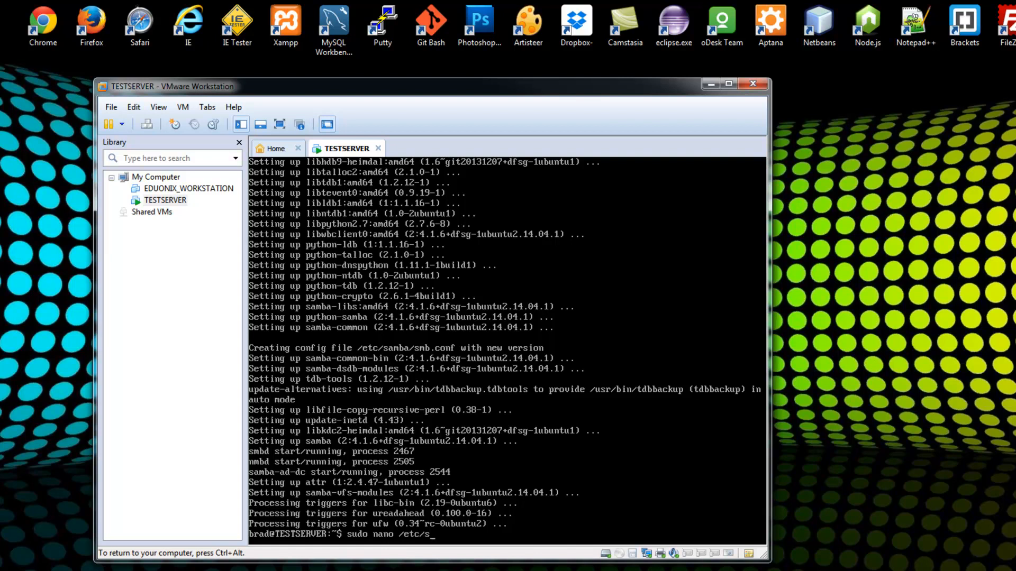
{"action": "type", "text": "amaba"}
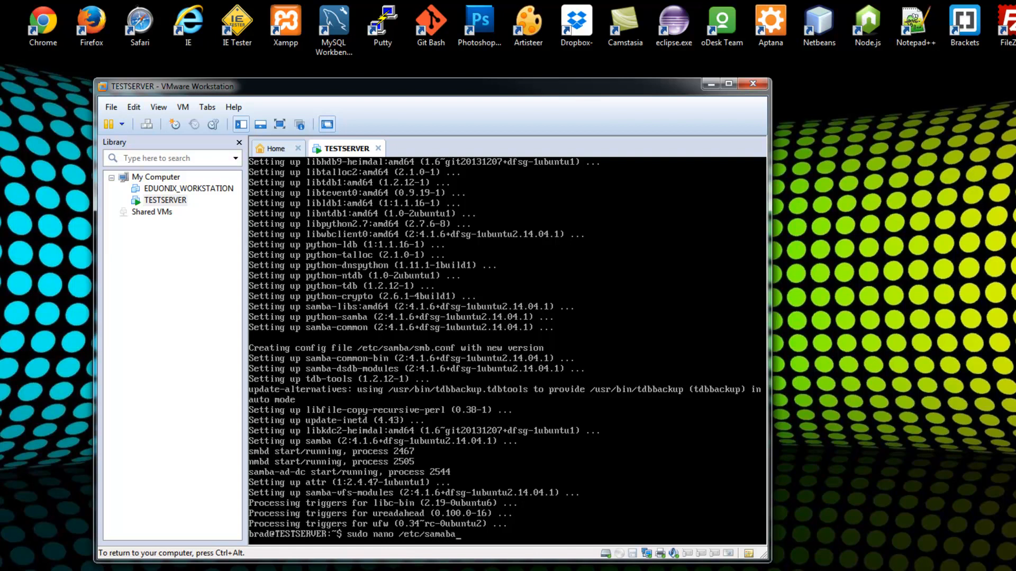
{"action": "key", "text": "BackSpace"}
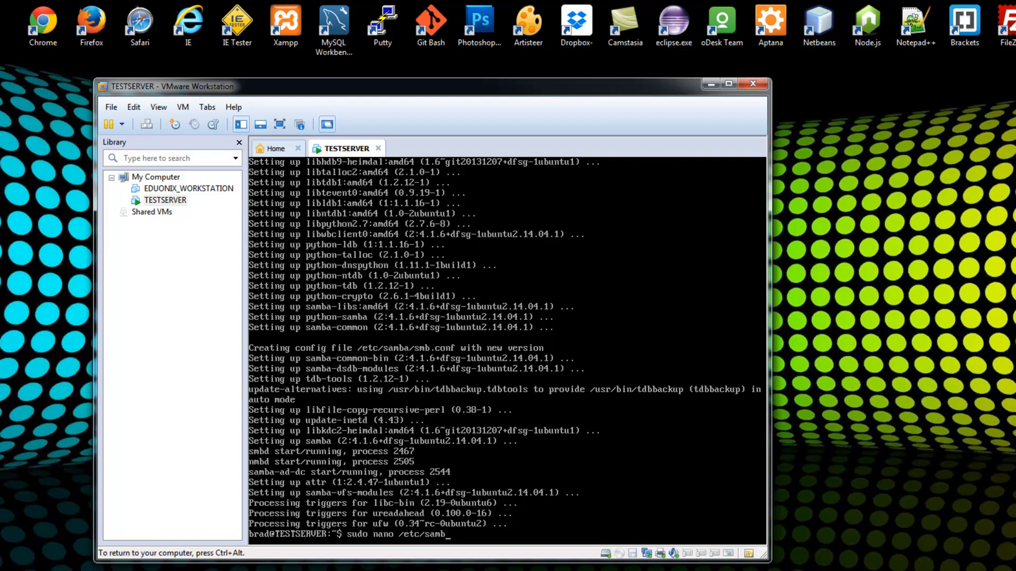
{"action": "type", "text": "a/smb"}
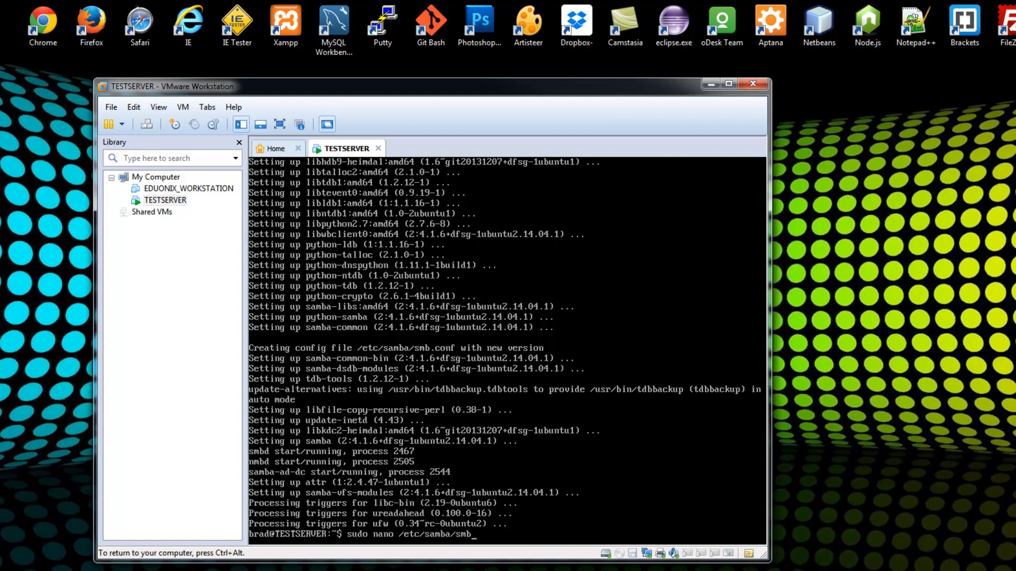
{"action": "type", "text": "conf"}
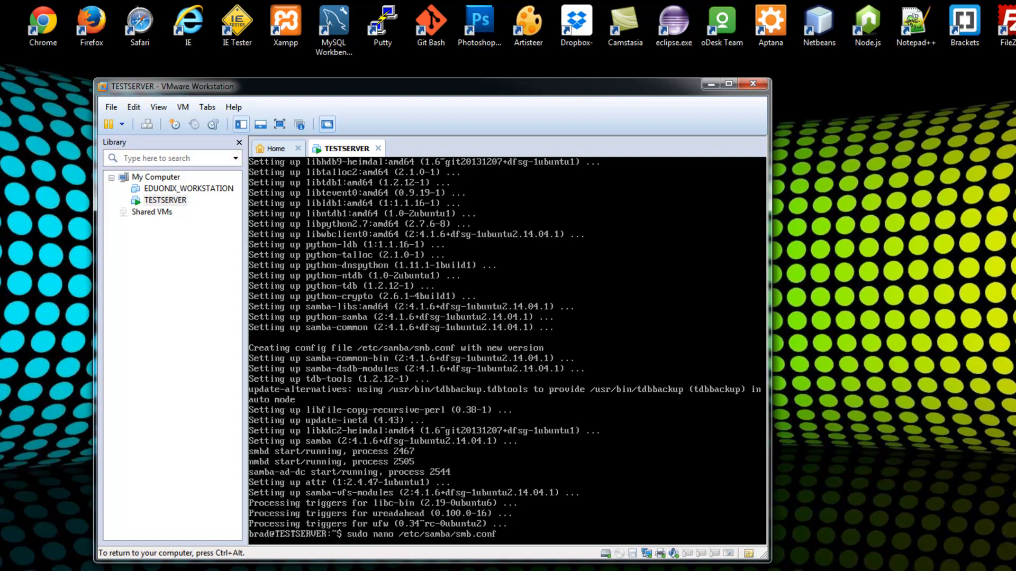
{"action": "key", "text": "Enter"}
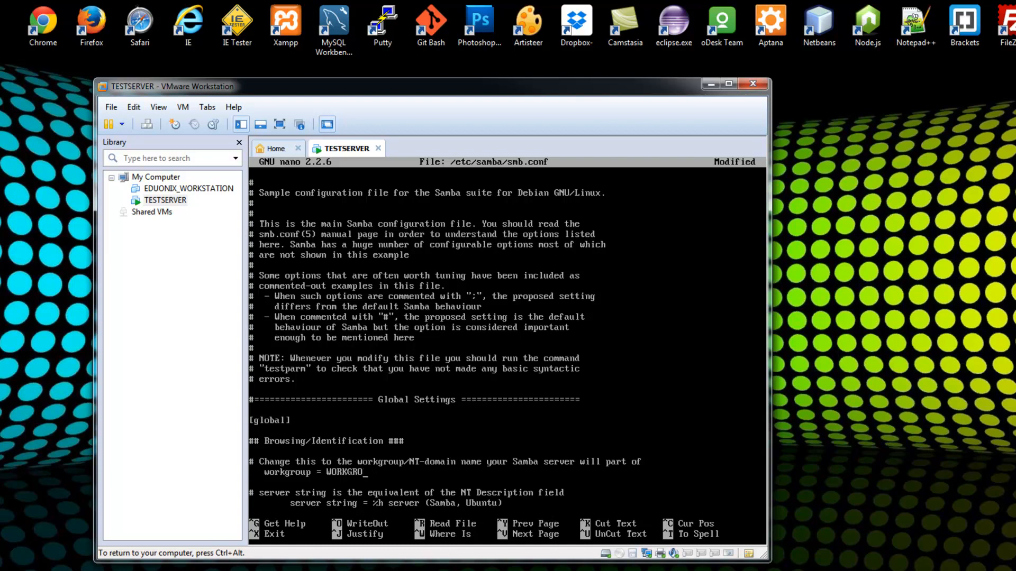
- Delete the remaining letters of WORKGROUP after 'workgroup ='
{"action": "key", "text": "BackSpace"}
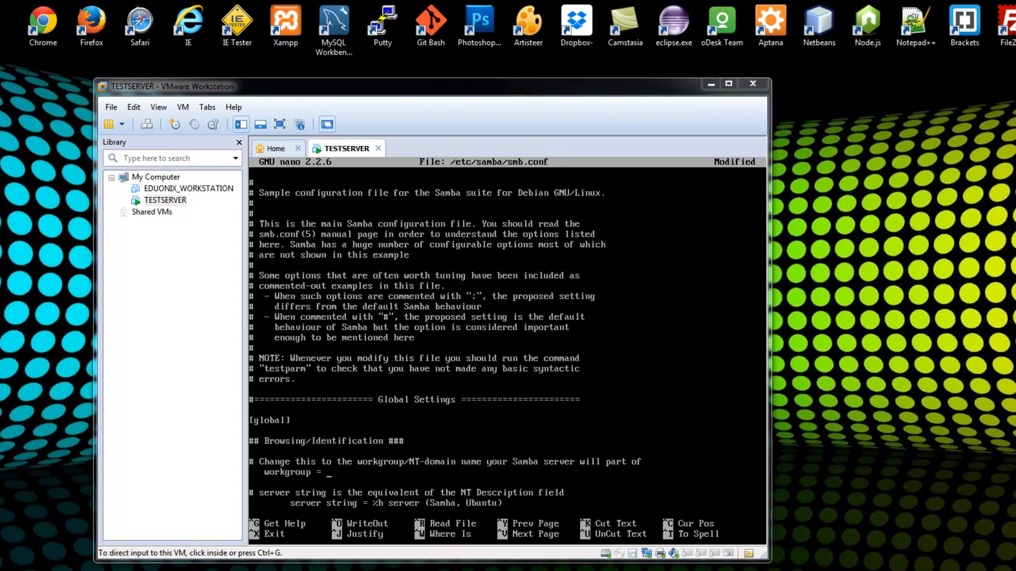
{"action": "mouse_move", "coordinate": [402, 313]}
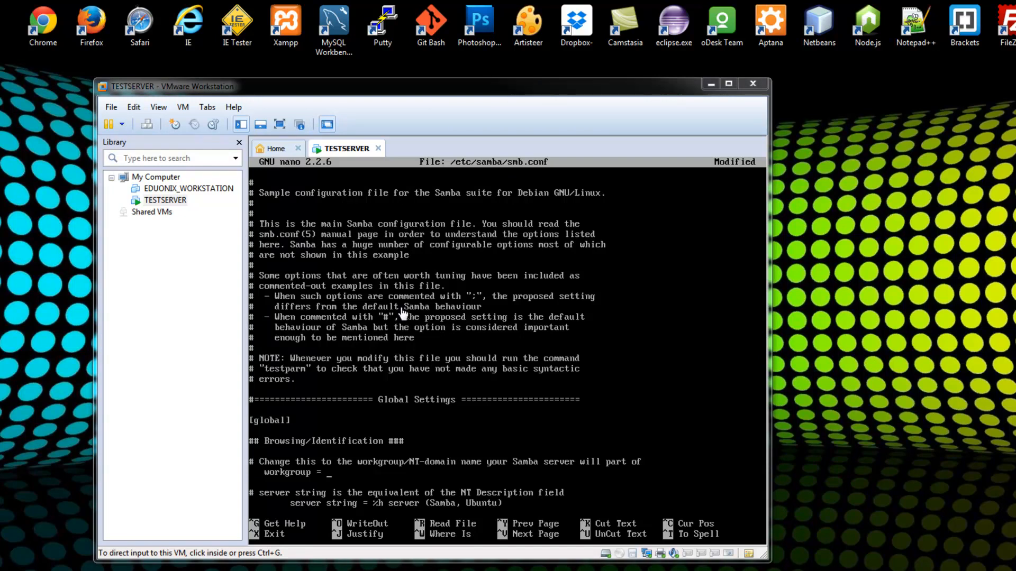
{"action": "mouse_move", "coordinate": [821, 184]}
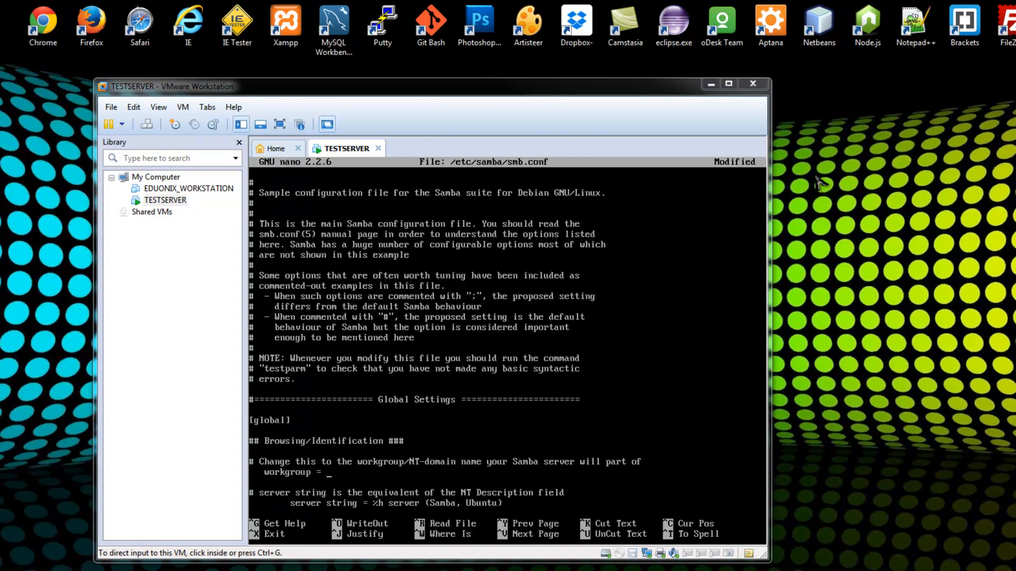
{"action": "mouse_move", "coordinate": [820, 147]}
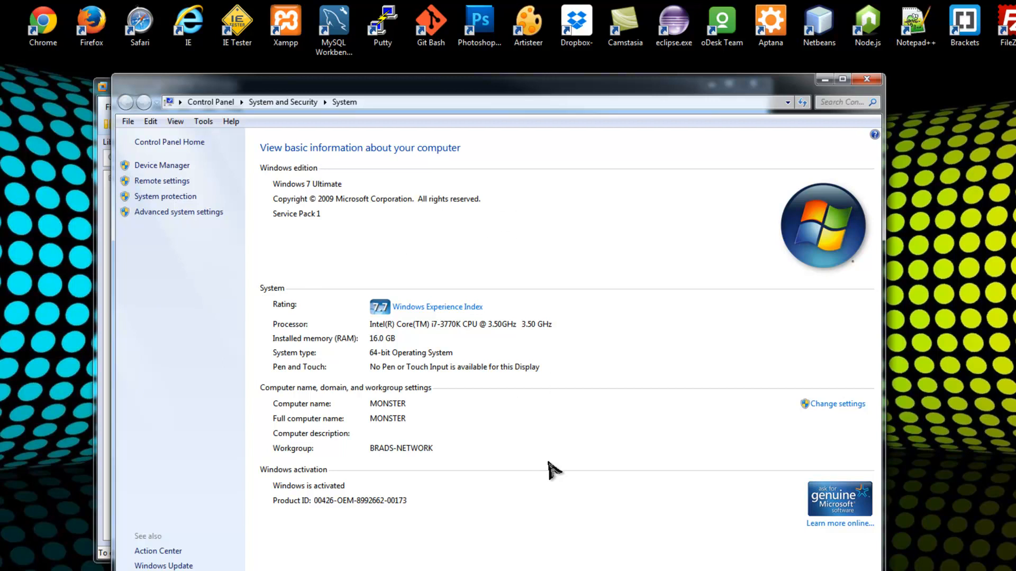
{"action": "mouse_move", "coordinate": [296, 424]}
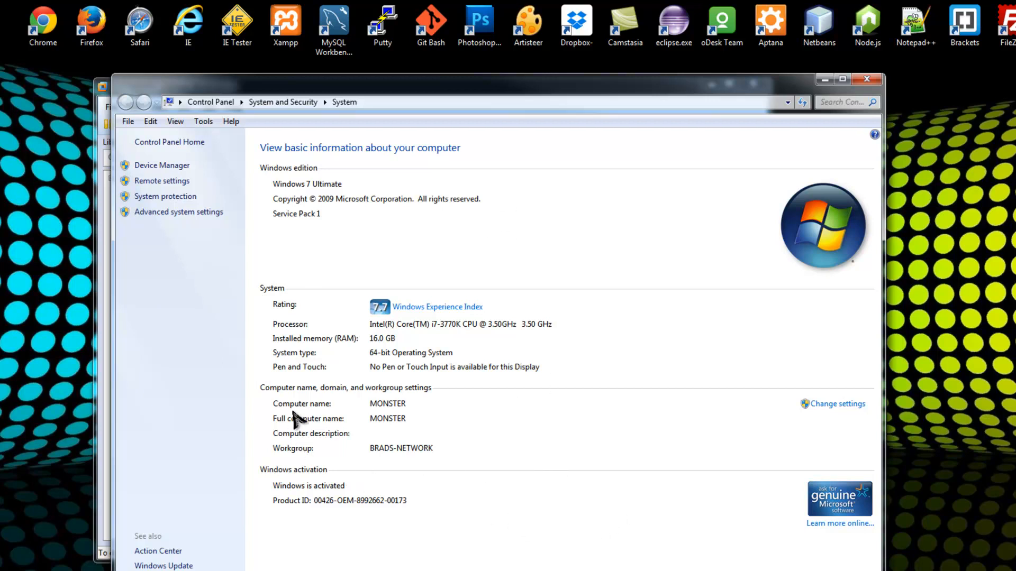
{"action": "mouse_move", "coordinate": [284, 457]}
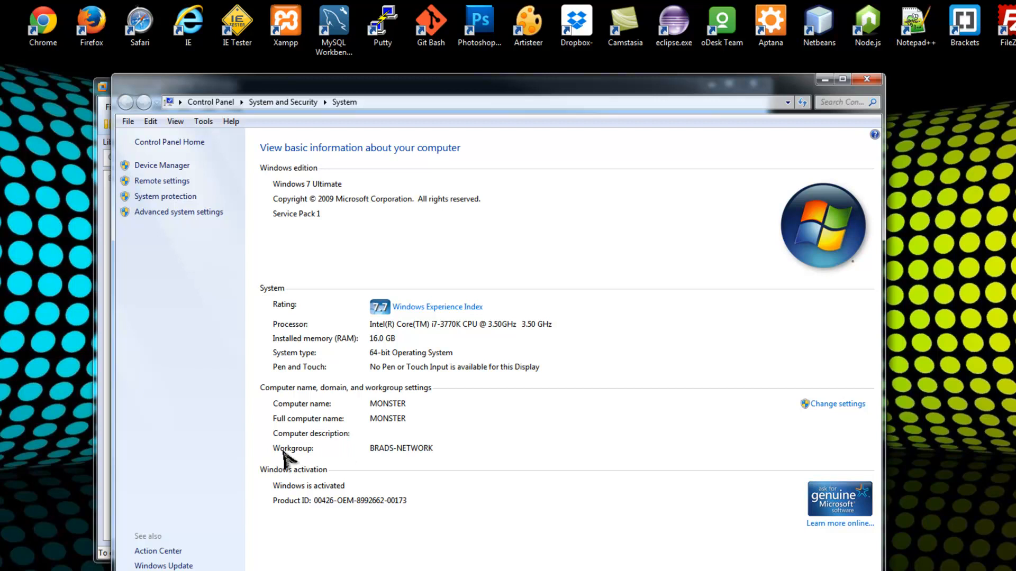
{"action": "mouse_move", "coordinate": [447, 464]}
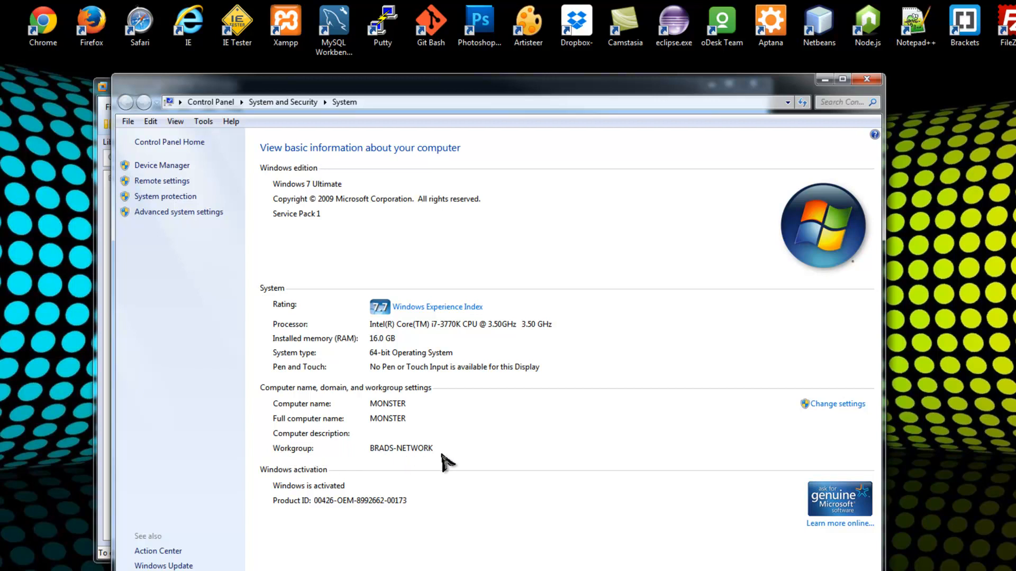
{"action": "mouse_move", "coordinate": [455, 445]}
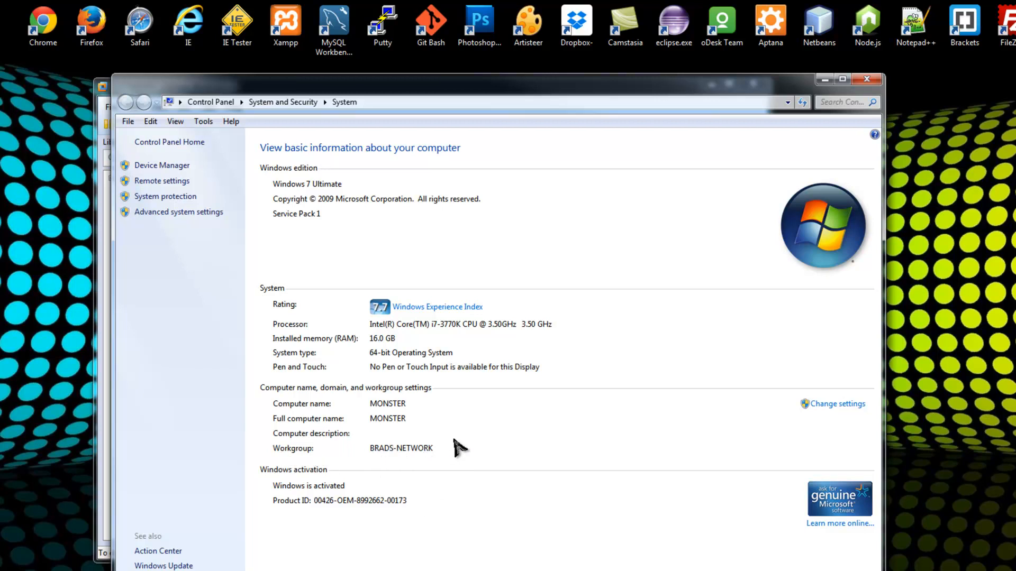
{"action": "mouse_move", "coordinate": [422, 452]}
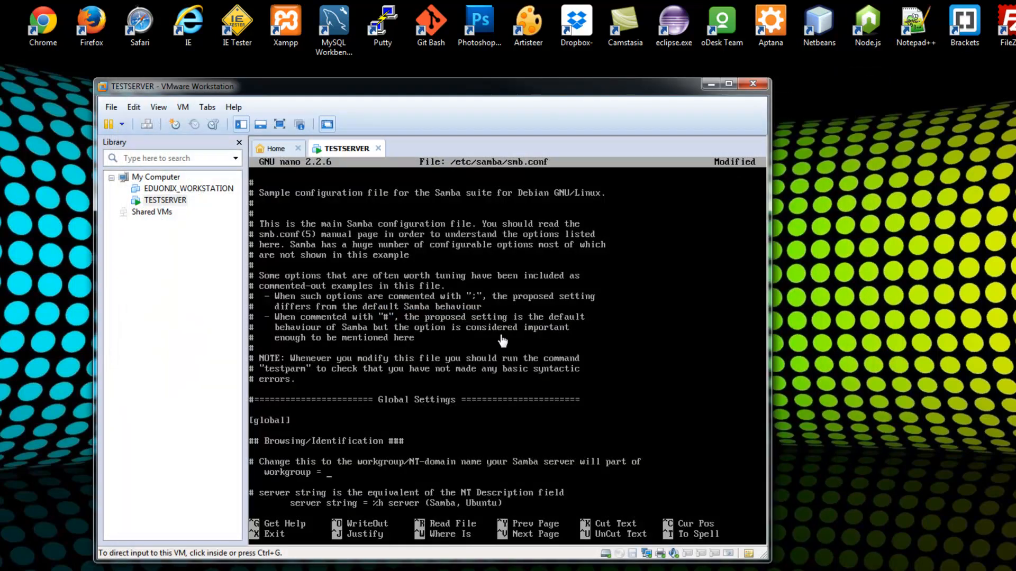
- Enter BRADS-NETWORK as the workgroup value and scroll further down smb.conf
{"action": "type", "text": "B"}
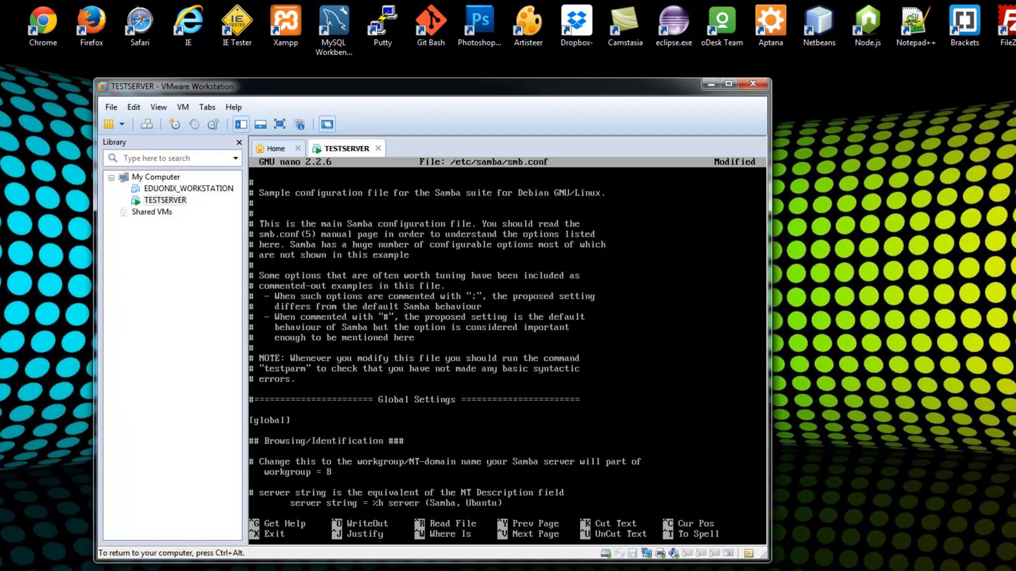
{"action": "type", "text": "RADS-NETW"}
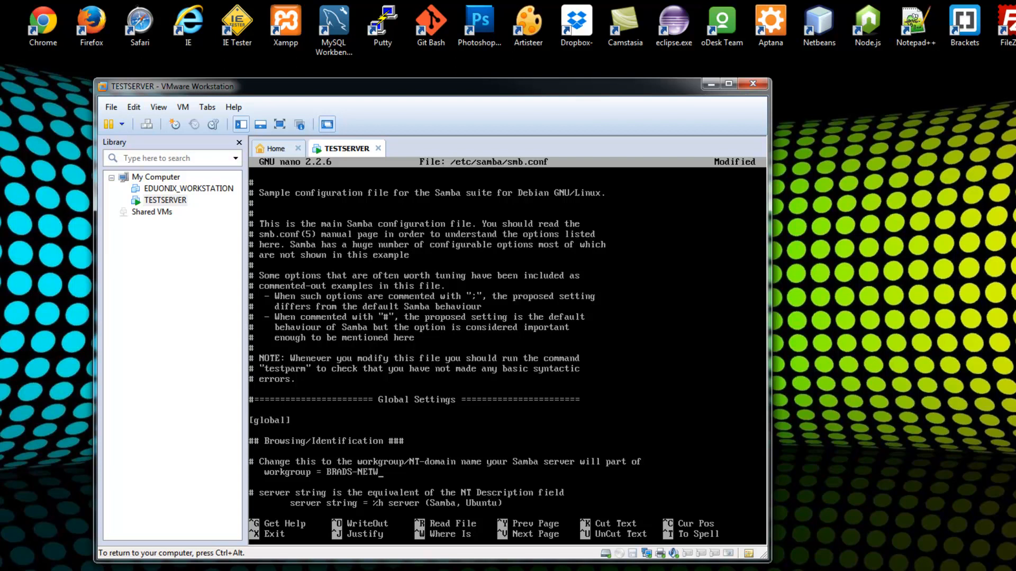
{"action": "type", "text": "ORK"}
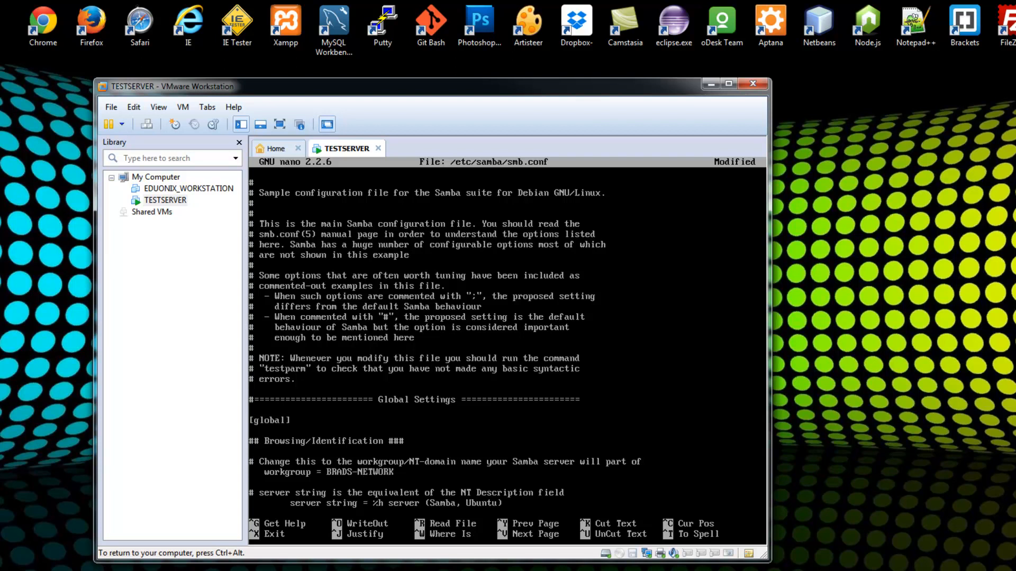
{"action": "scroll", "scroll_direction": "down", "scroll_amount": 3}
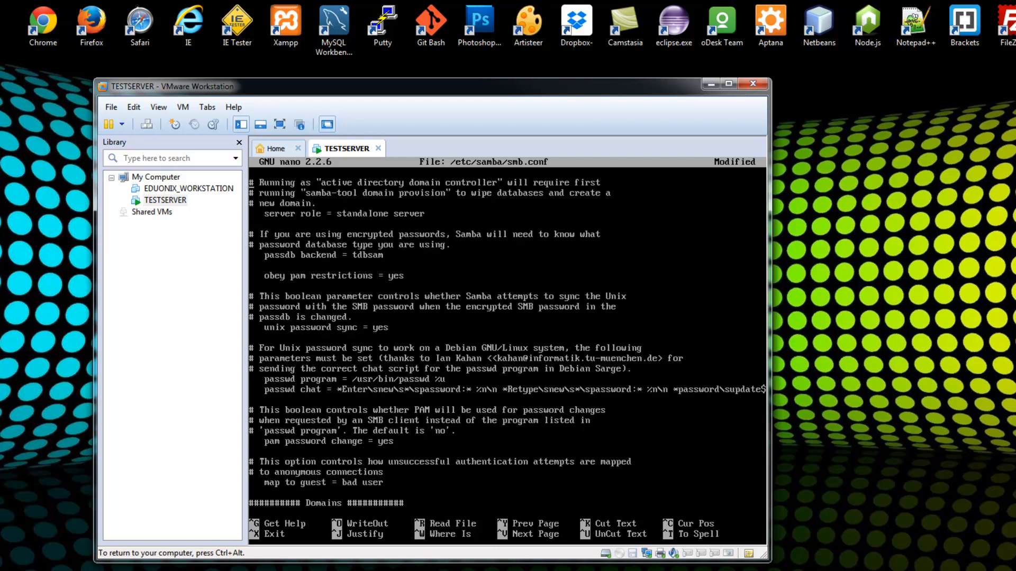
{"action": "scroll", "scroll_direction": "down", "scroll_amount": 3}
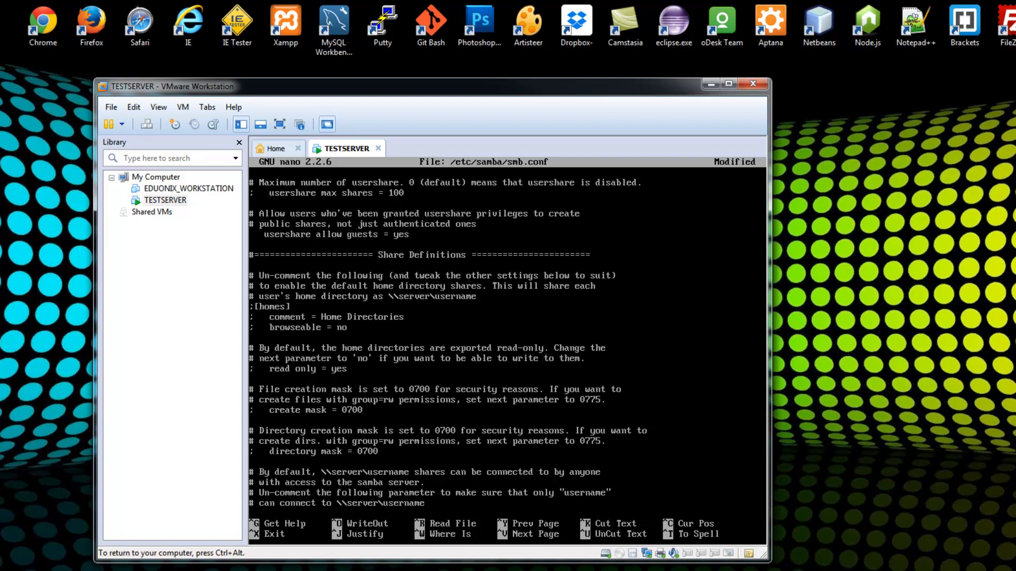
{"action": "mouse_move", "coordinate": [398, 387]}
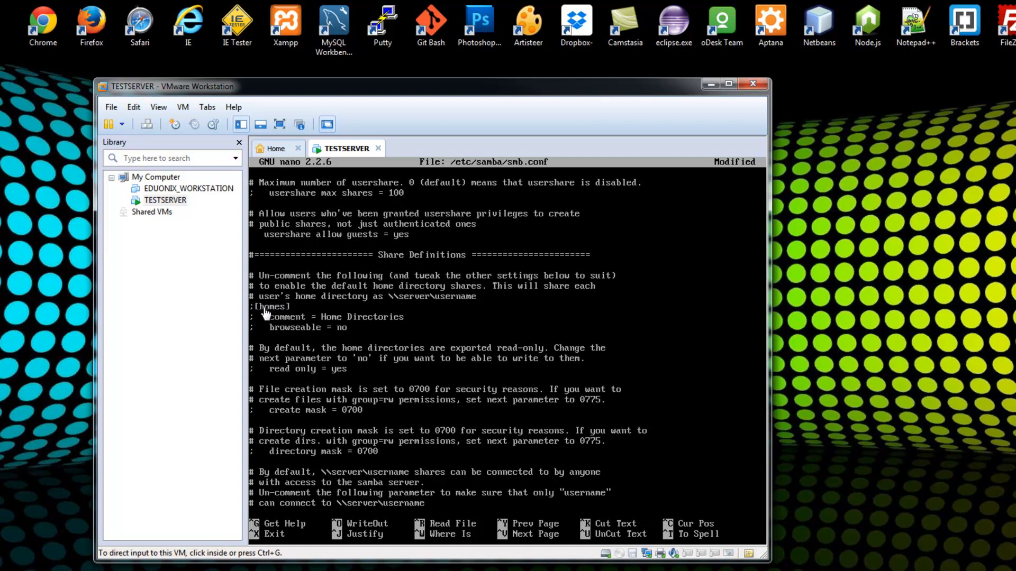
{"action": "mouse_move", "coordinate": [281, 307]}
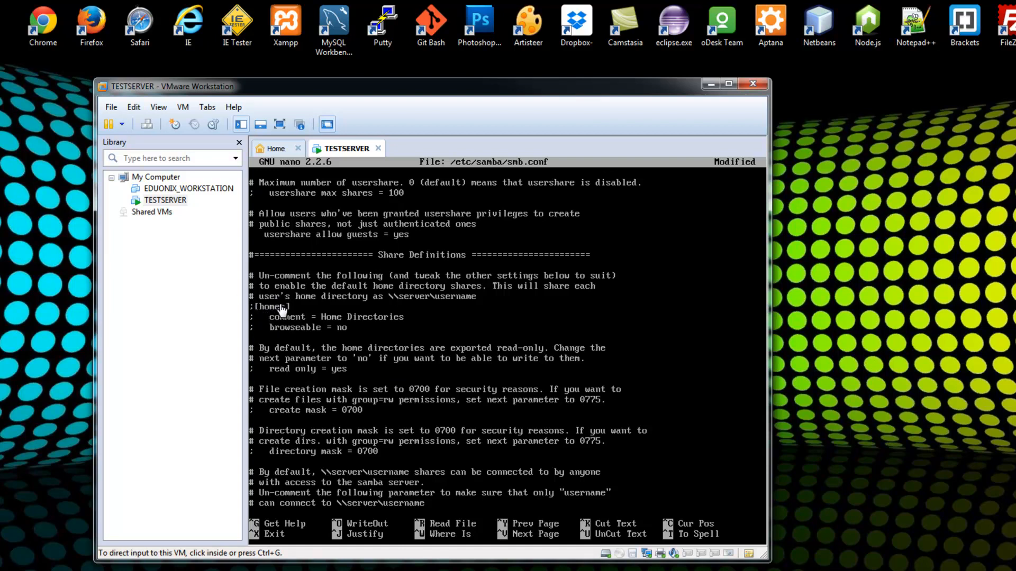
{"action": "mouse_move", "coordinate": [301, 323]}
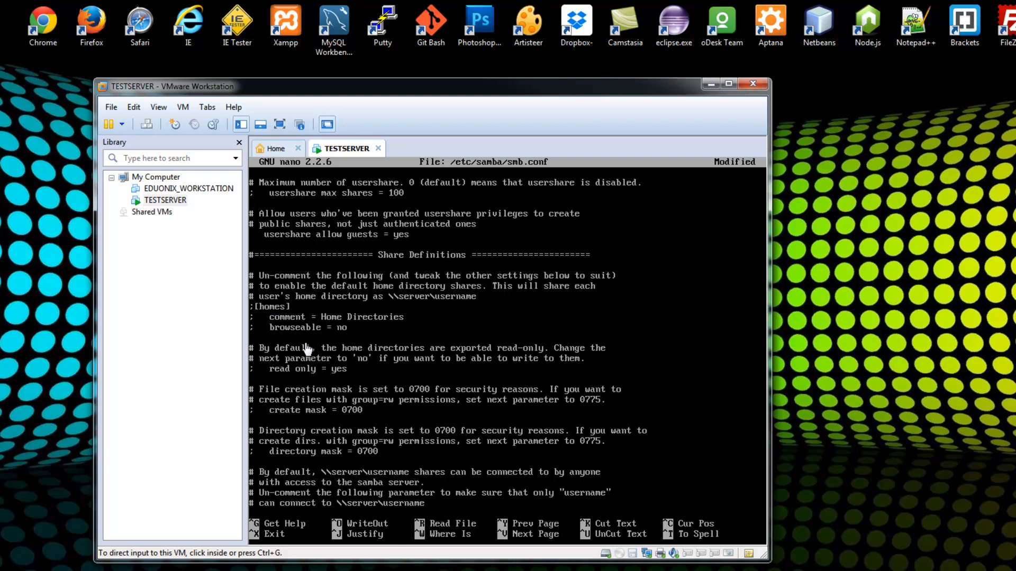
{"action": "mouse_move", "coordinate": [275, 343]}
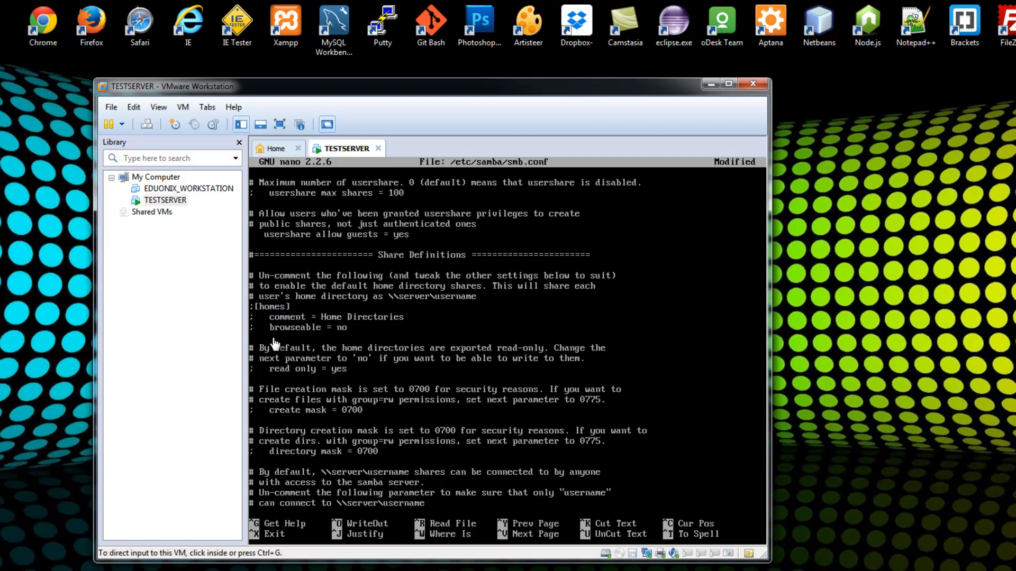
{"action": "mouse_move", "coordinate": [339, 379]}
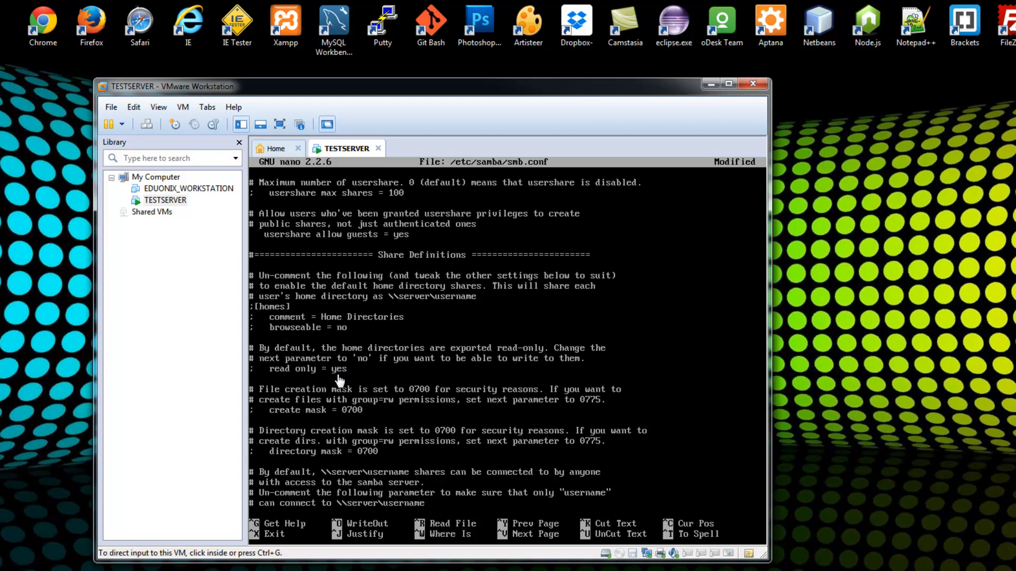
{"action": "mouse_move", "coordinate": [277, 419]}
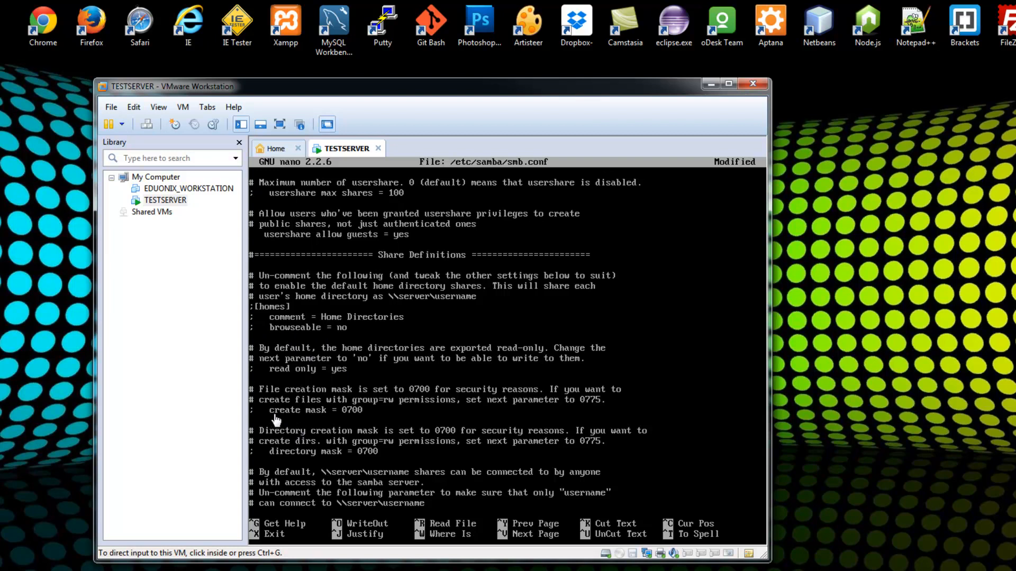
{"action": "left_click", "coordinate": [278, 418]}
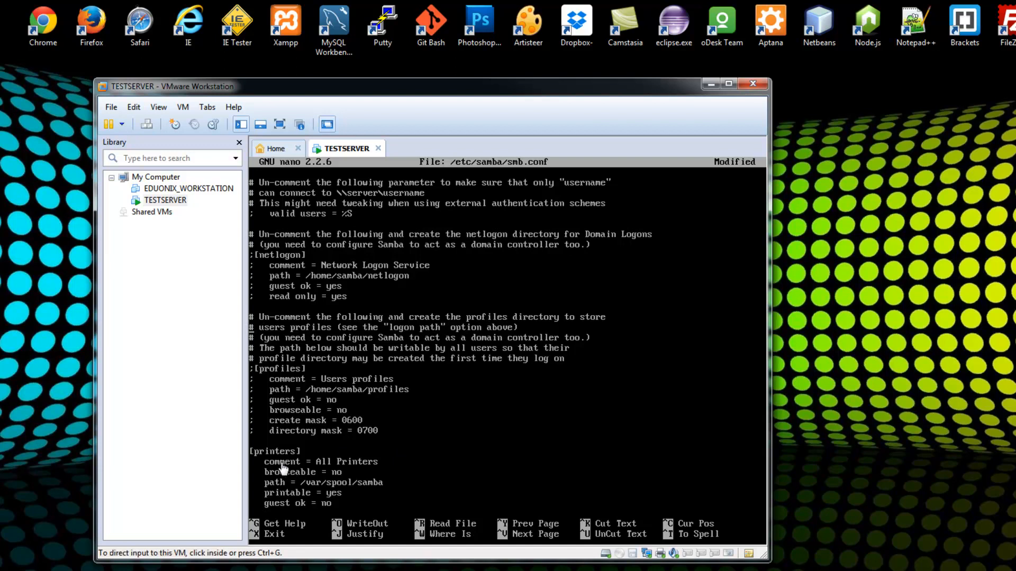
{"action": "mouse_move", "coordinate": [267, 501]}
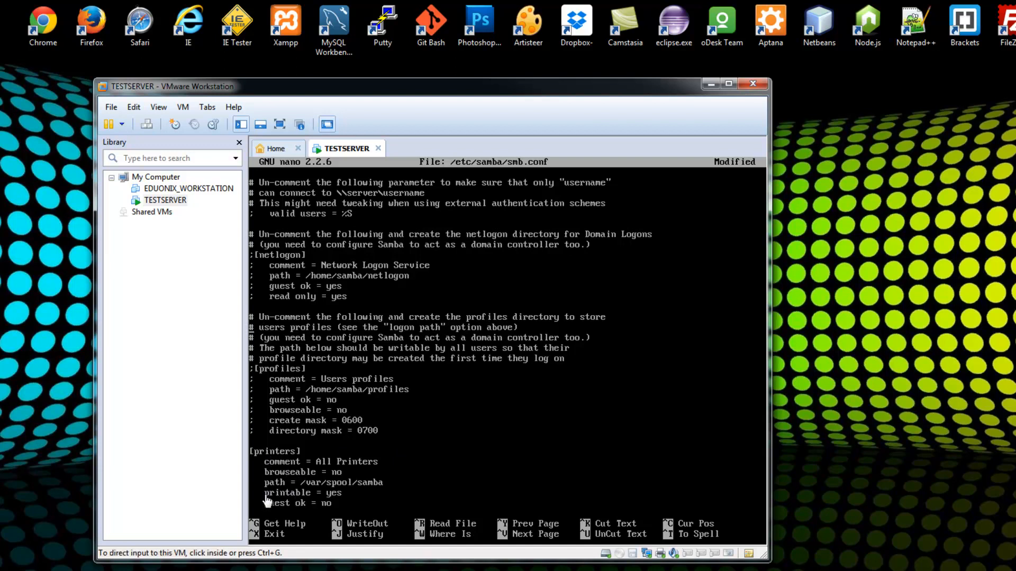
{"action": "mouse_move", "coordinate": [379, 398]}
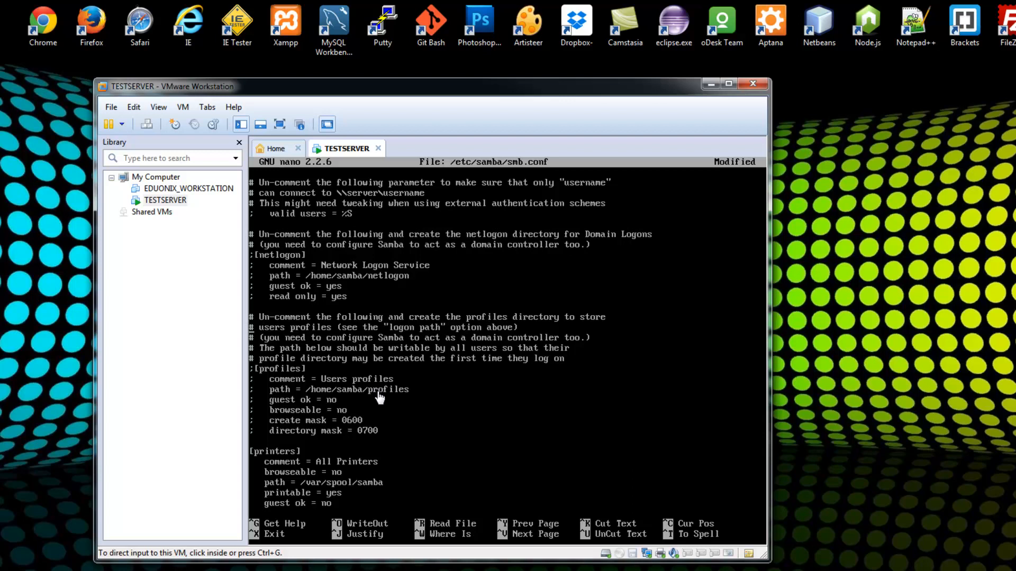
{"action": "mouse_move", "coordinate": [325, 296]}
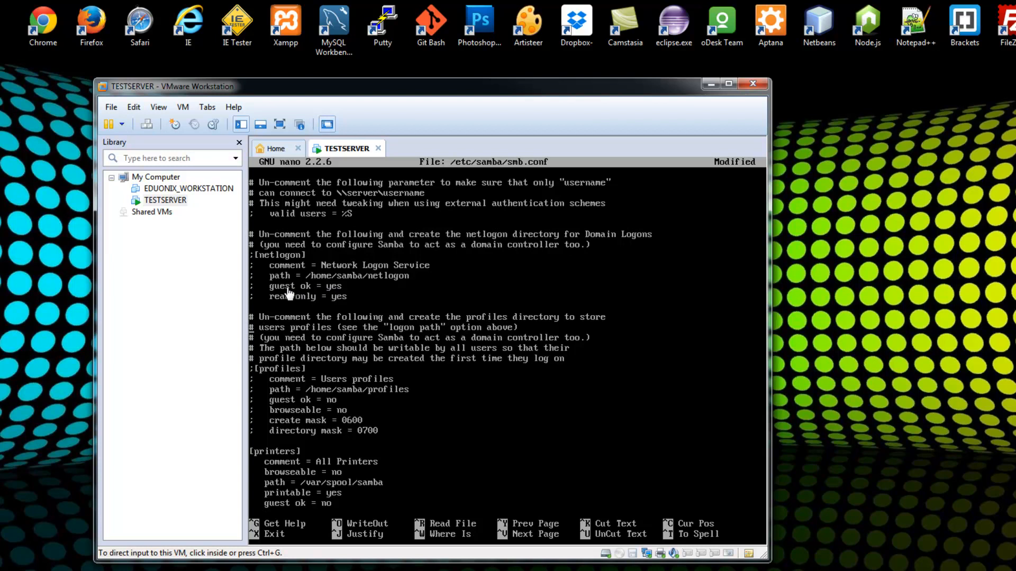
{"action": "mouse_move", "coordinate": [436, 391]}
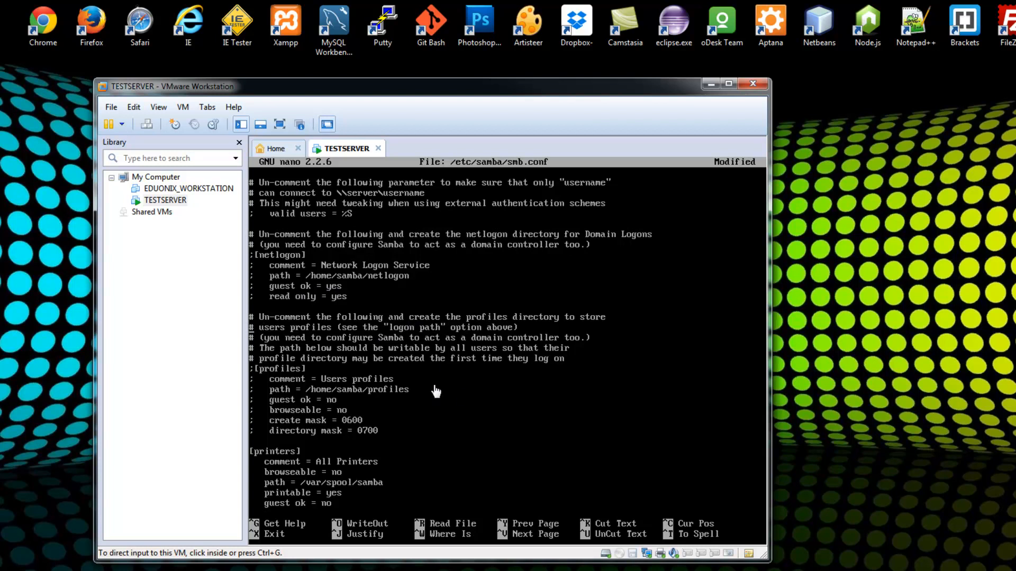
{"action": "left_click", "coordinate": [436, 391]}
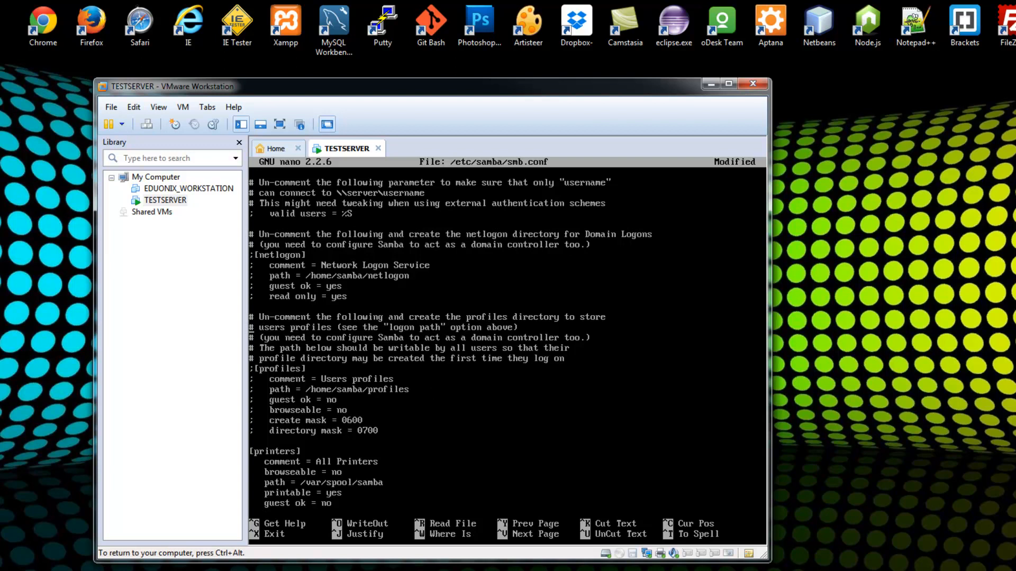
- Save smb.conf and exit nano, then start typing a sudo restart command
{"action": "key", "text": "ctrl+x"}
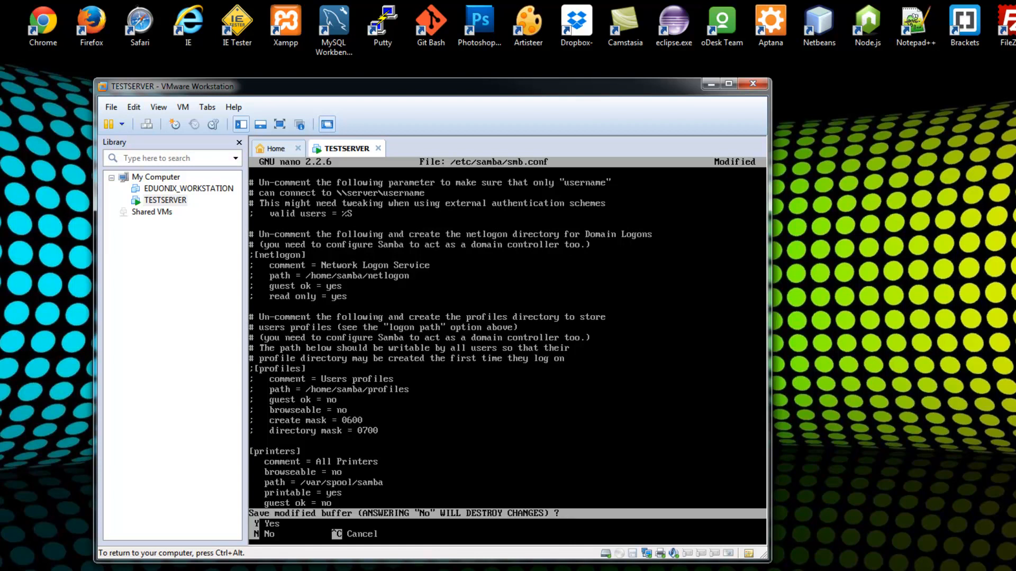
{"action": "key", "text": "y"}
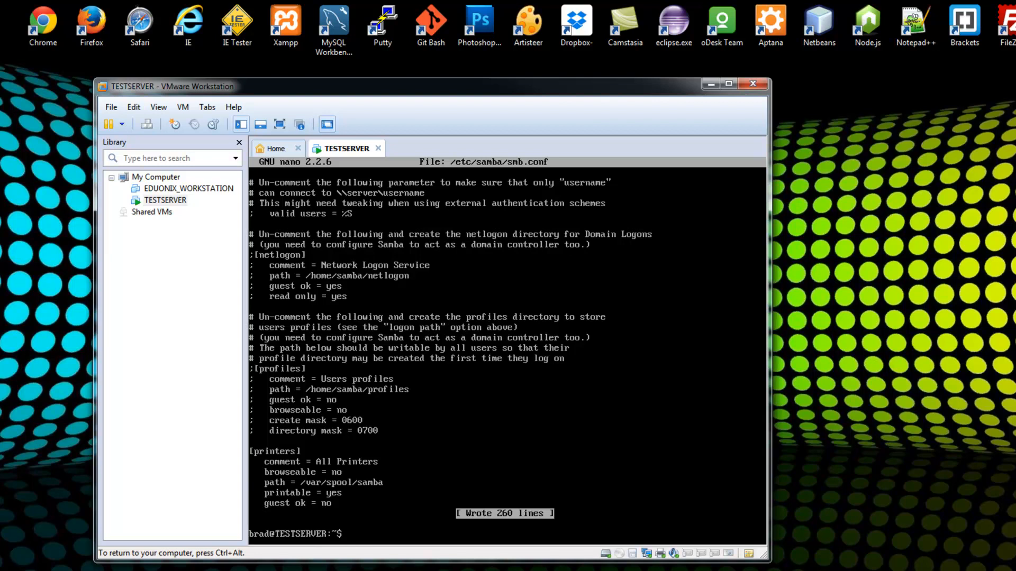
{"action": "type", "text": "sudo"}
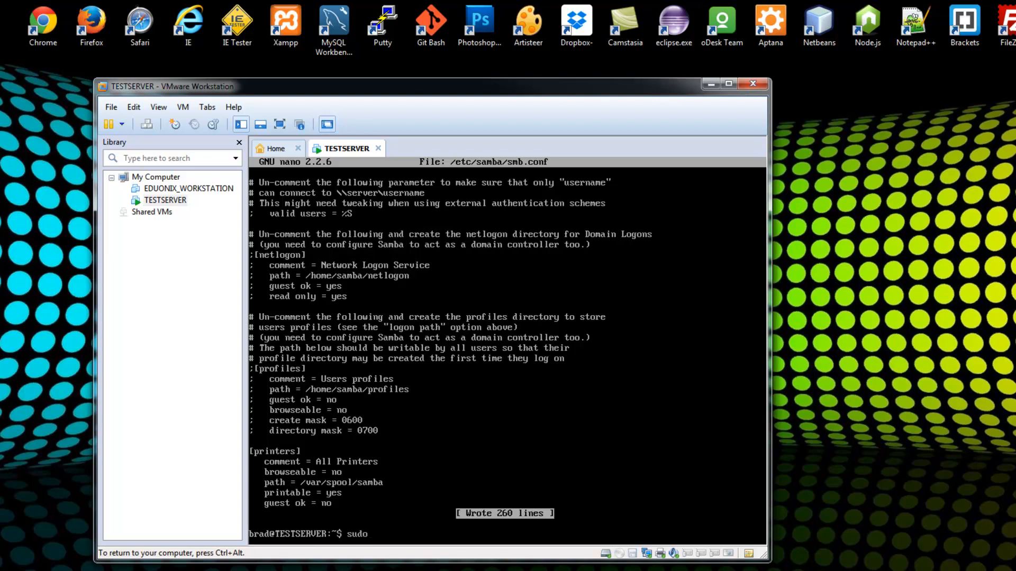
{"action": "type", "text": "restart smbd"}
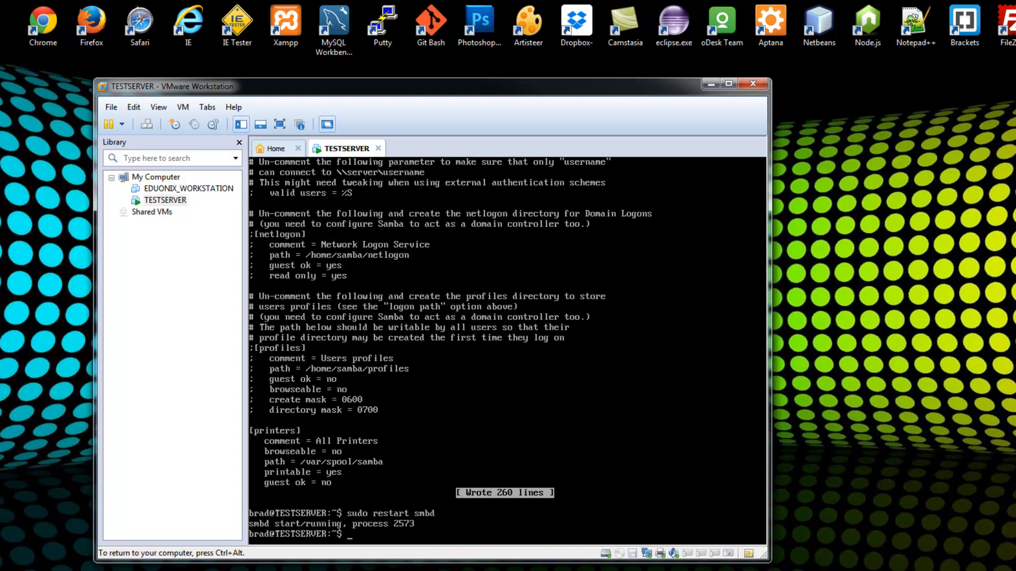
- Restart nmbd, add Samba user brad with smbpasswd -a and a password, then enter sudo restart smbd
{"action": "type", "text": "sudo restart smbd"}
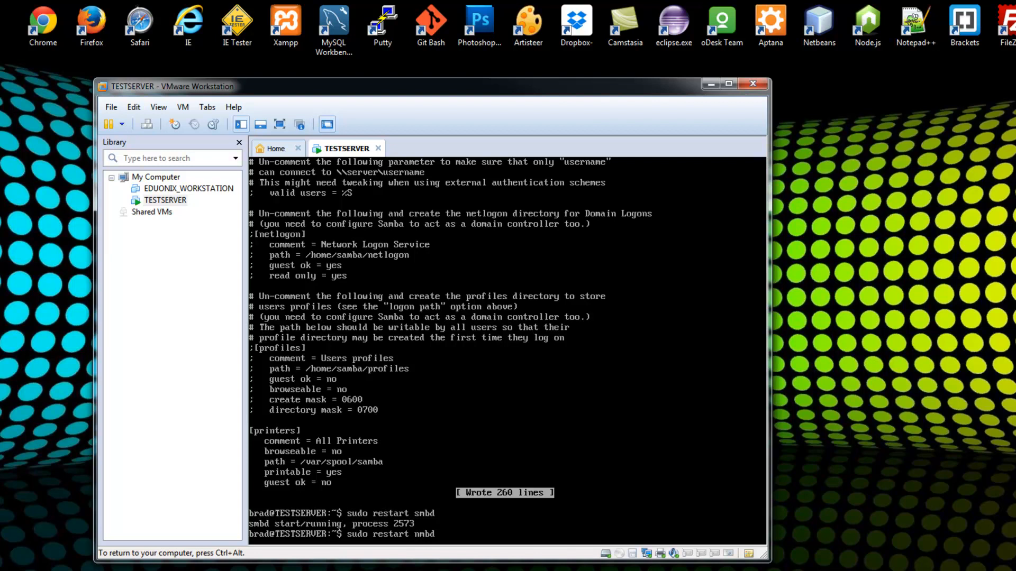
{"action": "key", "text": "Return"}
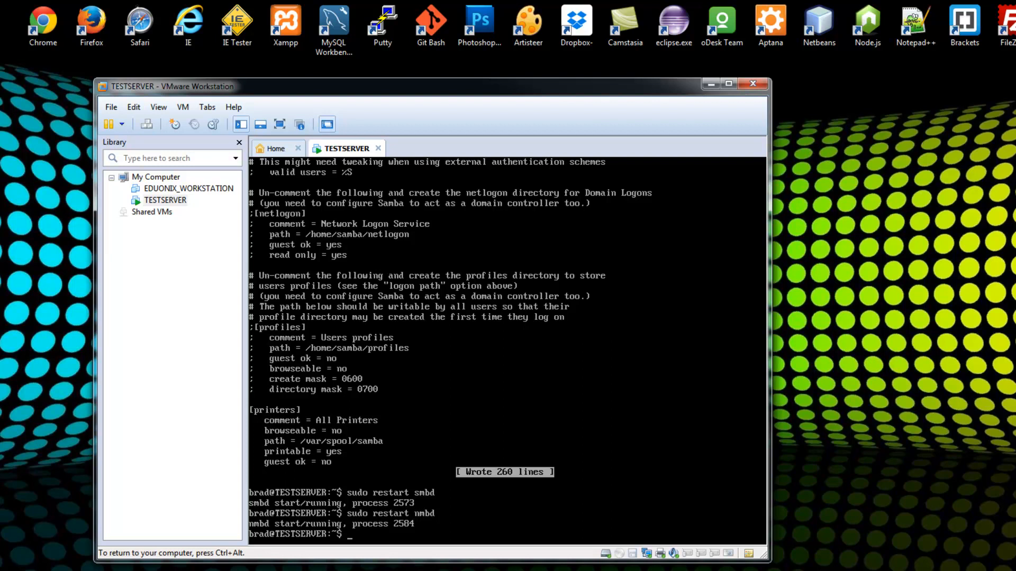
{"action": "type", "text": "sudo"}
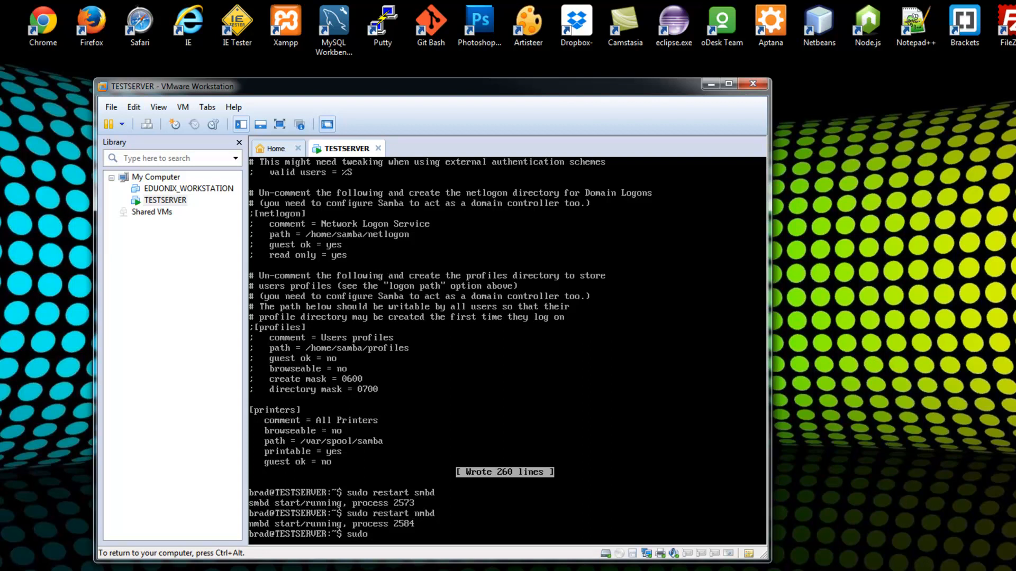
{"action": "type", "text": "smbp"}
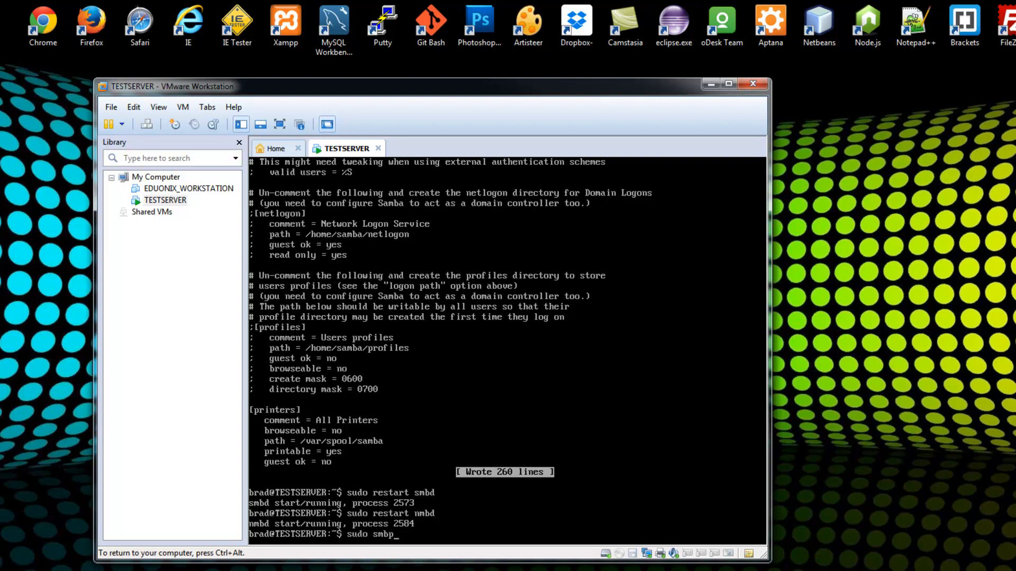
{"action": "type", "text": "passwd"}
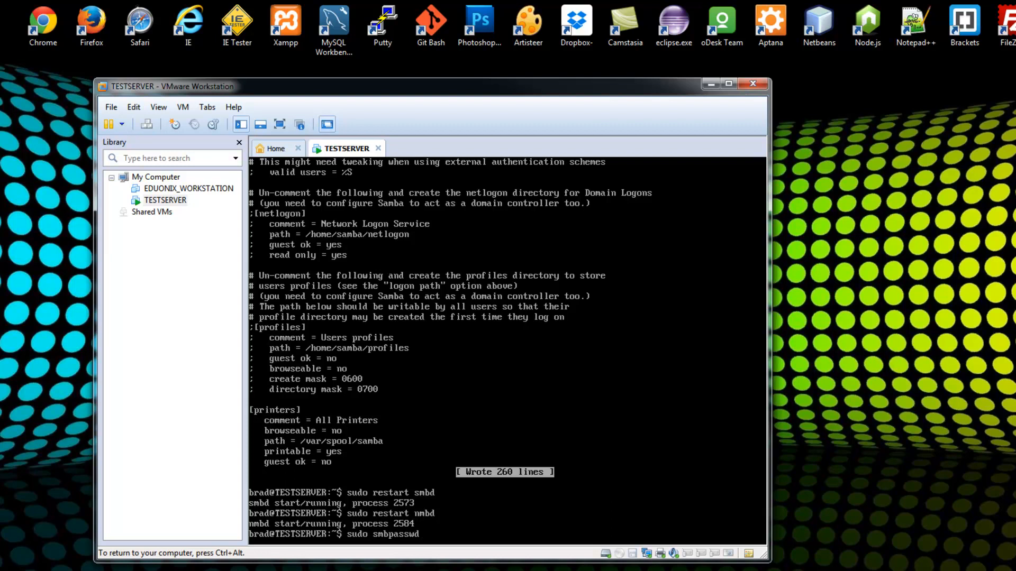
{"action": "type", "text": "-a"}
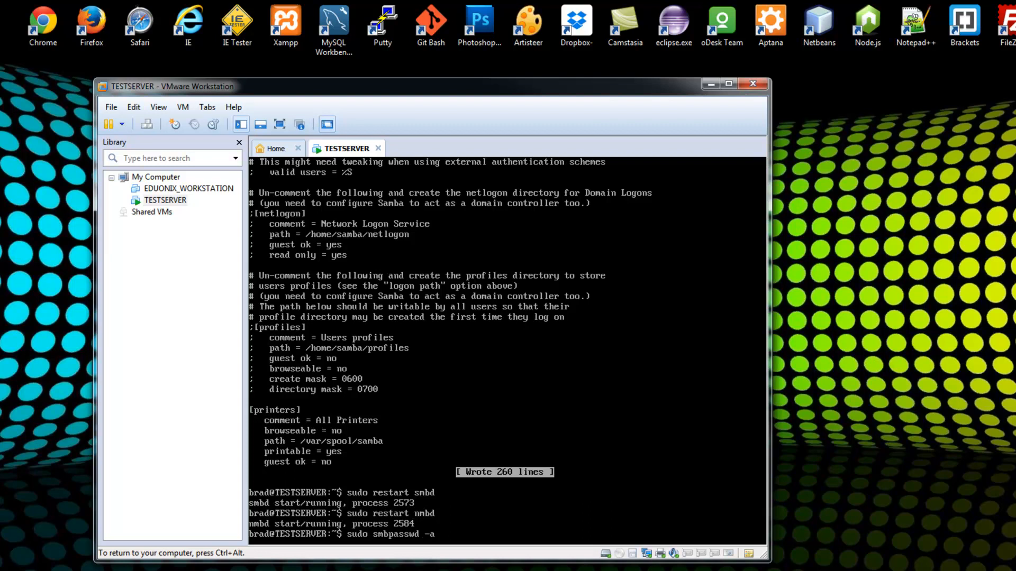
{"action": "type", "text": "brad"}
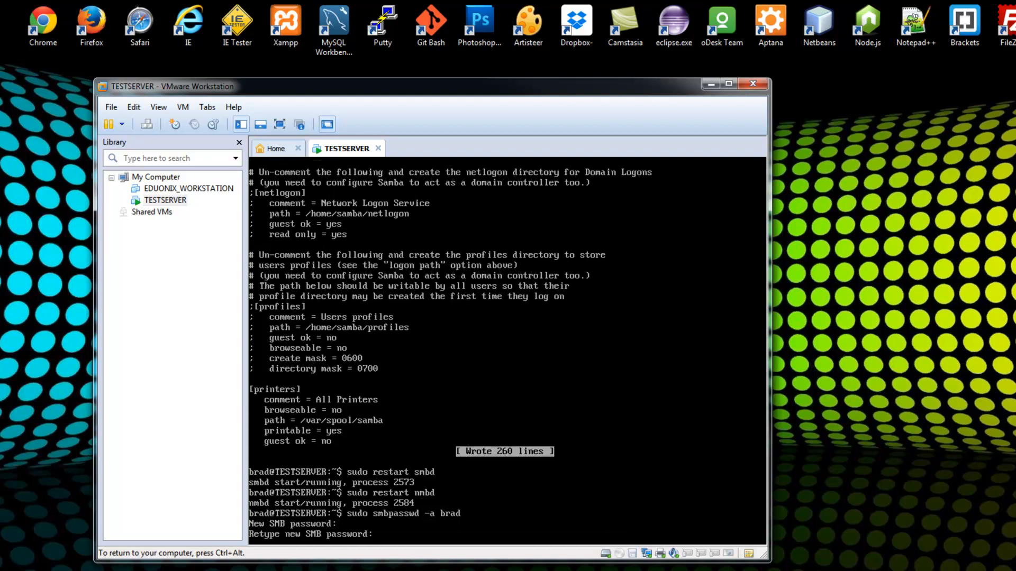
{"action": "key", "text": "Return"}
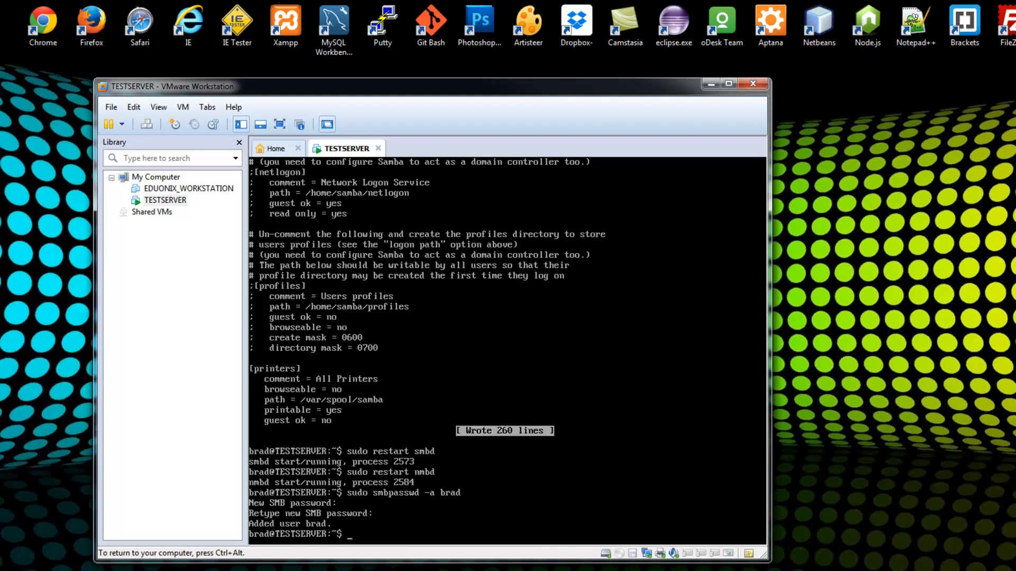
{"action": "type", "text": "sudo smbpasswd -a brad"}
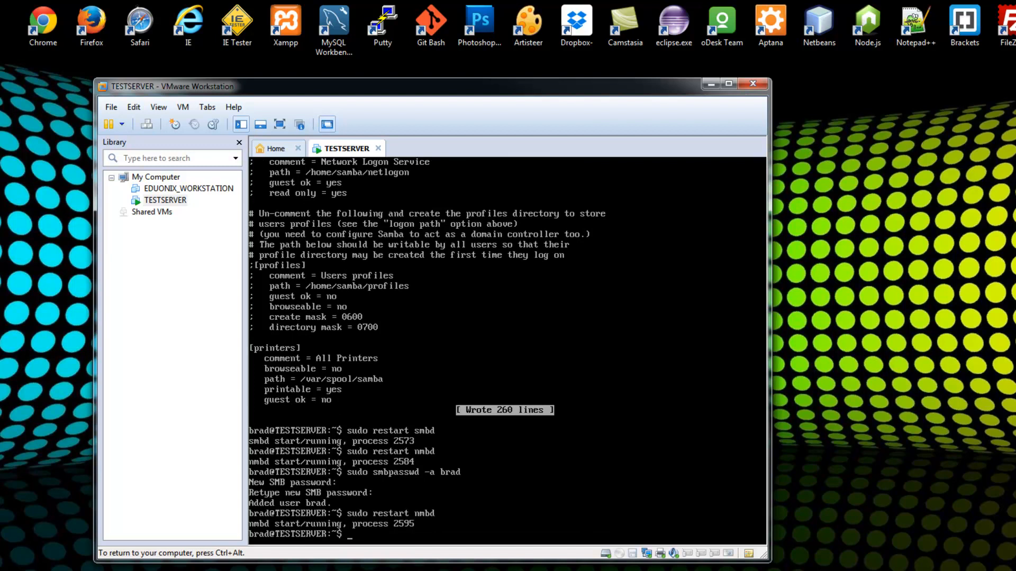
{"action": "type", "text": "sudo restart smbd"}
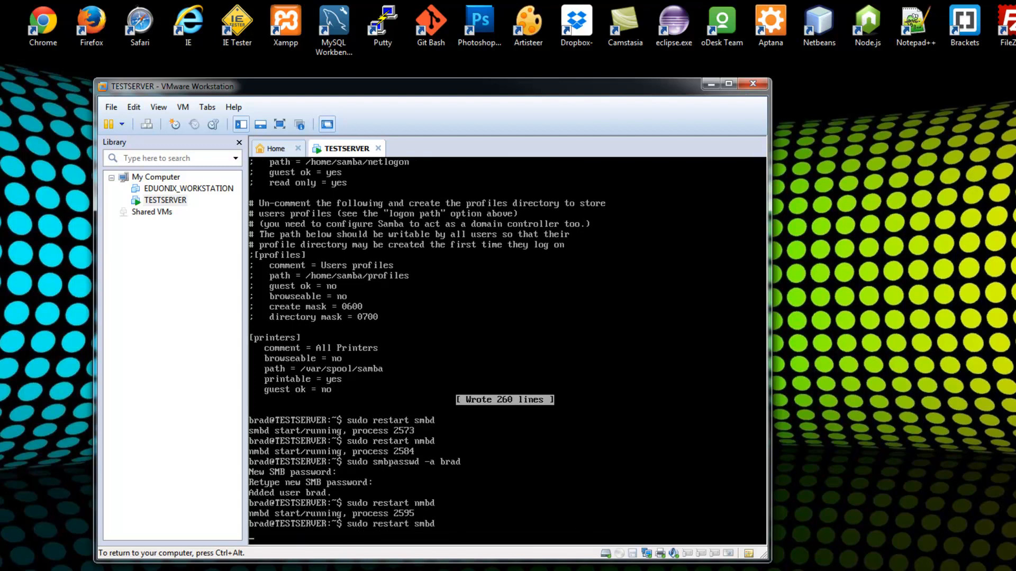
- Restart smbd, then open the TESTSERVER computer from Explorer's Network view
{"action": "key", "text": "Return"}
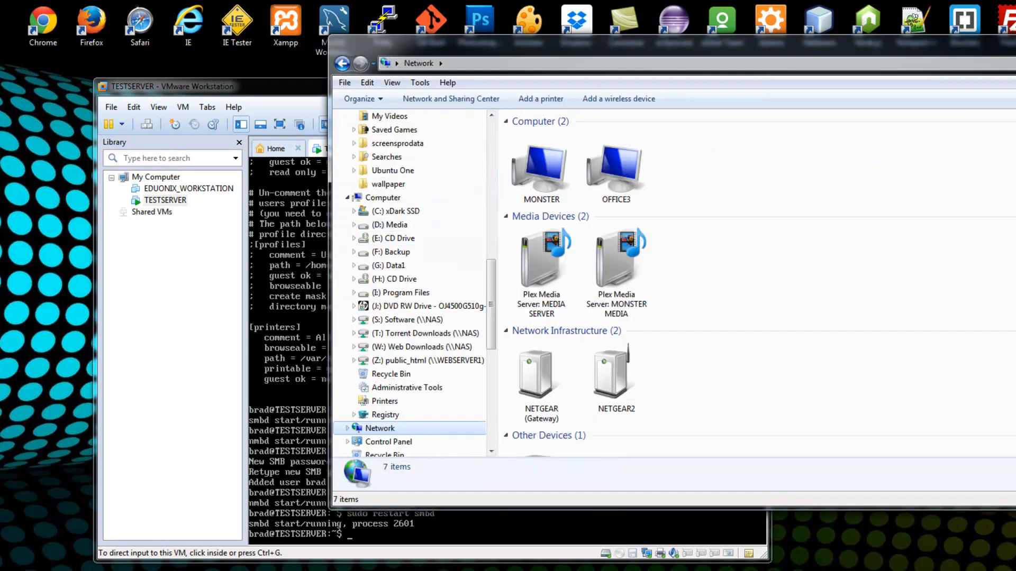
{"action": "mouse_move", "coordinate": [890, 180]}
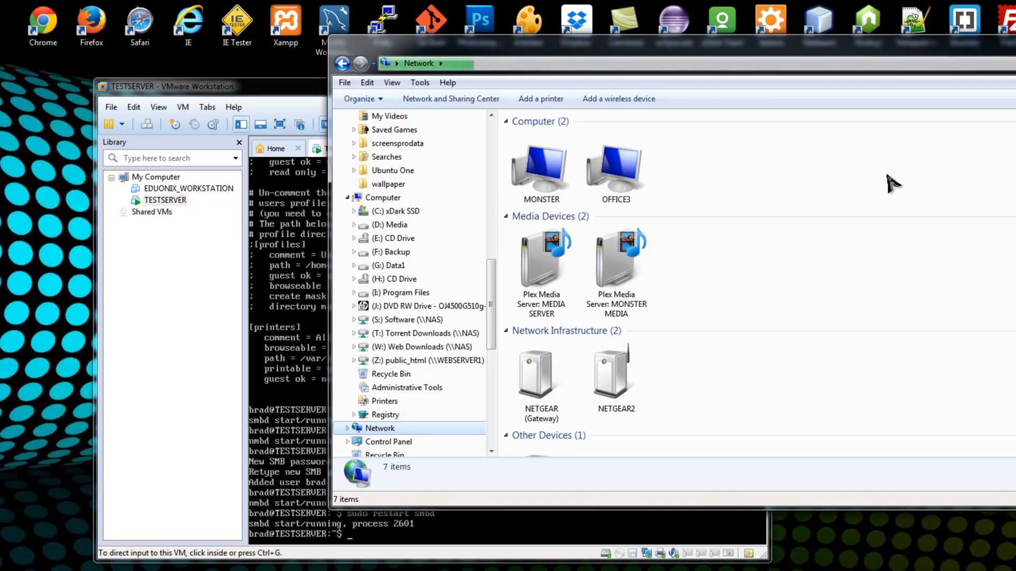
{"action": "mouse_move", "coordinate": [788, 205]}
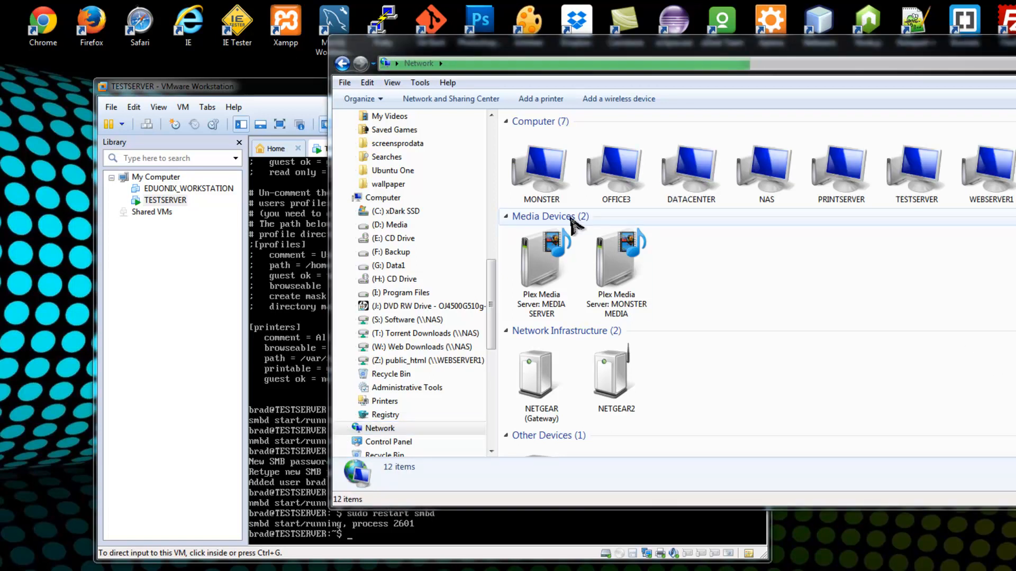
{"action": "mouse_move", "coordinate": [918, 229]}
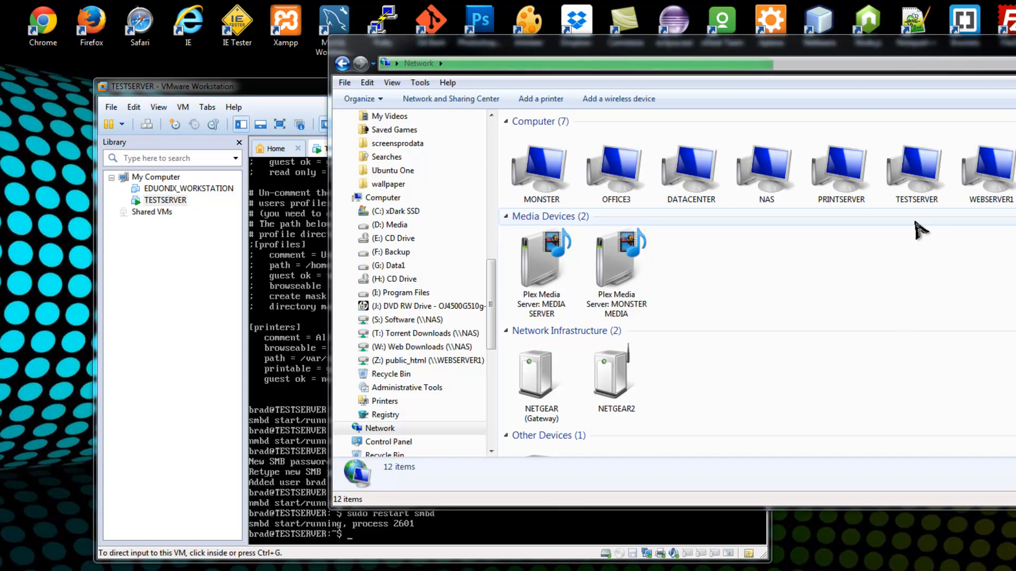
{"action": "left_click", "coordinate": [915, 169]}
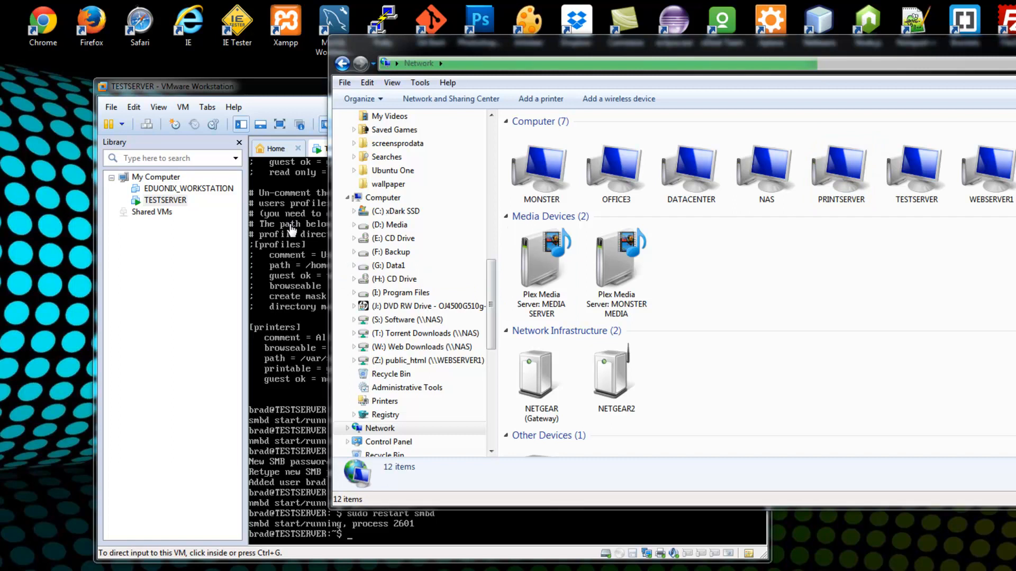
{"action": "left_click", "coordinate": [916, 172]}
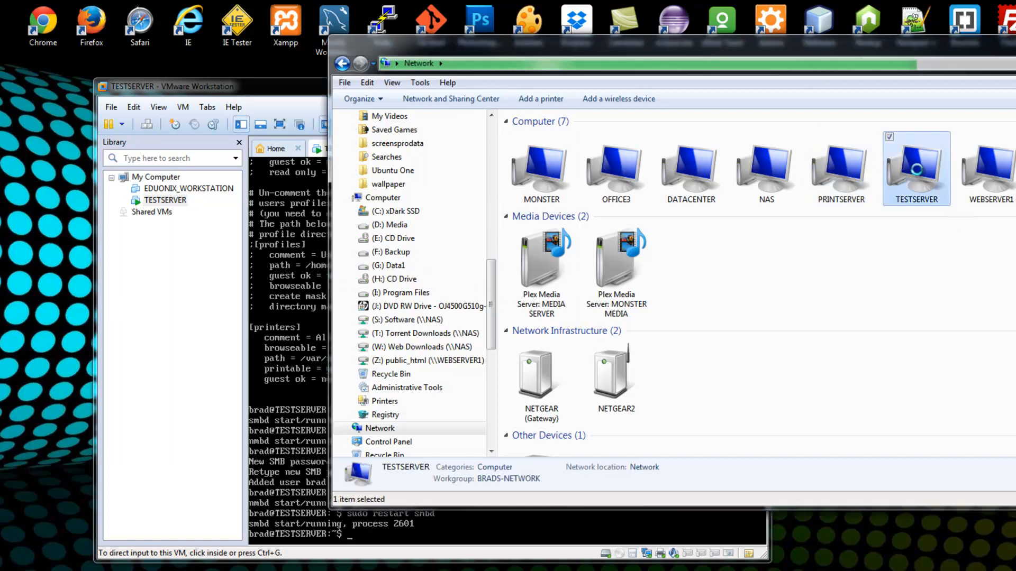
{"action": "double_click", "coordinate": [916, 170]}
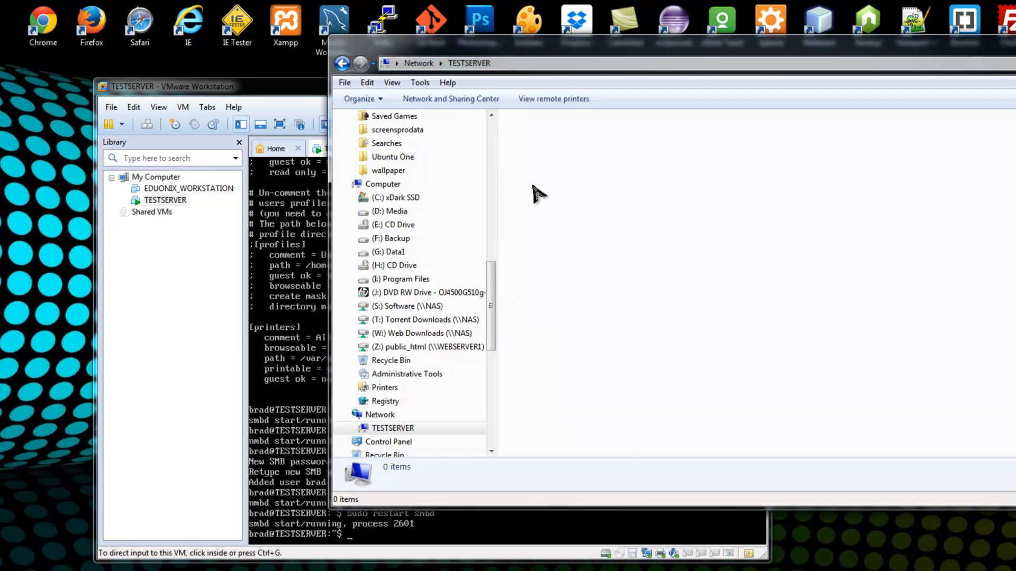
{"action": "mouse_move", "coordinate": [532, 136]}
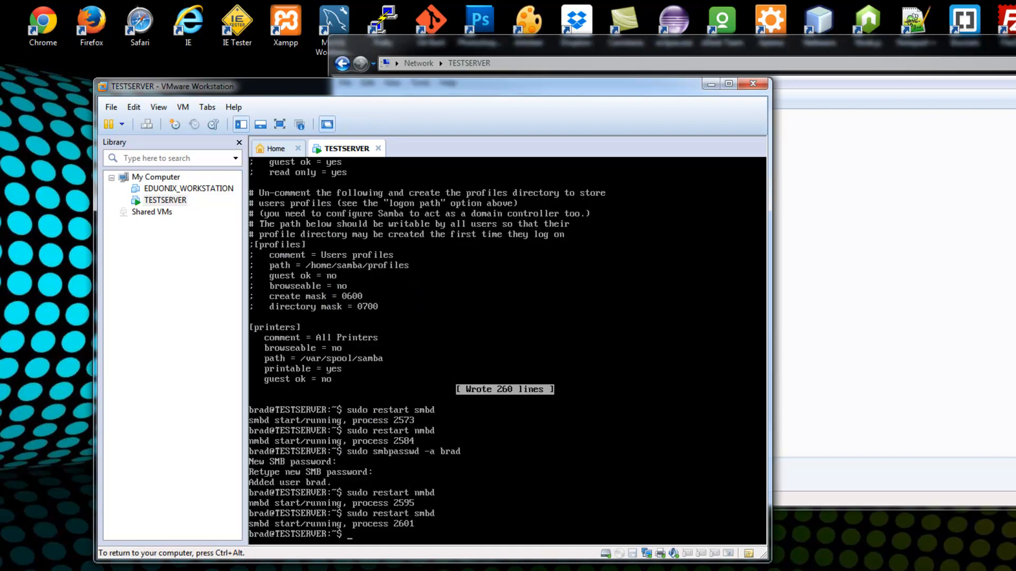
- List the home directory and create a 'shared' folder with sudo mkdir
{"action": "type", "text": "ls"}
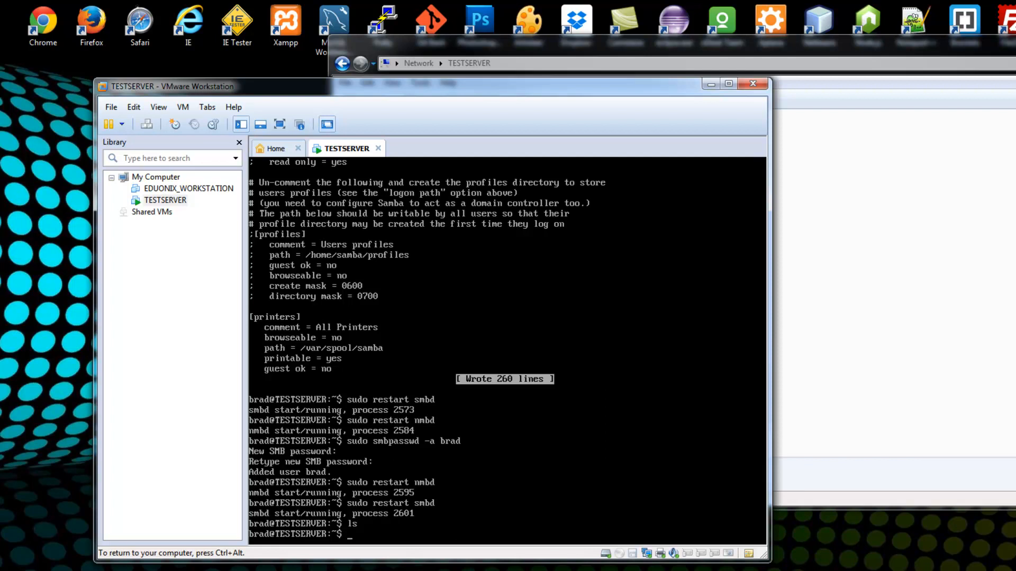
{"action": "type", "text": "sudo"}
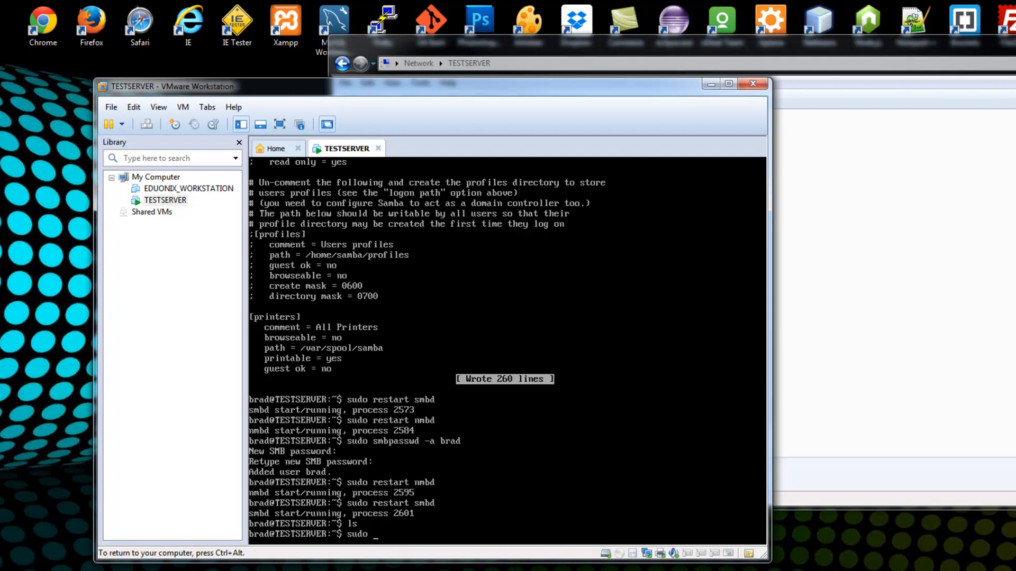
{"action": "type", "text": "mkdir"}
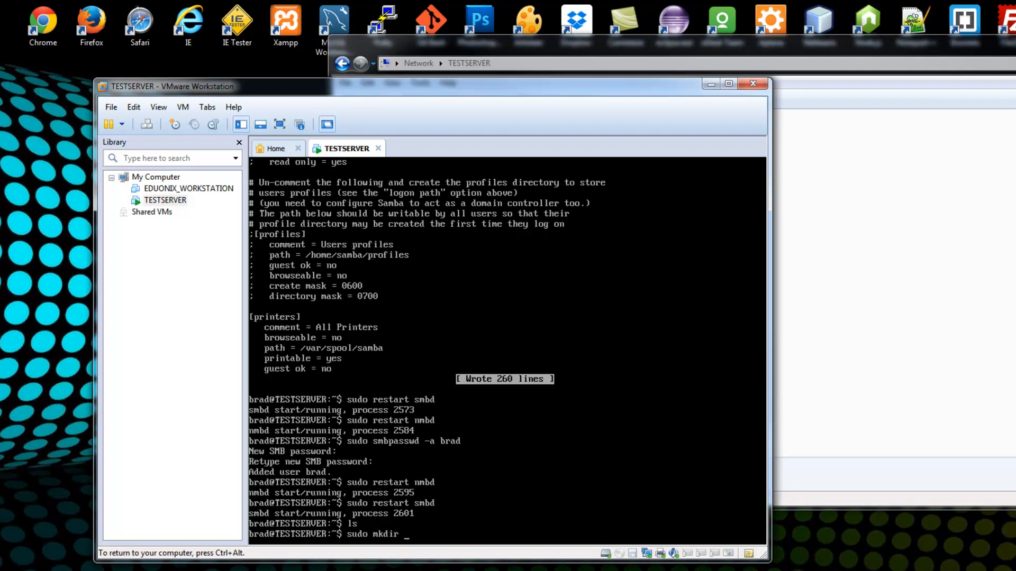
{"action": "type", "text": "shared"}
{"action": "type", "text": "ls"}
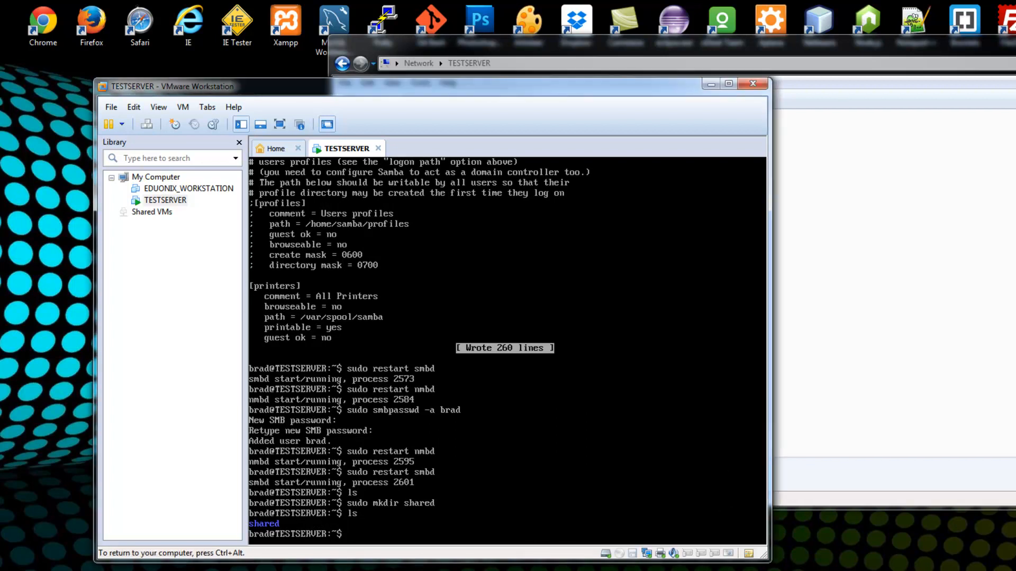
- Try creating myfile.txt inside shared with cat and sudo cat, then return to the parent directory
{"action": "type", "text": "cd shared"}
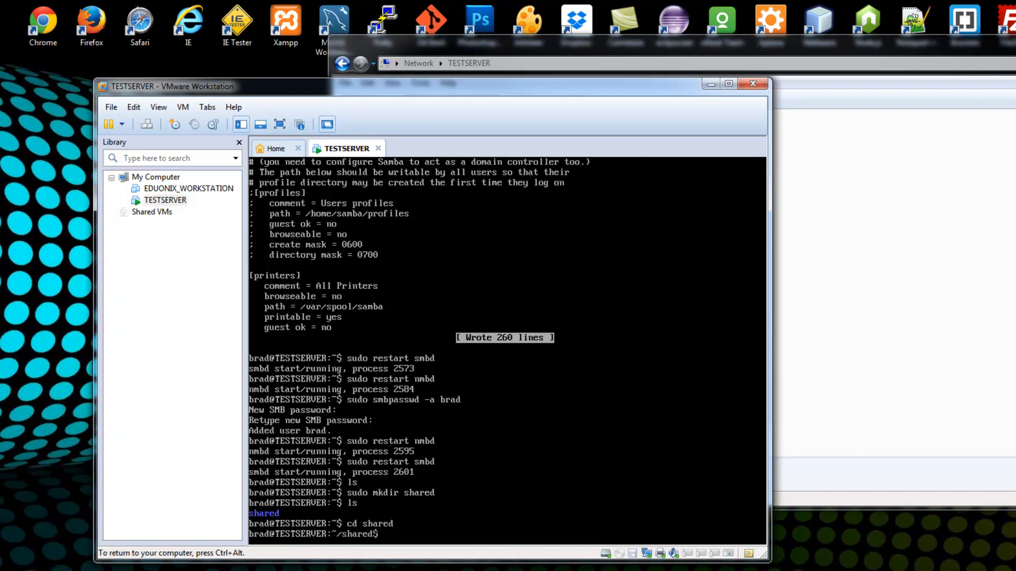
{"action": "type", "text": "cat"}
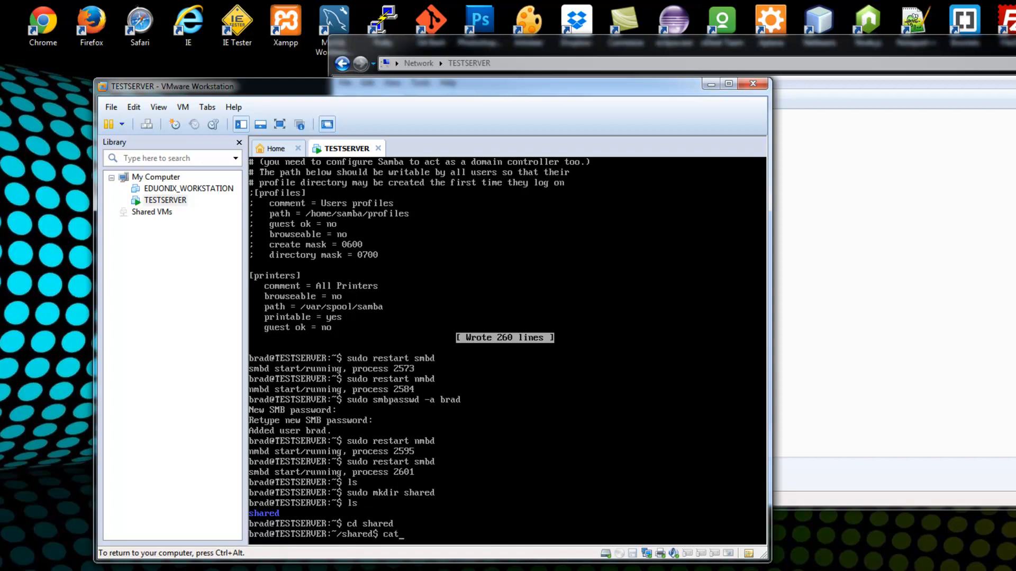
{"action": "type", "text": ">"}
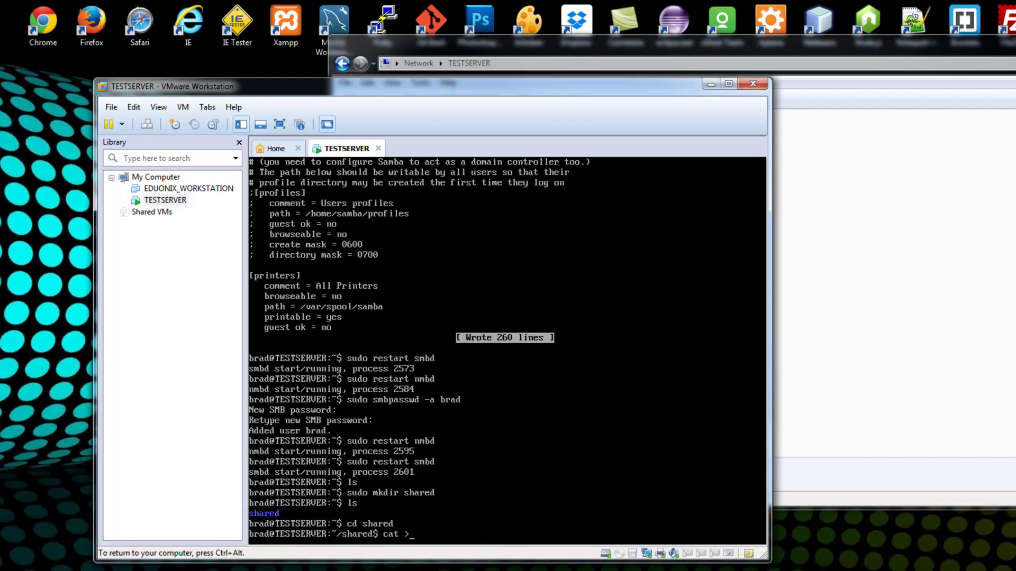
{"action": "type", "text": "myfile.txt"}
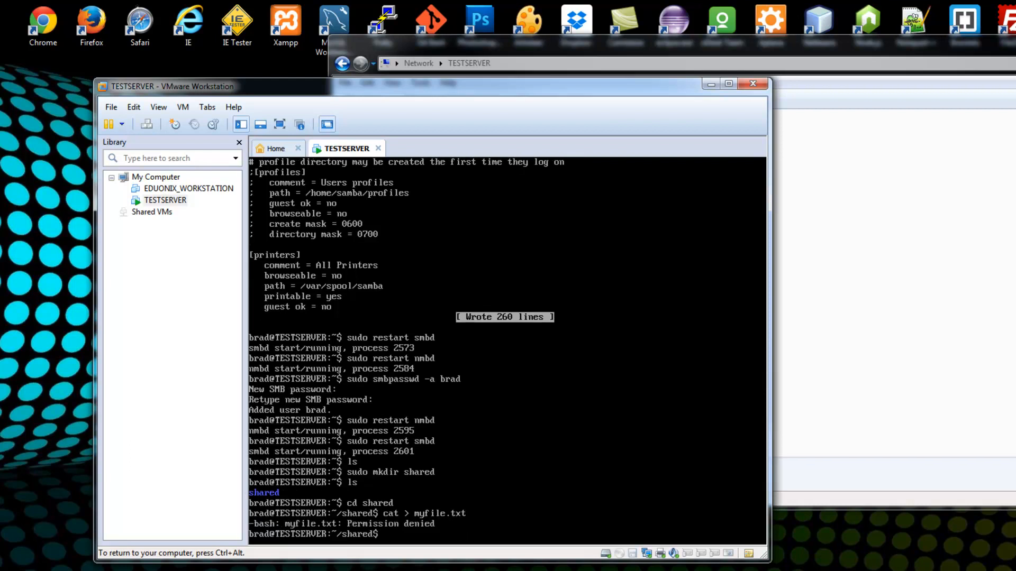
{"action": "type", "text": "cat > myfile.txt"}
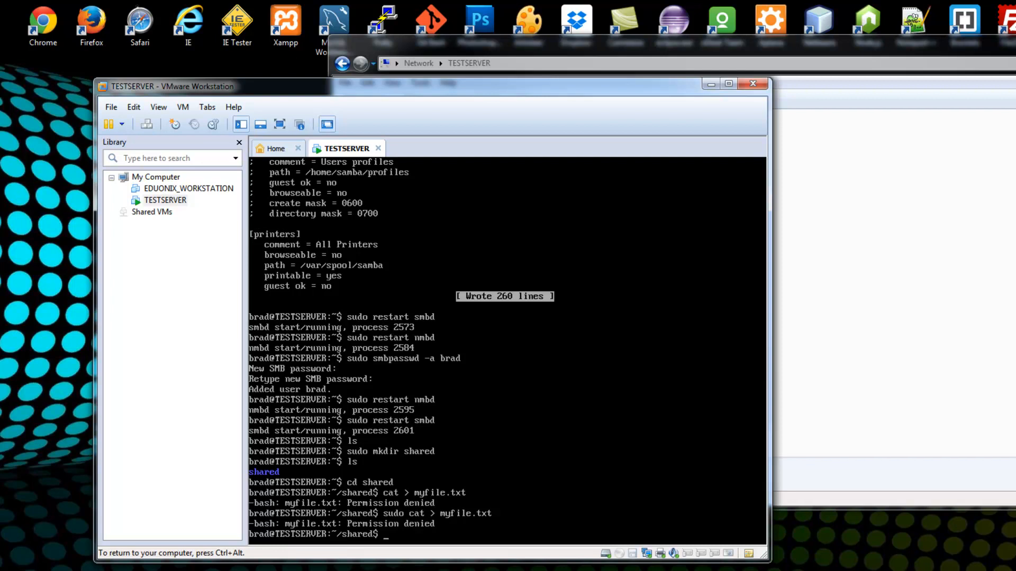
{"action": "type", "text": "cd .."}
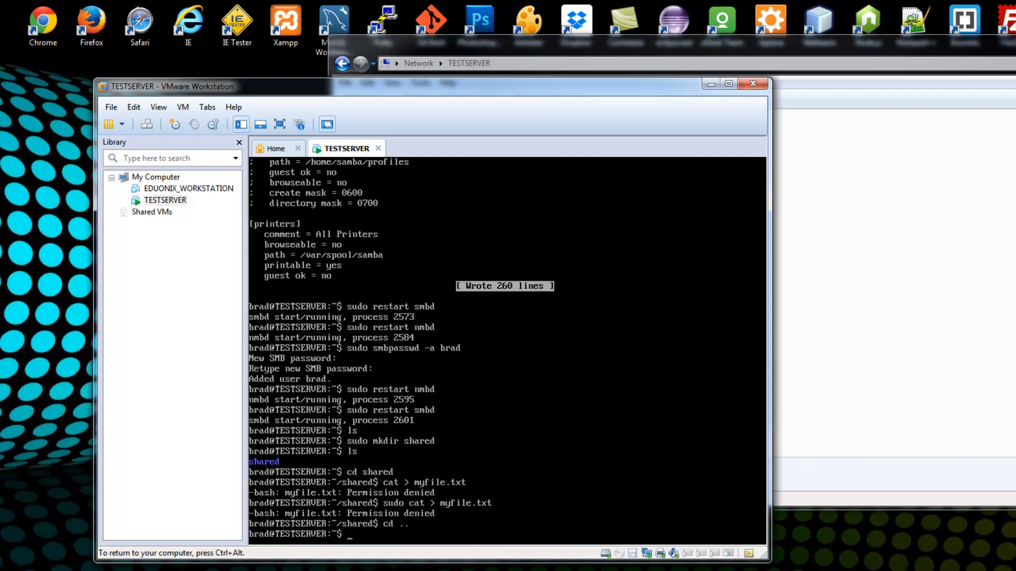
- Check with ls -l, chown -R shared to brad:brad, and cd back into shared
{"action": "type", "text": "ls -l"}
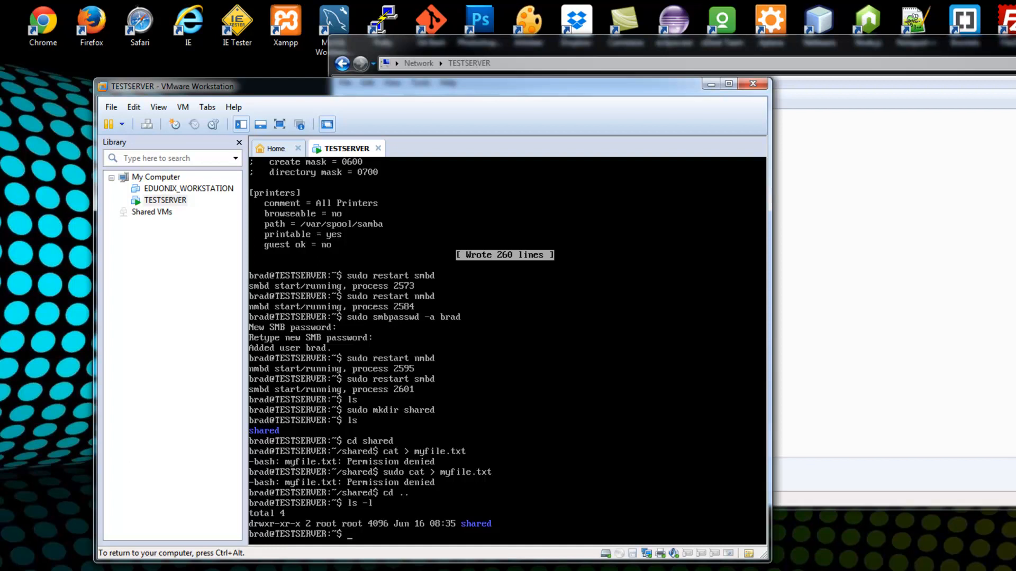
{"action": "type", "text": "ch"}
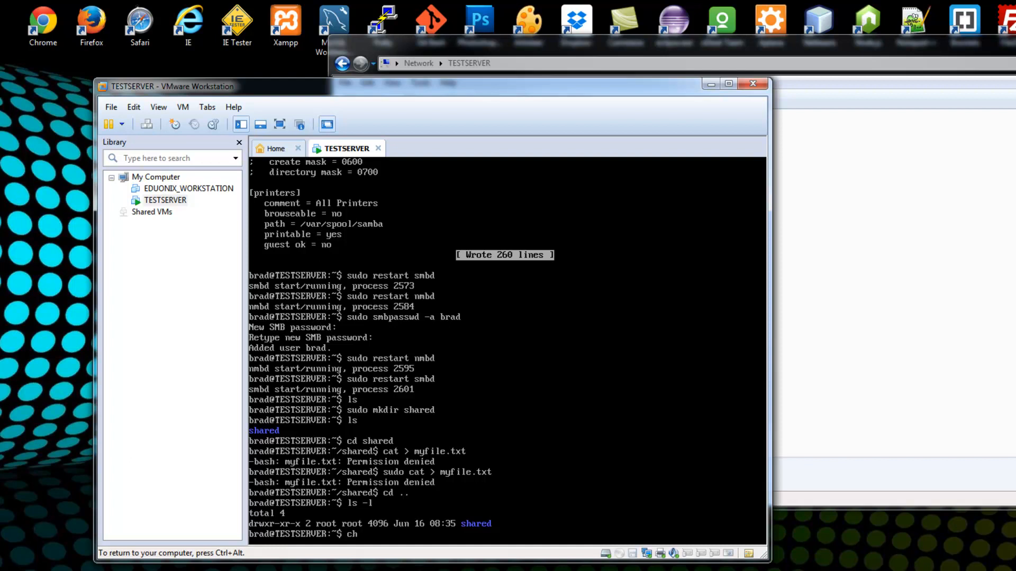
{"action": "type", "text": "own"}
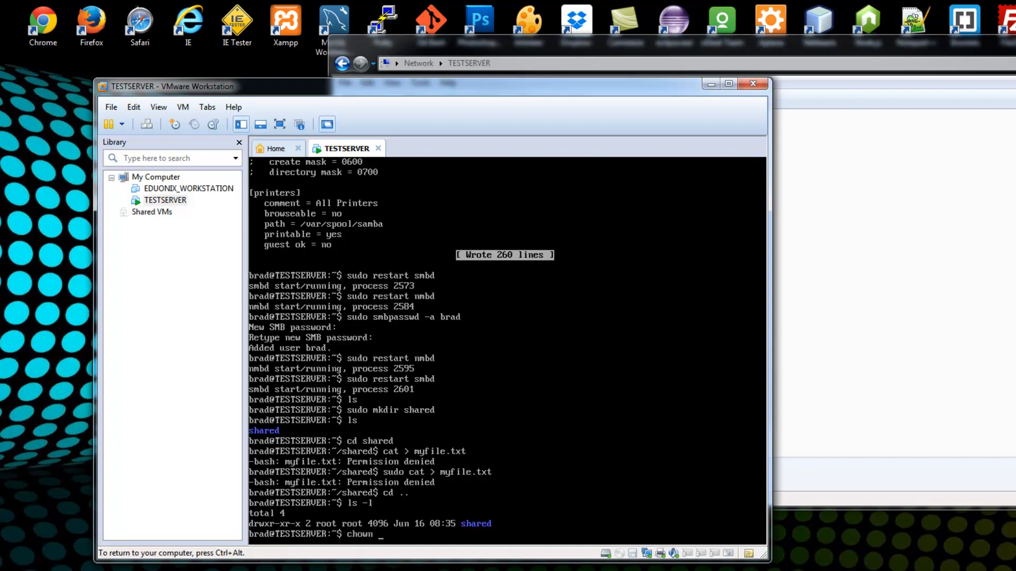
{"action": "type", "text": "-R"}
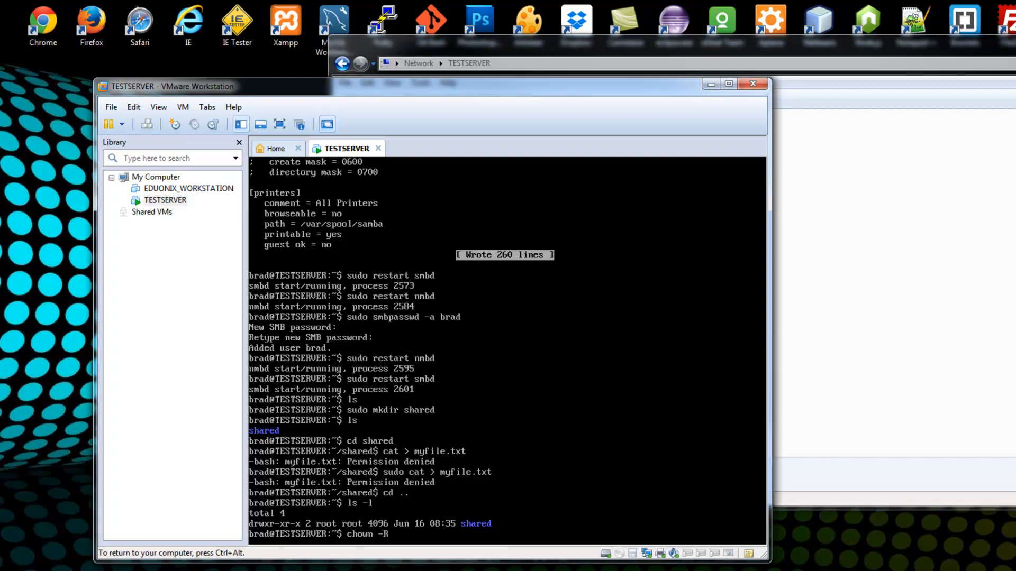
{"action": "type", "text": "brad:"}
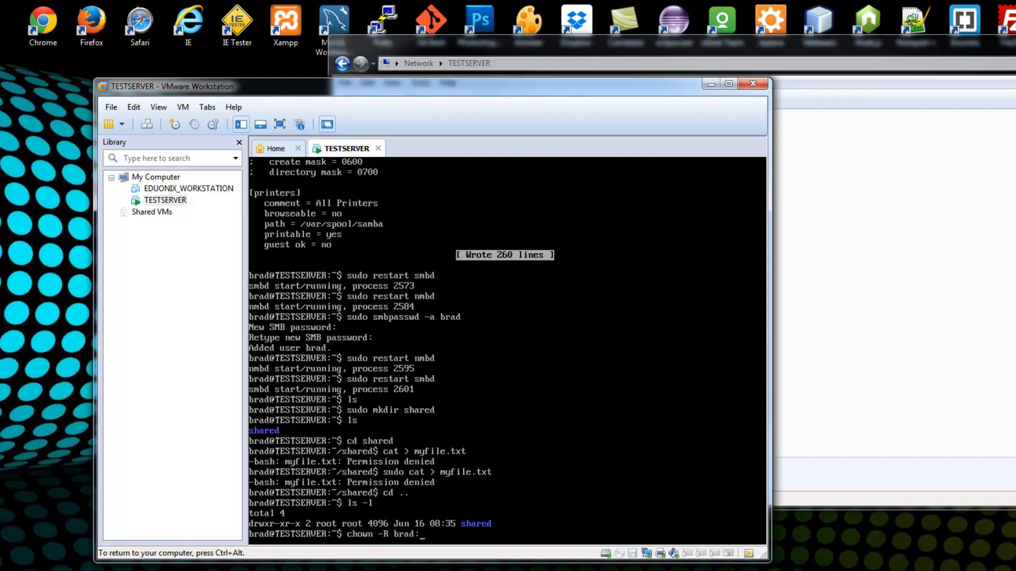
{"action": "type", "text": "brad"}
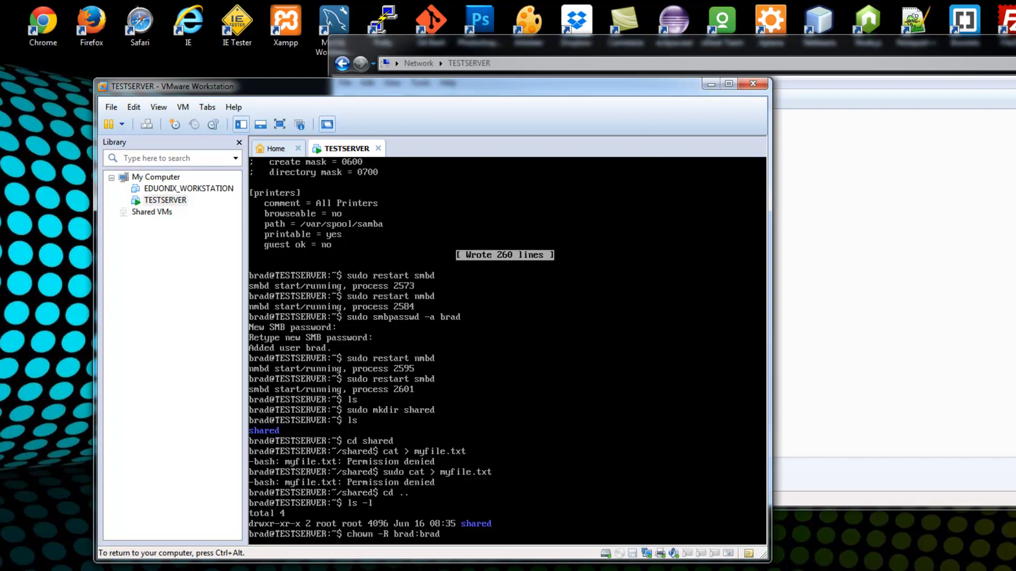
{"action": "type", "text": "shared"}
{"action": "type", "text": "ls -l"}
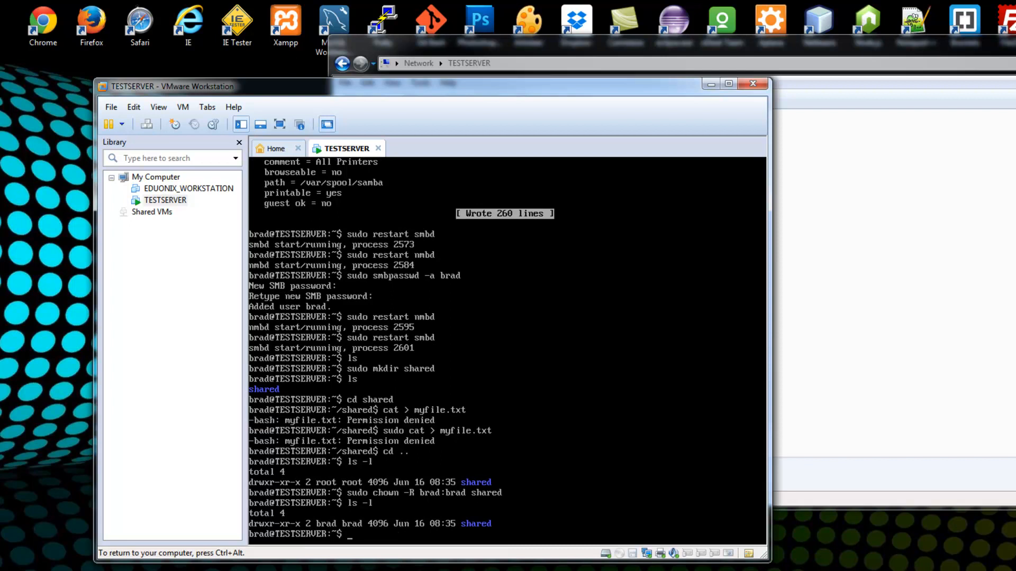
{"action": "type", "text": "cd shared"}
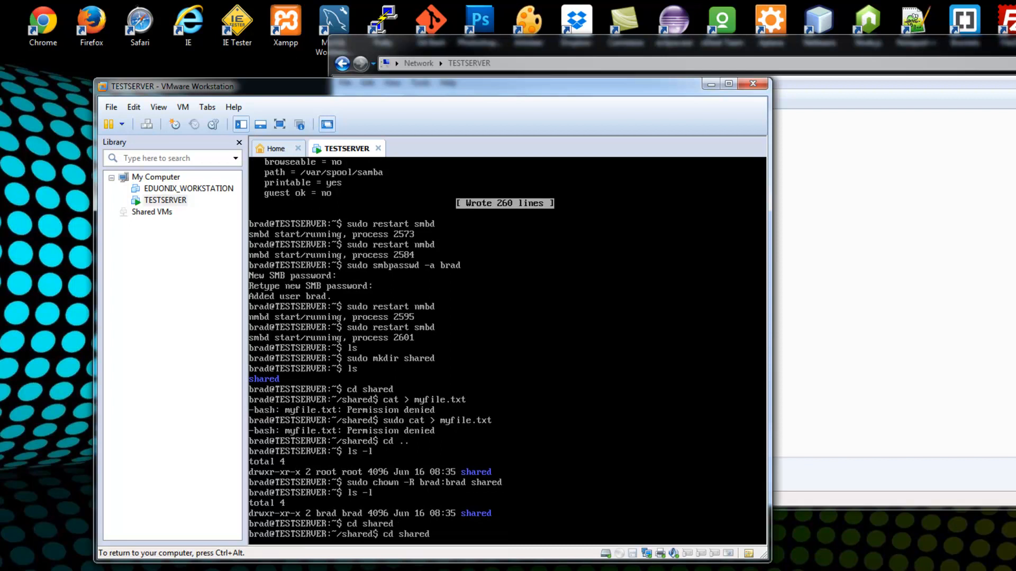
- Create an empty myfile.txt in the shared folder with sudo cat
{"action": "type", "text": "sudo cat > myfile.txt"}
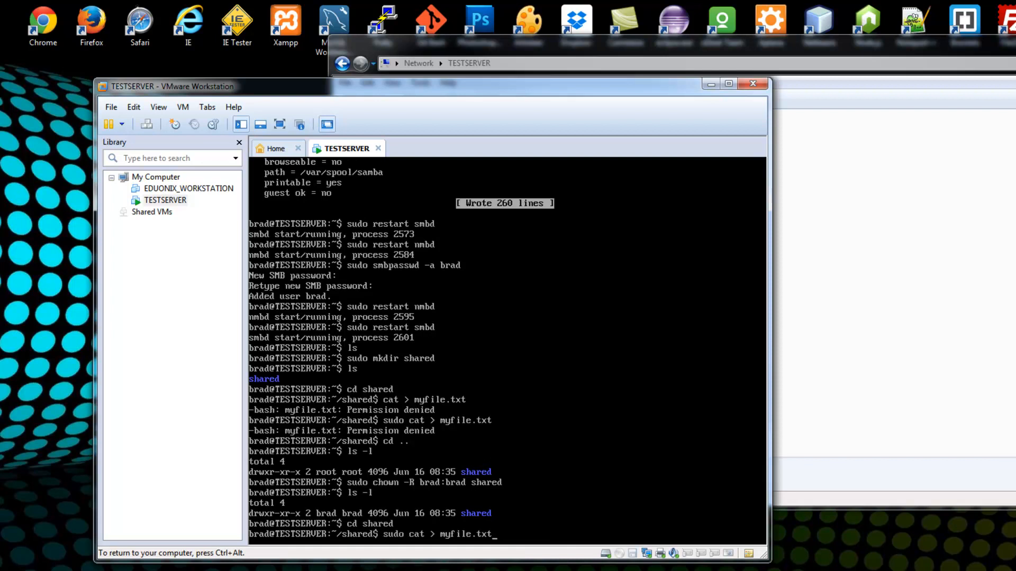
{"action": "key", "text": "Return"}
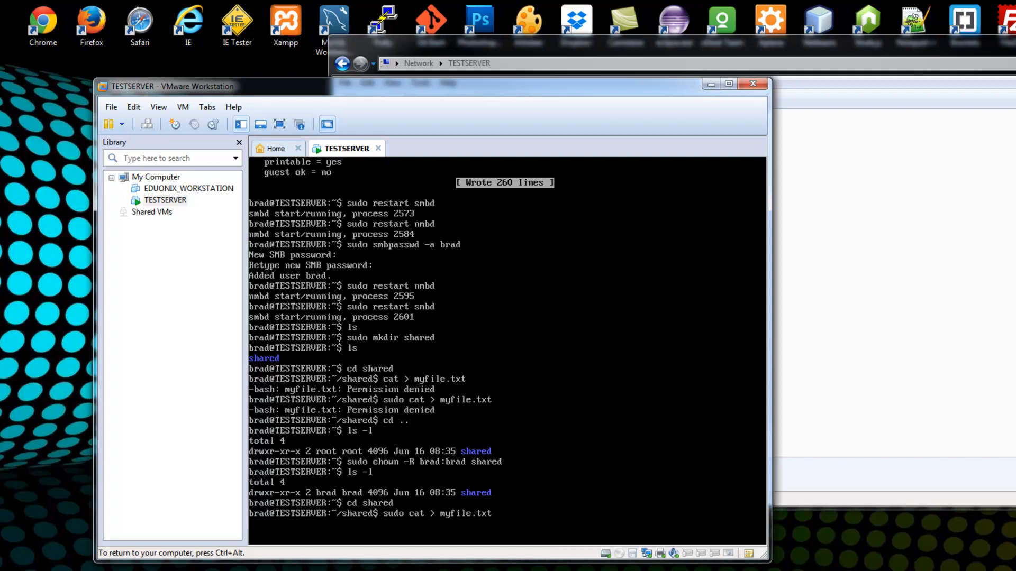
{"action": "key", "text": "Ctrl+c"}
{"action": "type", "text": "l"}
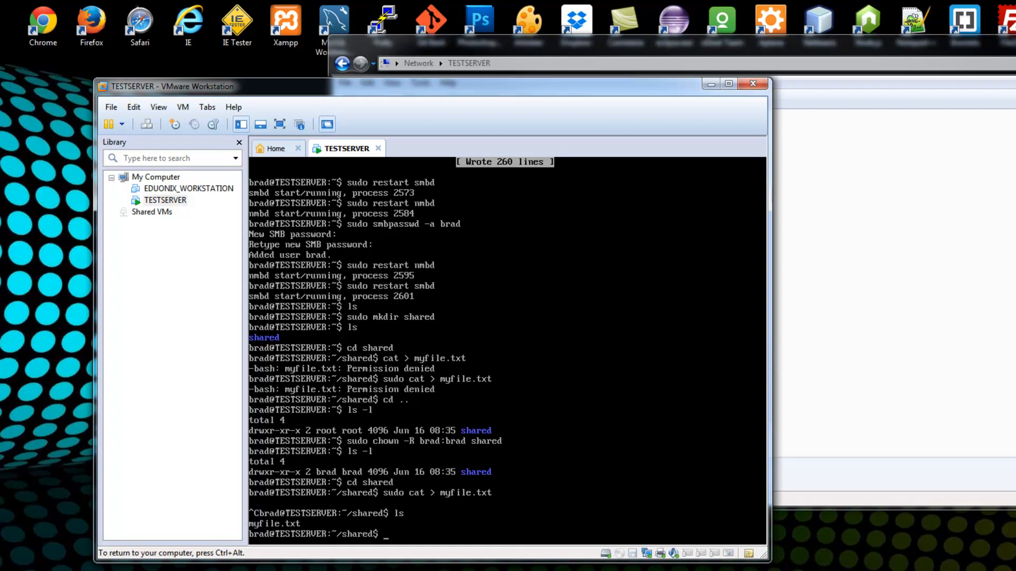
- Write 'This is my file' into myfile.txt with sudo nano and save it
{"action": "type", "text": "sudo nano my"}
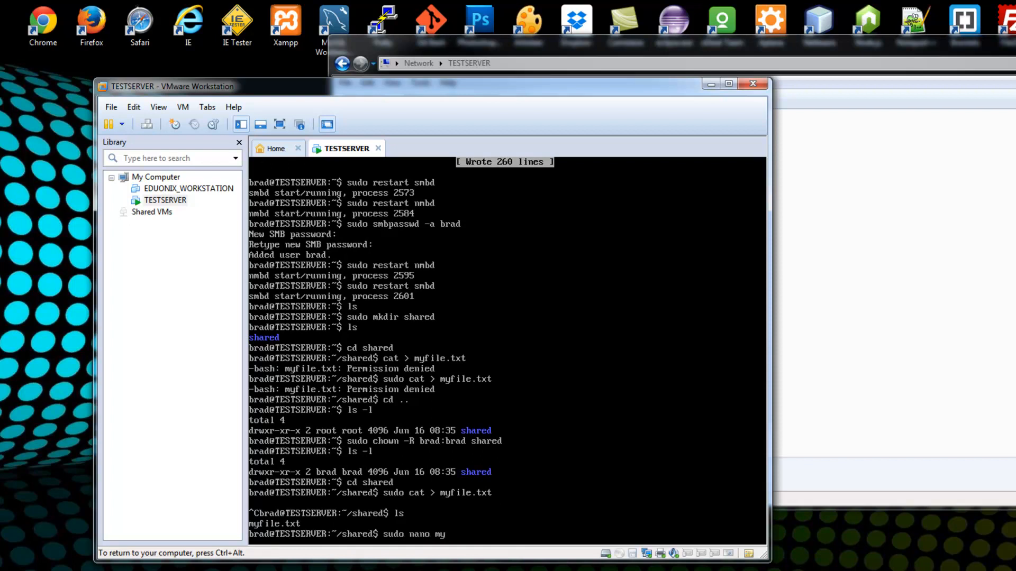
{"action": "type", "text": "file.txt"}
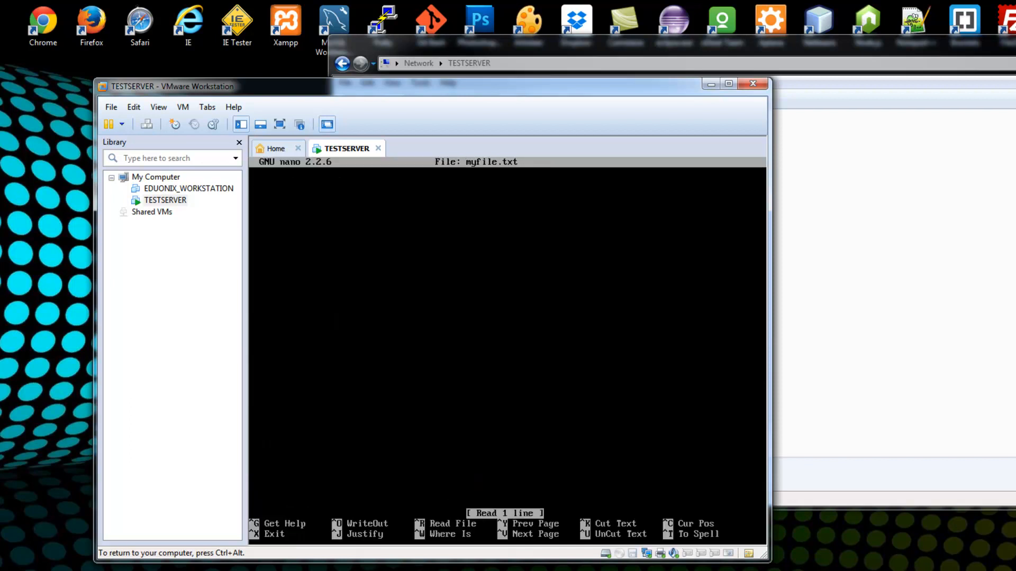
{"action": "type", "text": "This is"}
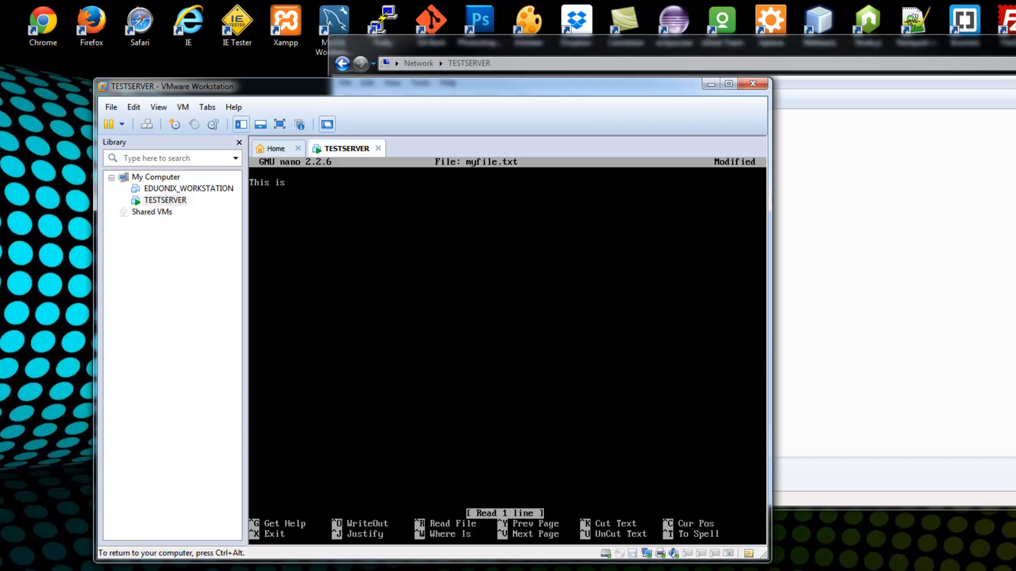
{"action": "type", "text": "my file"}
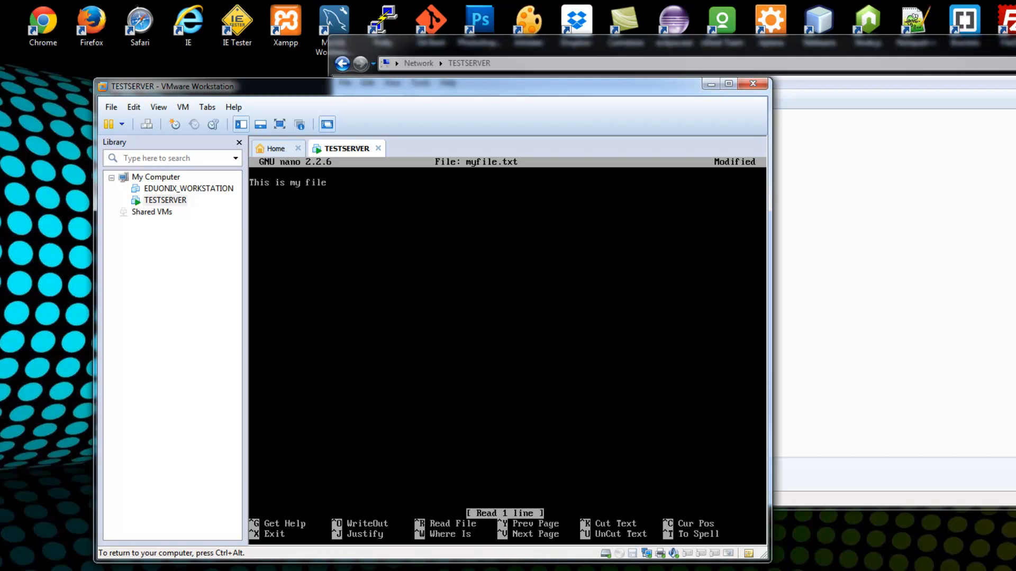
{"action": "key", "text": "ctrl+o"}
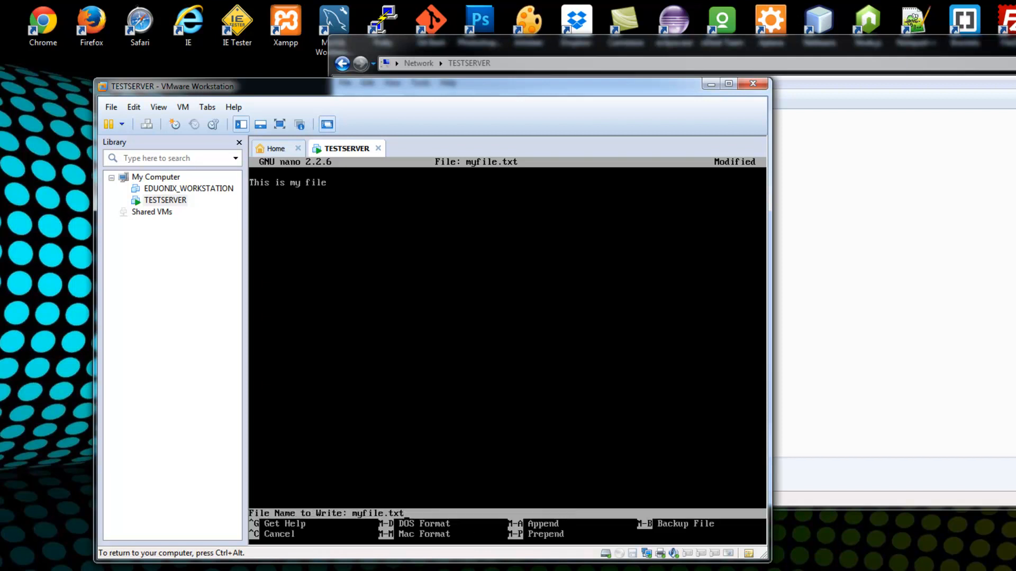
{"action": "key", "text": "Enter"}
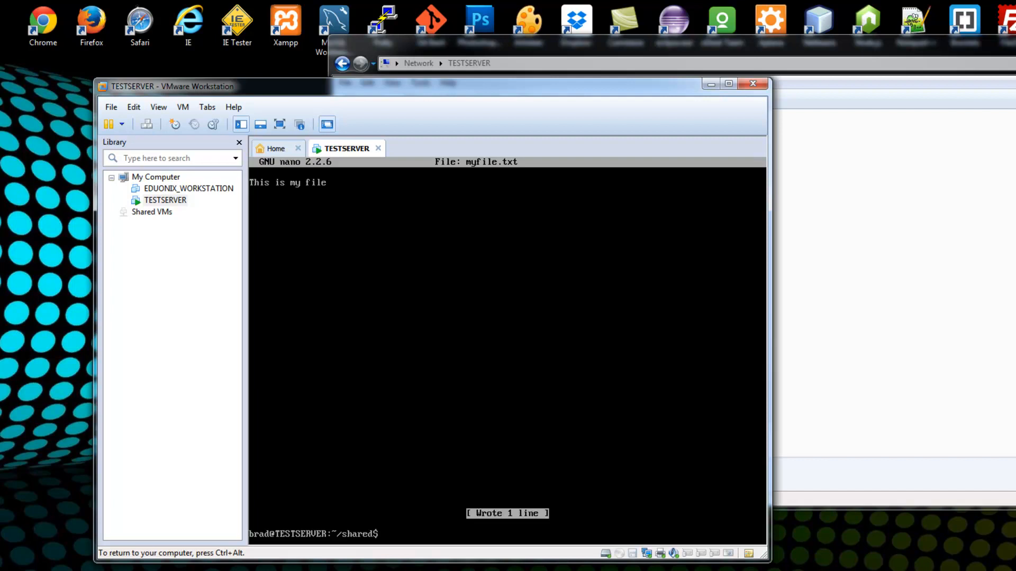
- Open /etc/samba/smb.conf in nano and scroll past the [printers] section
{"action": "type", "text": "sudo nano /etc/"}
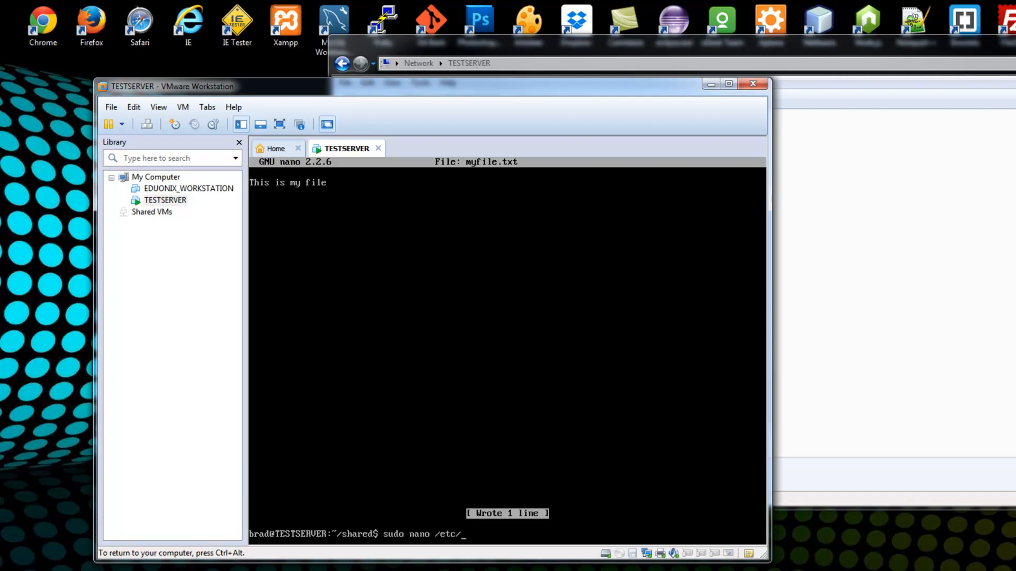
{"action": "type", "text": "samba"}
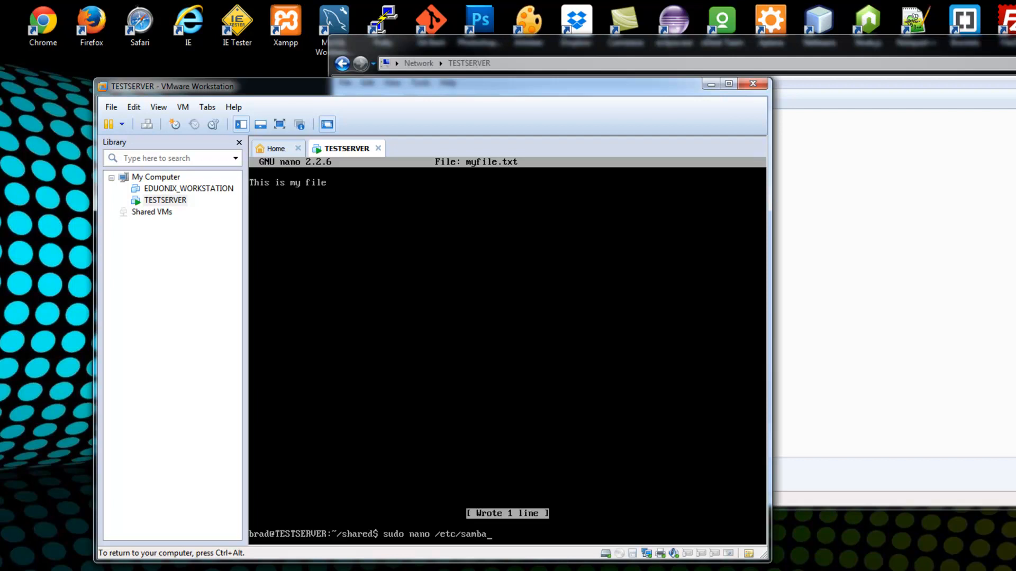
{"action": "type", "text": "/smb.c"}
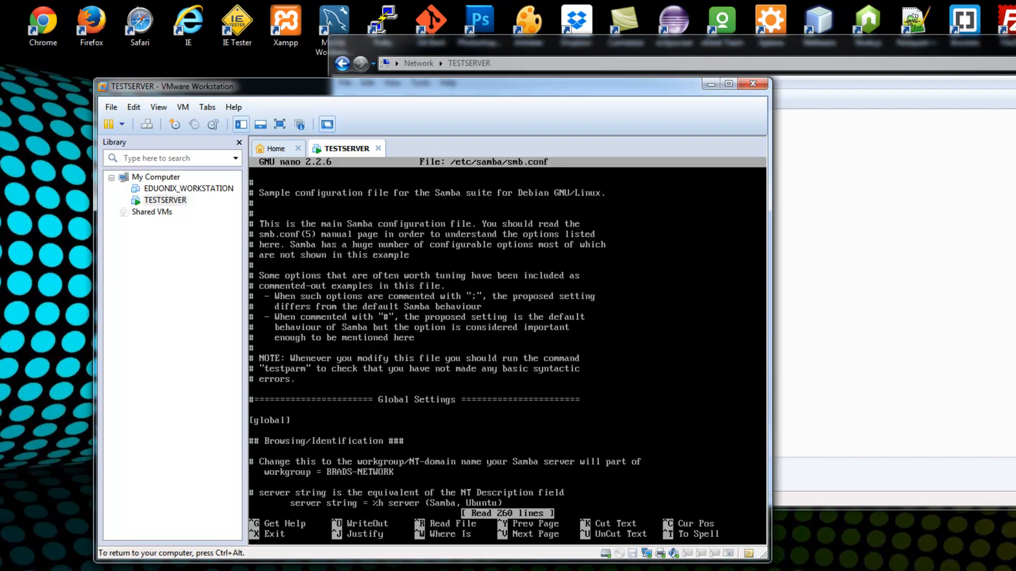
{"action": "scroll", "scroll_direction": "down", "scroll_amount": 3}
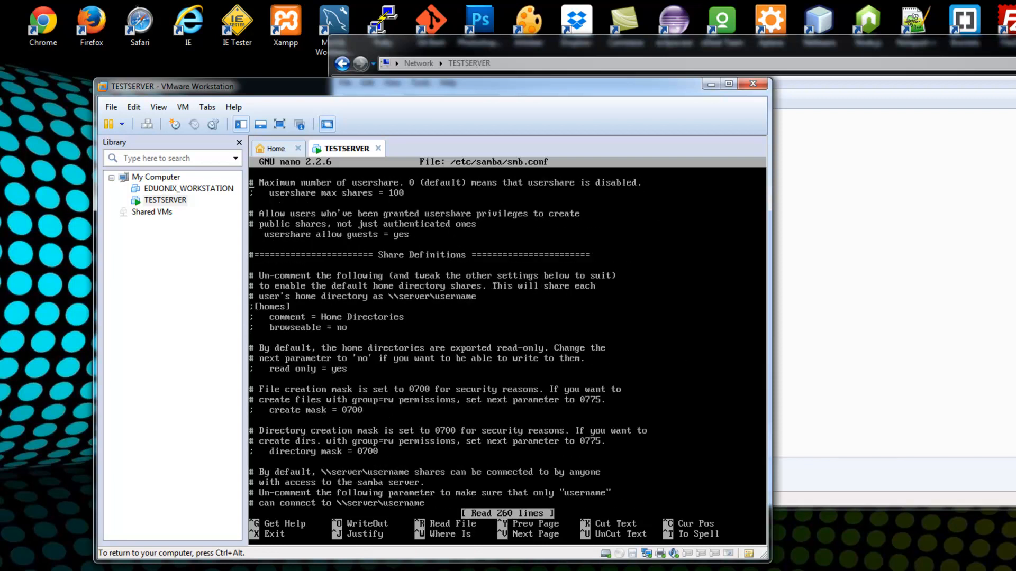
{"action": "scroll", "scroll_direction": "down", "scroll_amount": 3}
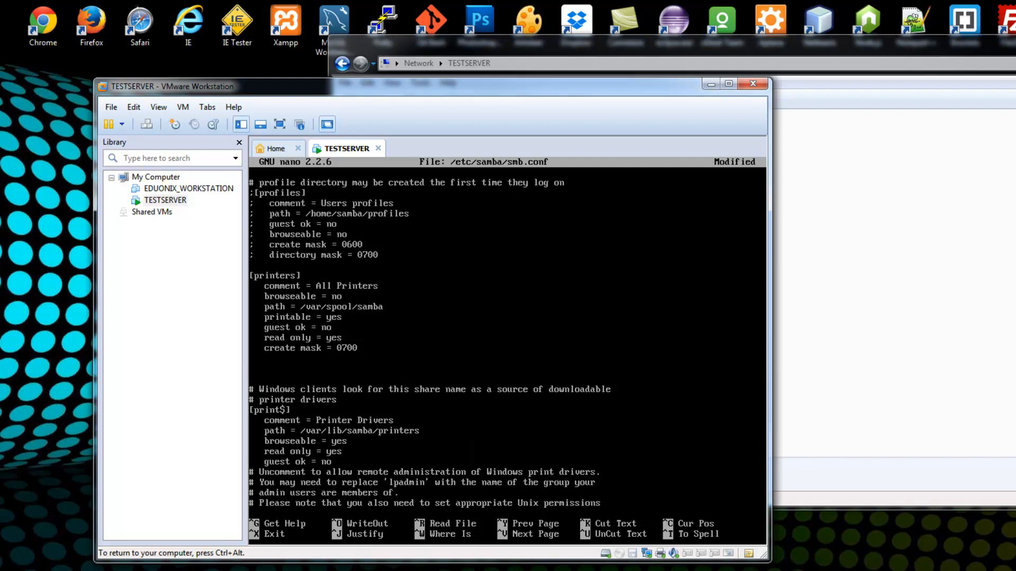
- Add a [share] section with a 'Shared' comment and path /home/brad/shared
{"action": "type", "text": "[]"}
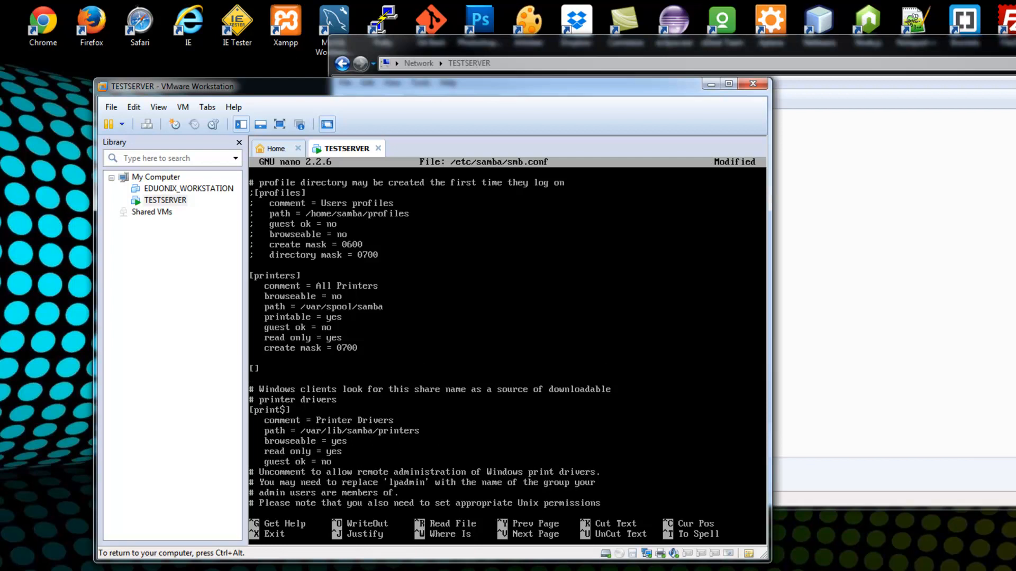
{"action": "type", "text": "share"}
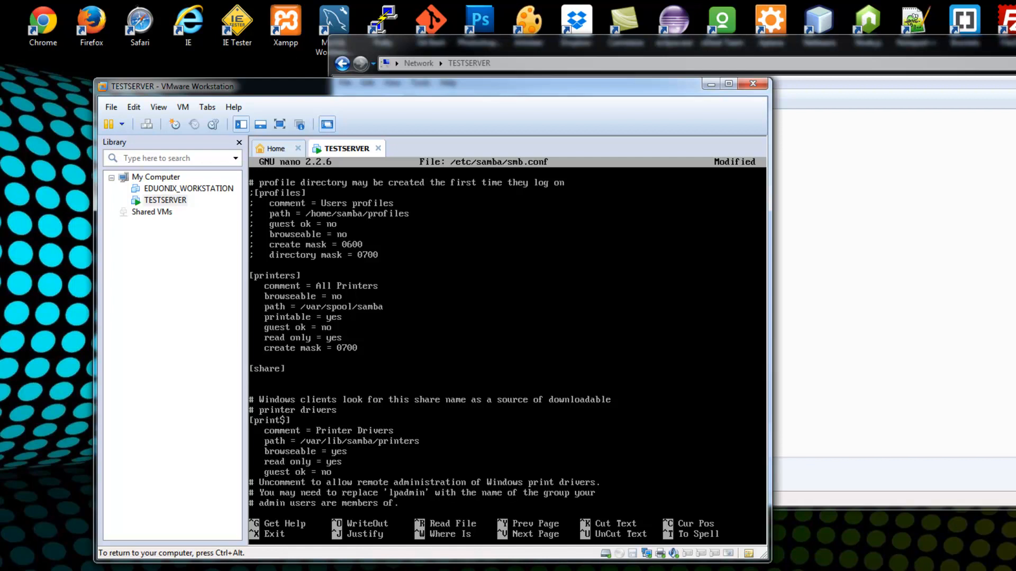
{"action": "type", "text": "comment ="}
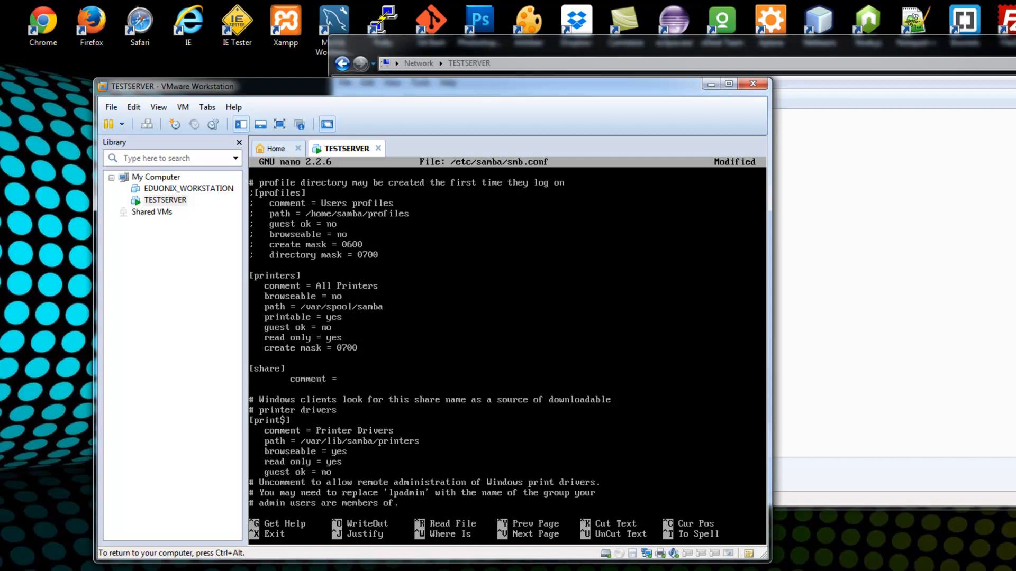
{"action": "type", "text": "Shared"}
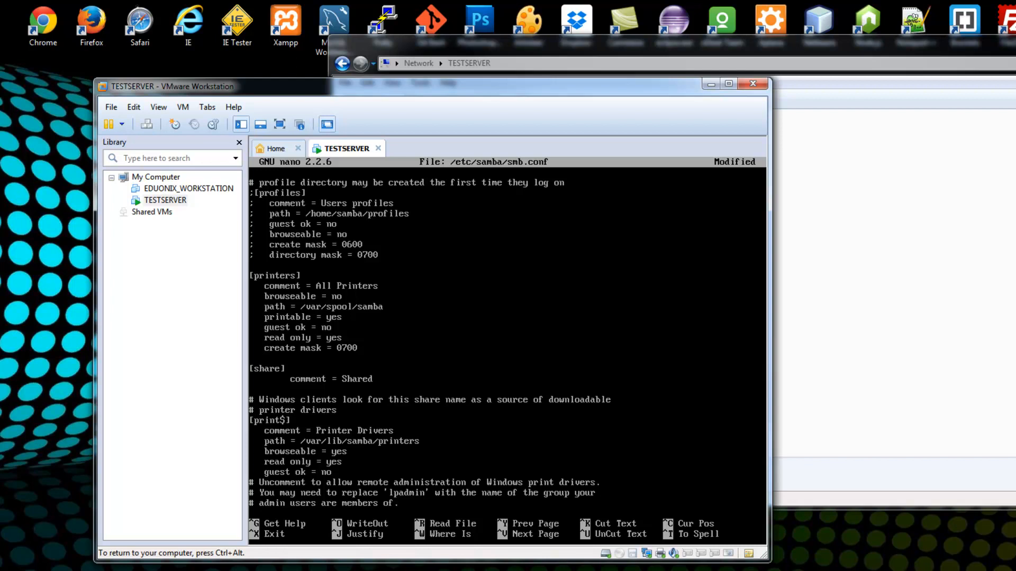
{"action": "key", "text": "Enter"}
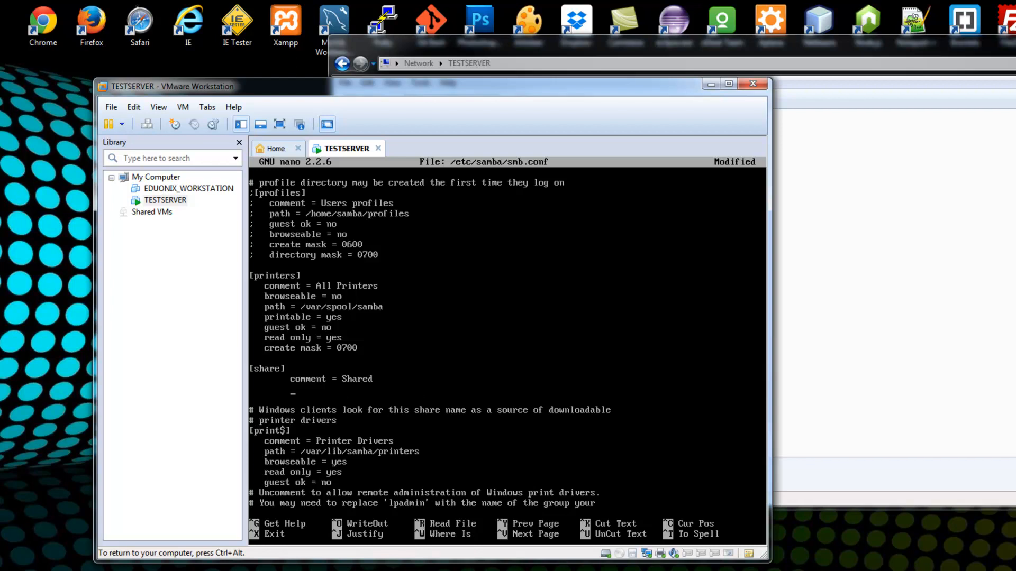
{"action": "type", "text": "/"}
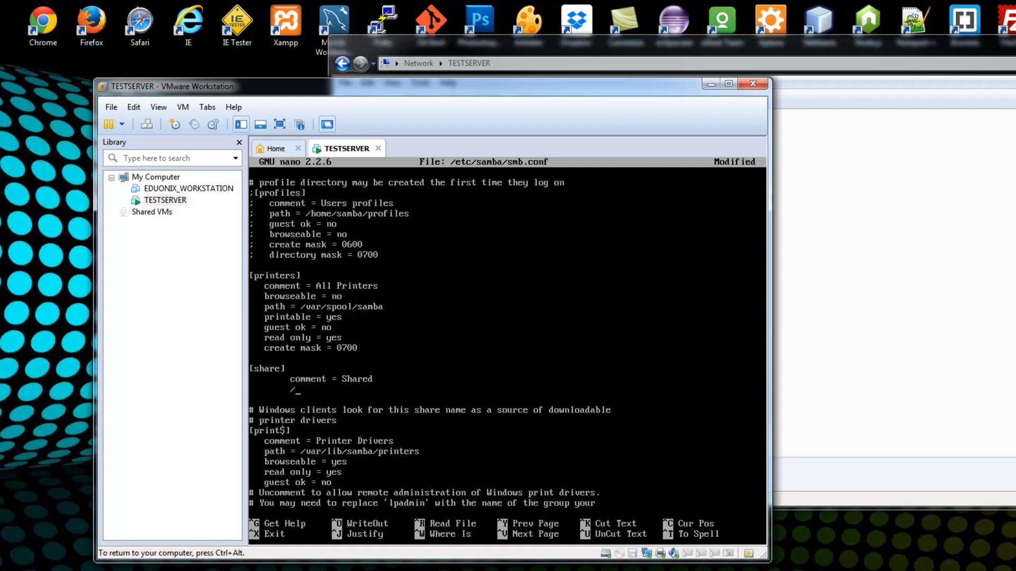
{"action": "type", "text": "home"}
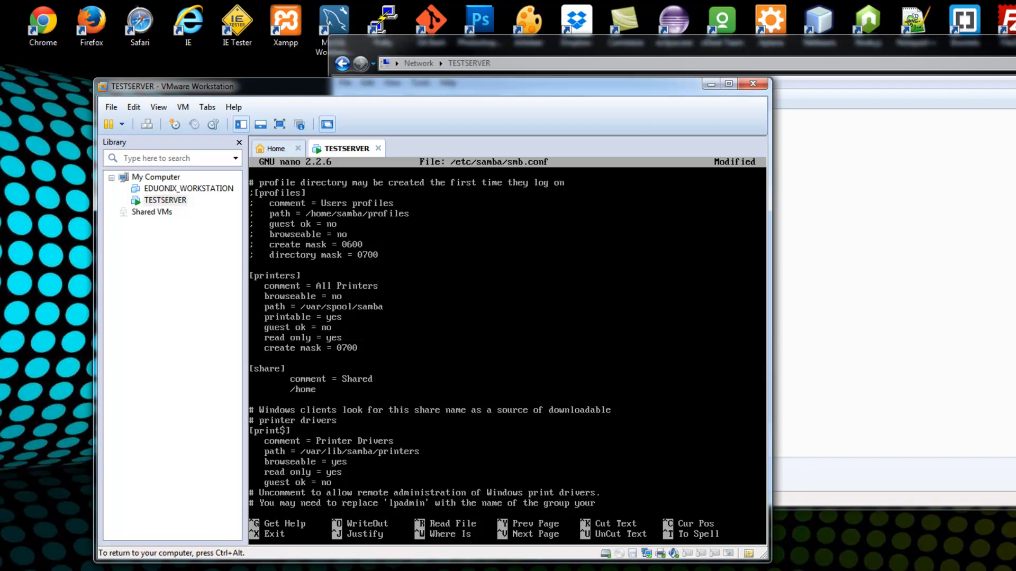
{"action": "type", "text": "/"}
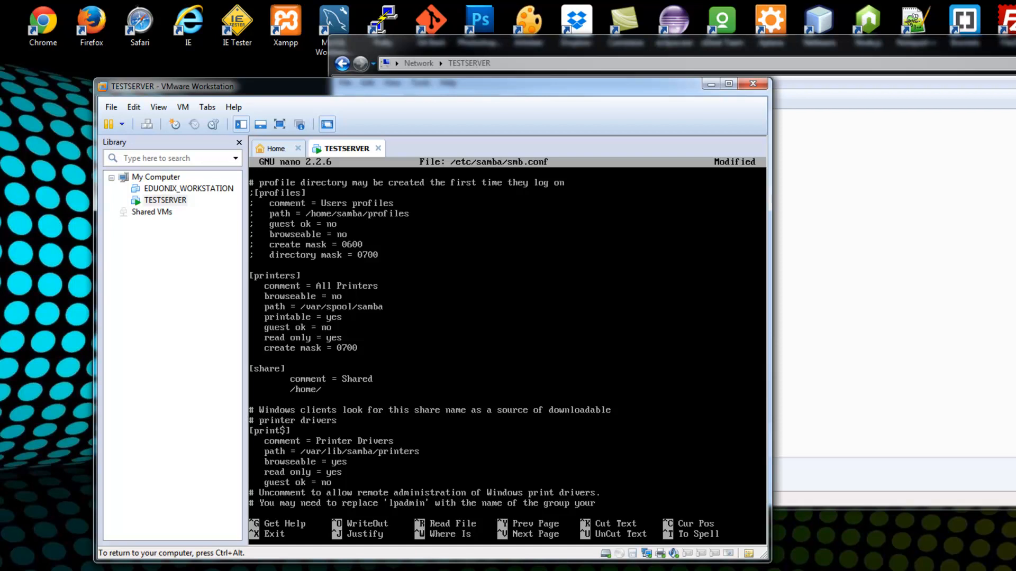
{"action": "type", "text": "brad"}
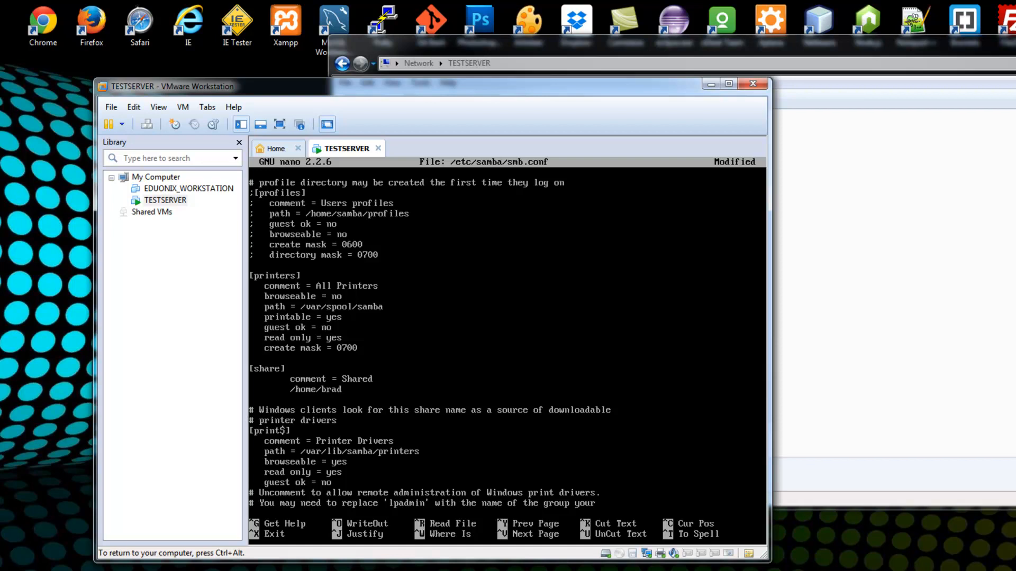
{"action": "type", "text": "/shar"}
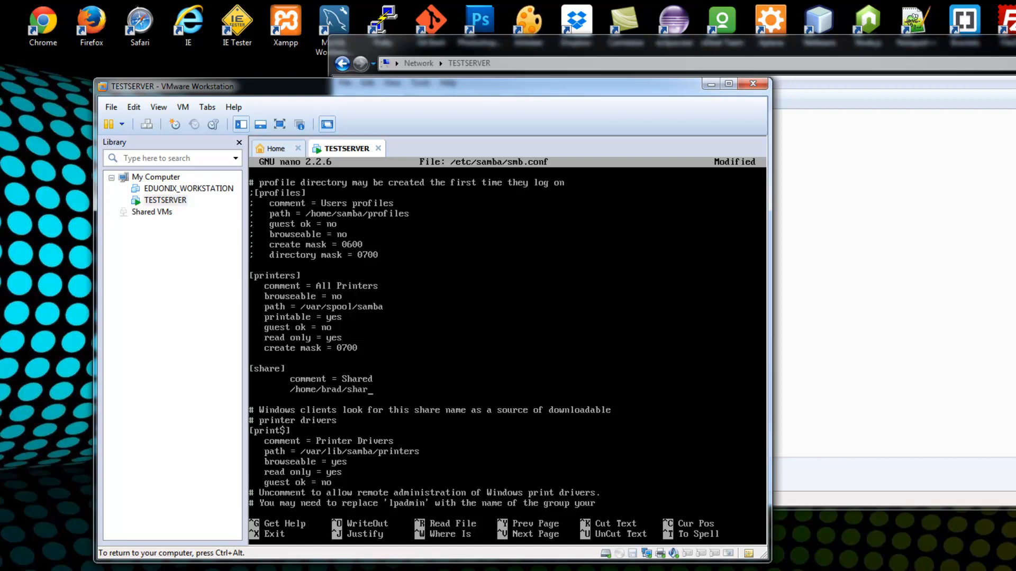
{"action": "type", "text": "ed"}
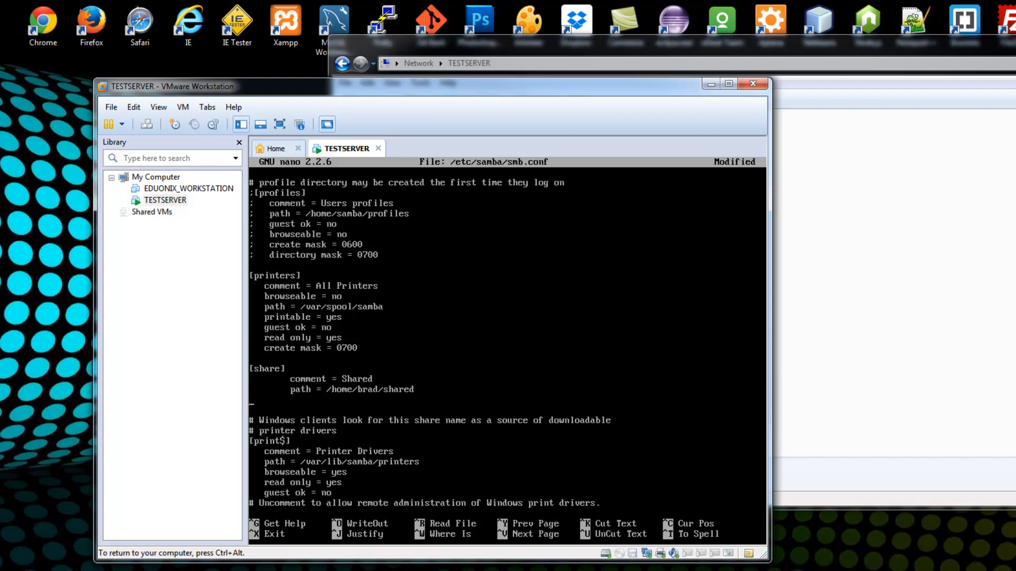
- Add browseable, read only = no, guest ok and writeable = yes, then exit nano
{"action": "type", "text": "browseable ="}
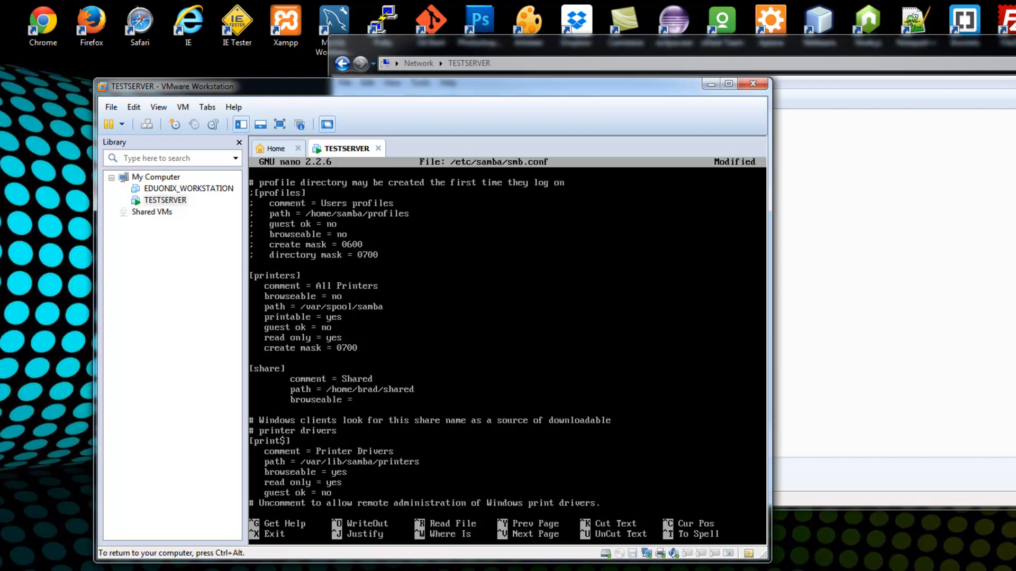
{"action": "type", "text": "yes"}
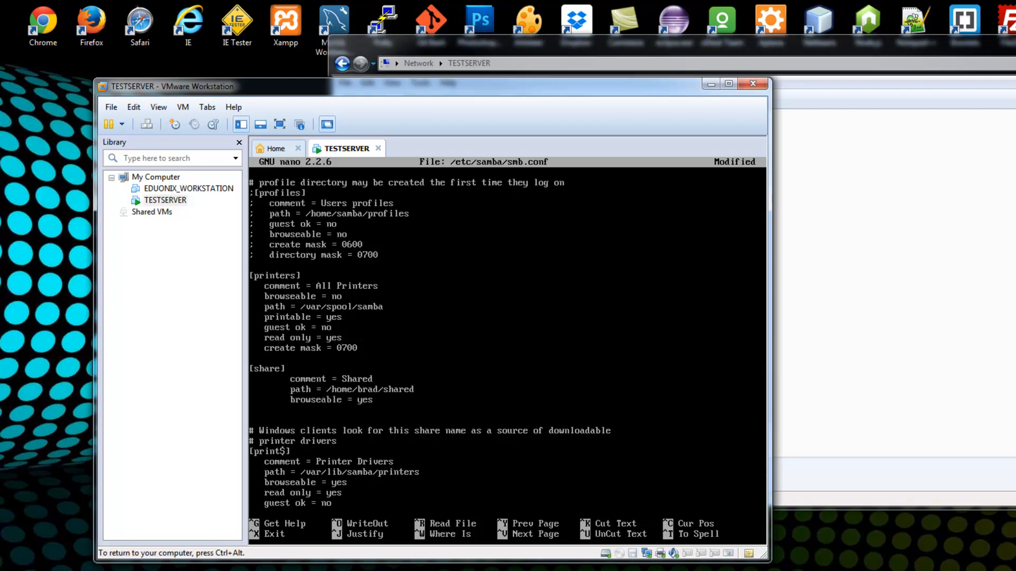
{"action": "type", "text": "read only = no"}
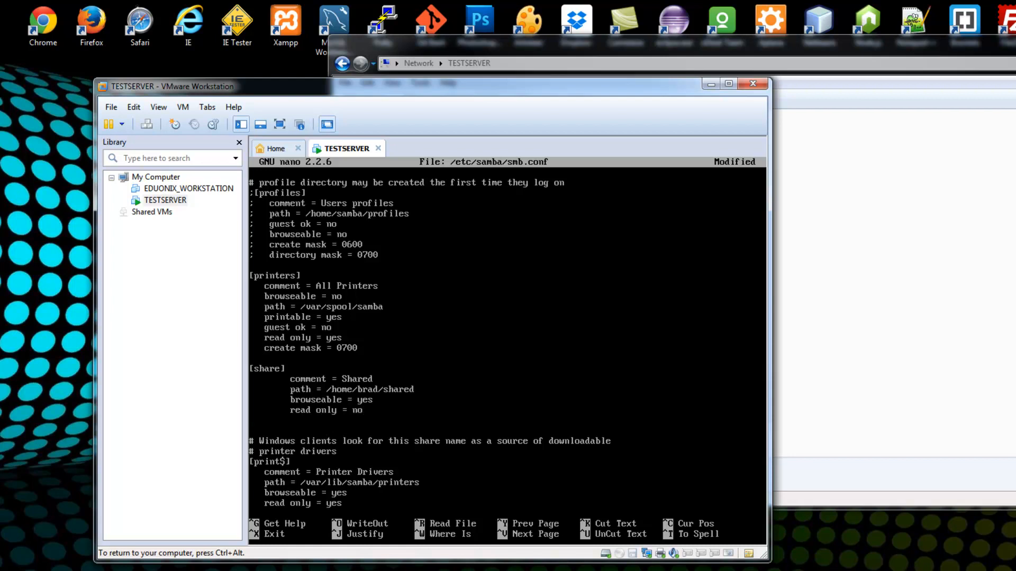
{"action": "type", "text": "guest ok = yes"}
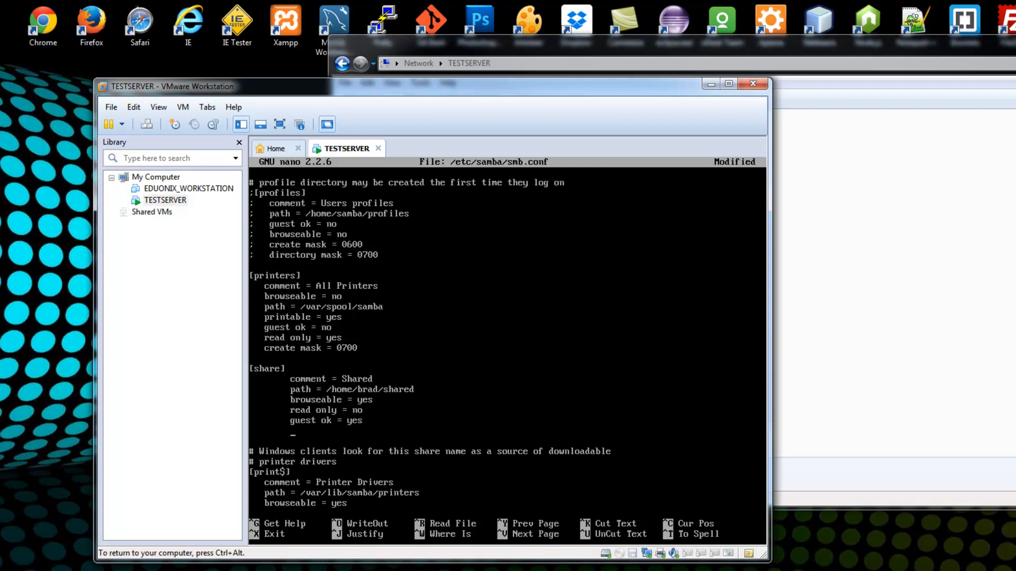
{"action": "type", "text": "writeabl"}
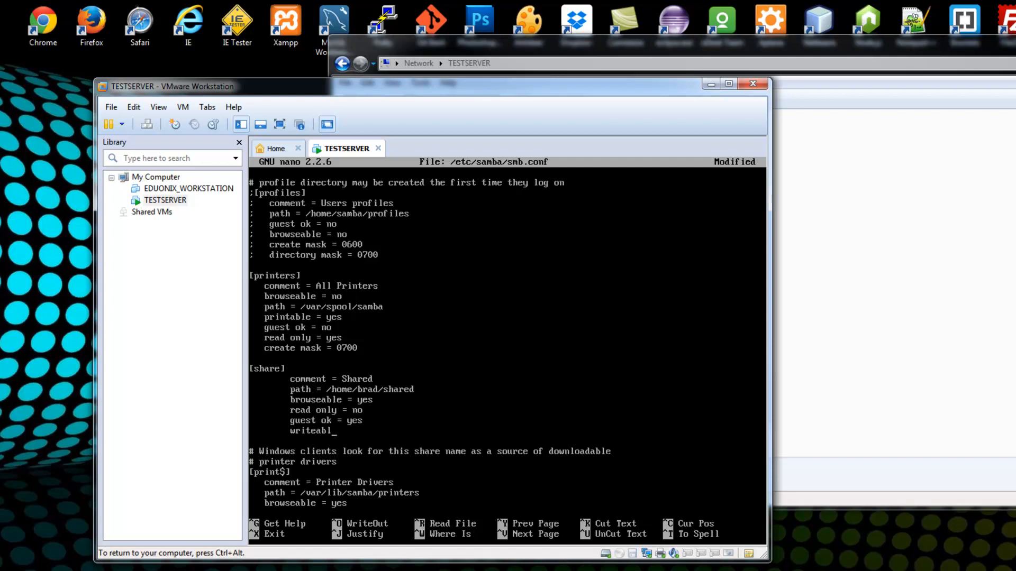
{"action": "type", "text": "e ="}
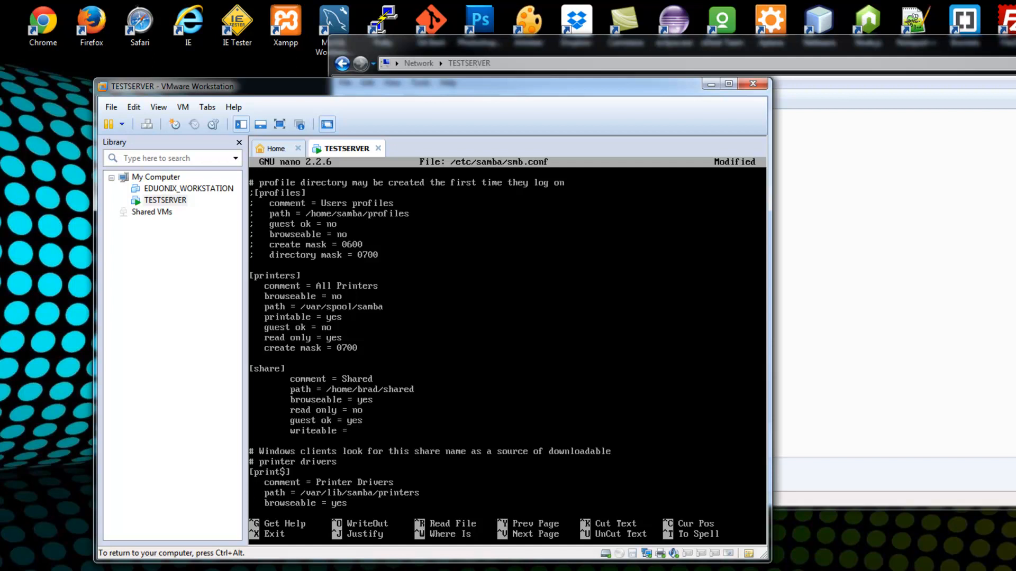
{"action": "type", "text": "yes"}
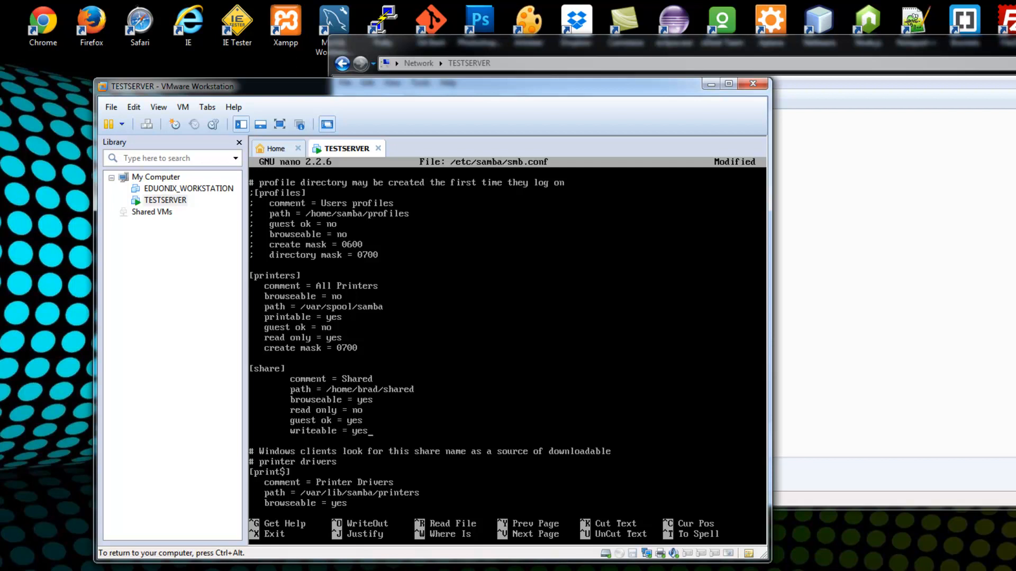
{"action": "key", "text": "ctrl+x"}
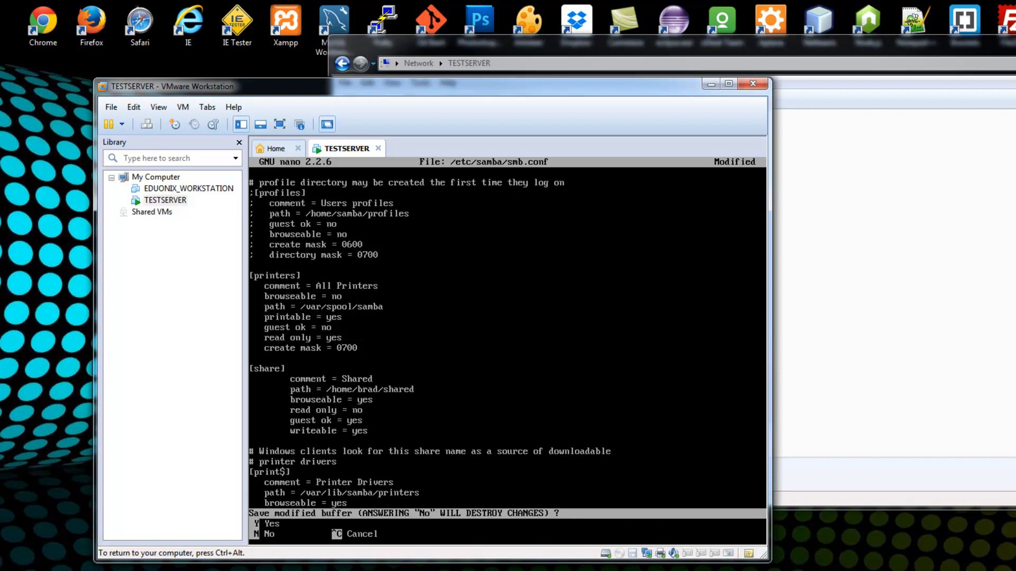
- Save smb.conf, list the directory with ls -l, and restart smbd
{"action": "key", "text": "Y"}
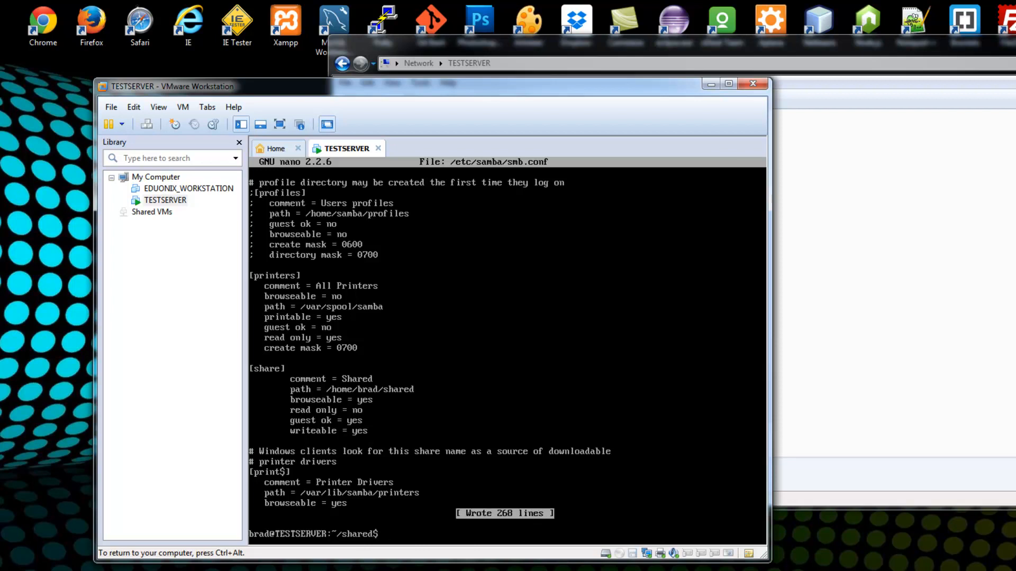
{"action": "type", "text": "ls -l"}
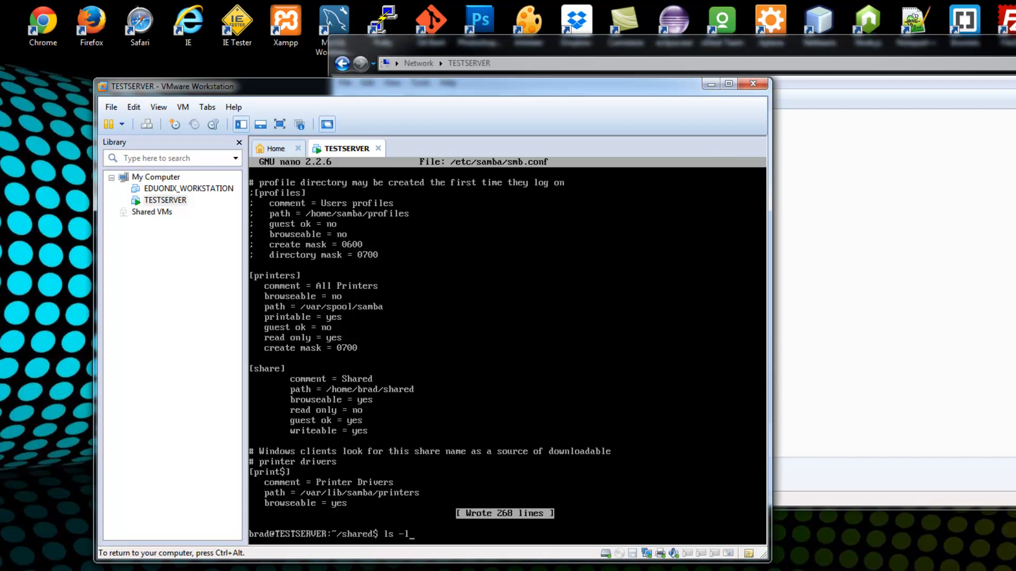
{"action": "type", "text": "sudo restart smbd"}
{"action": "type", "text": "sudo restart nmbd"}
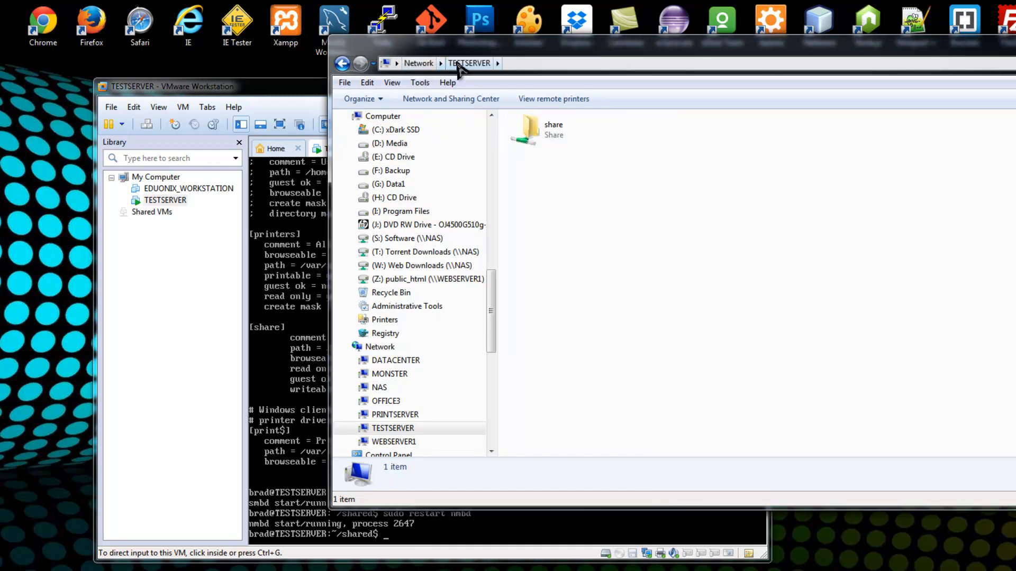
- Open the 'share' folder under Network > TESTSERVER
{"action": "double_click", "coordinate": [524, 129]}
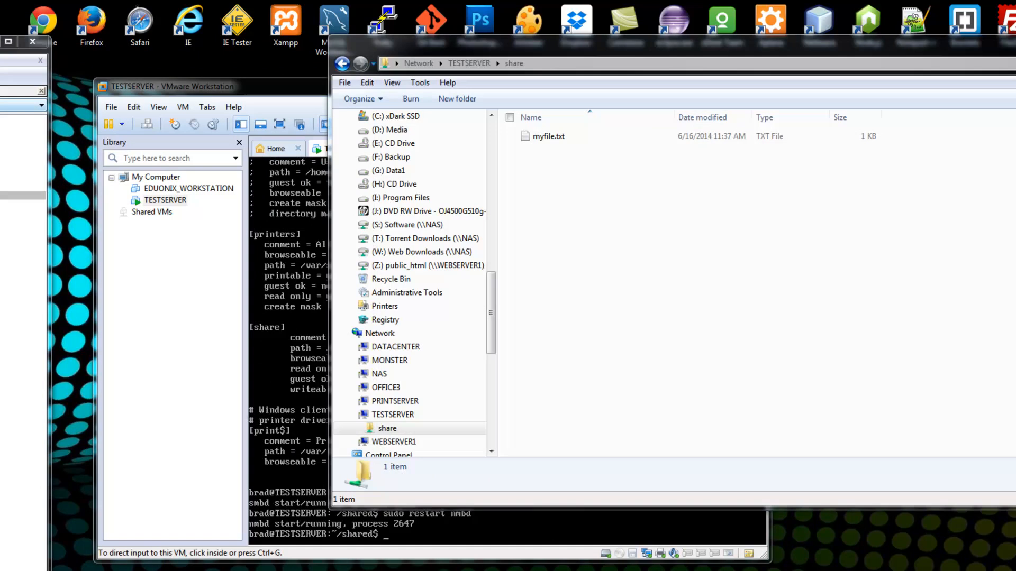
- Edit myfile.txt in Notepad++ to read 'This is my new file', then close it
{"action": "double_click", "coordinate": [547, 136]}
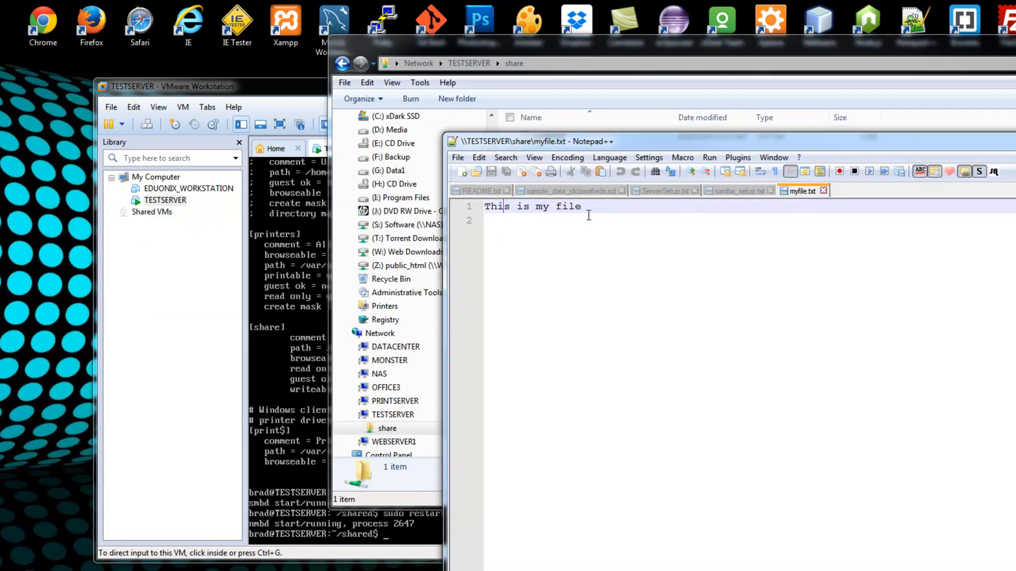
{"action": "type", "text": "new"}
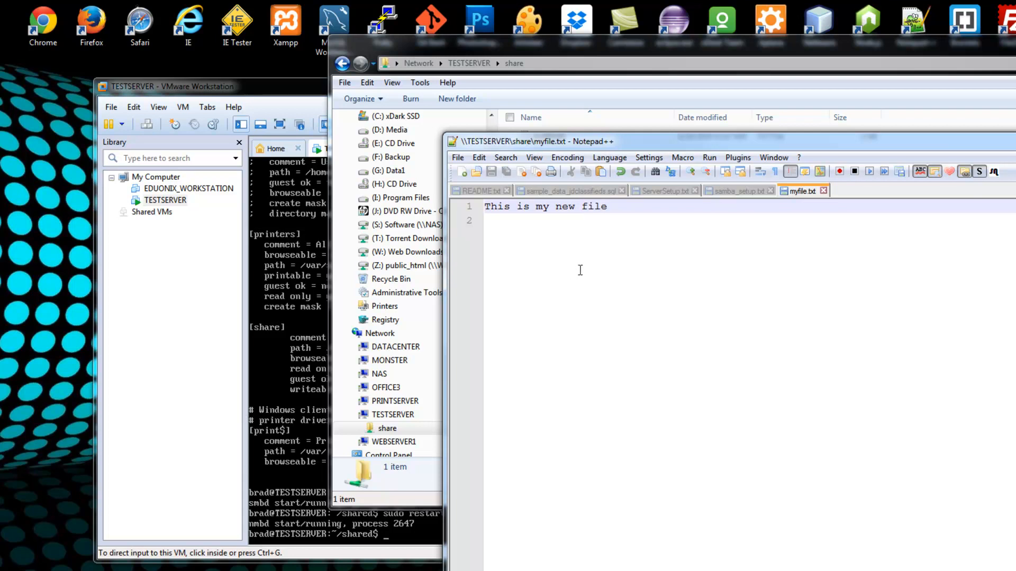
{"action": "left_click", "coordinate": [548, 137]}
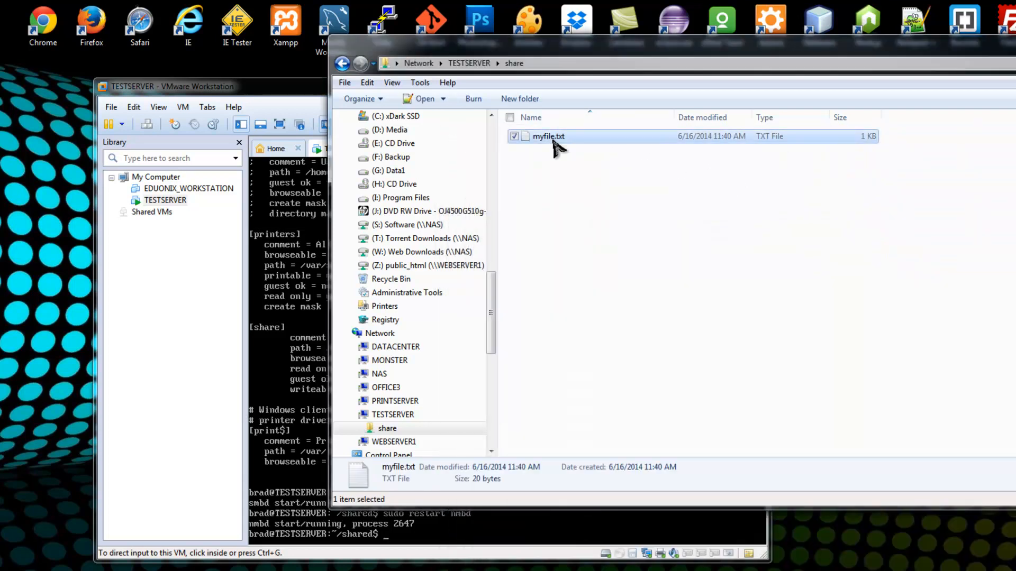
- Rename myfile.txt to new.txt and reopen it to check its contents
{"action": "left_click", "coordinate": [549, 136]}
{"action": "type", "text": "new"}
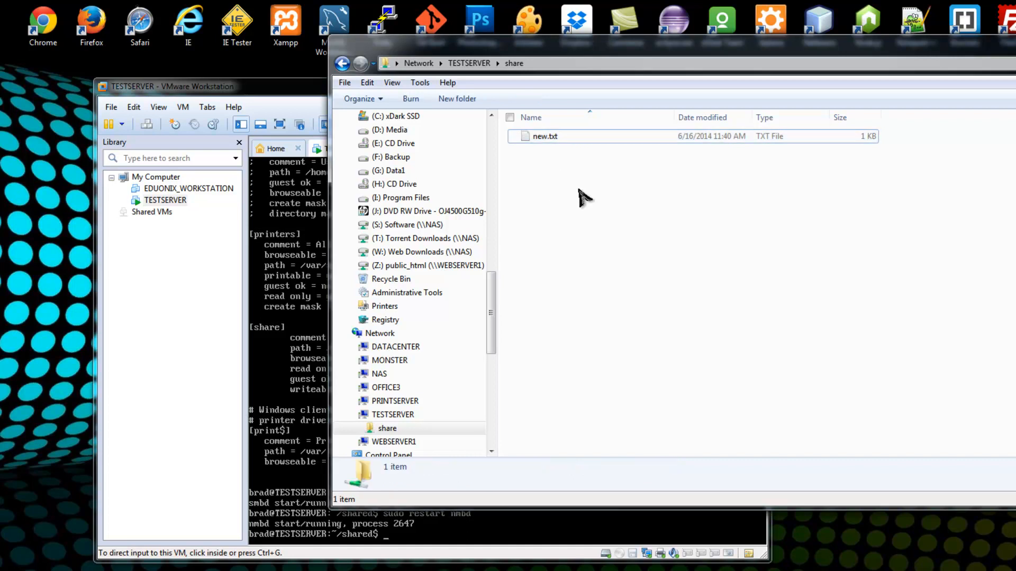
{"action": "double_click", "coordinate": [545, 136]}
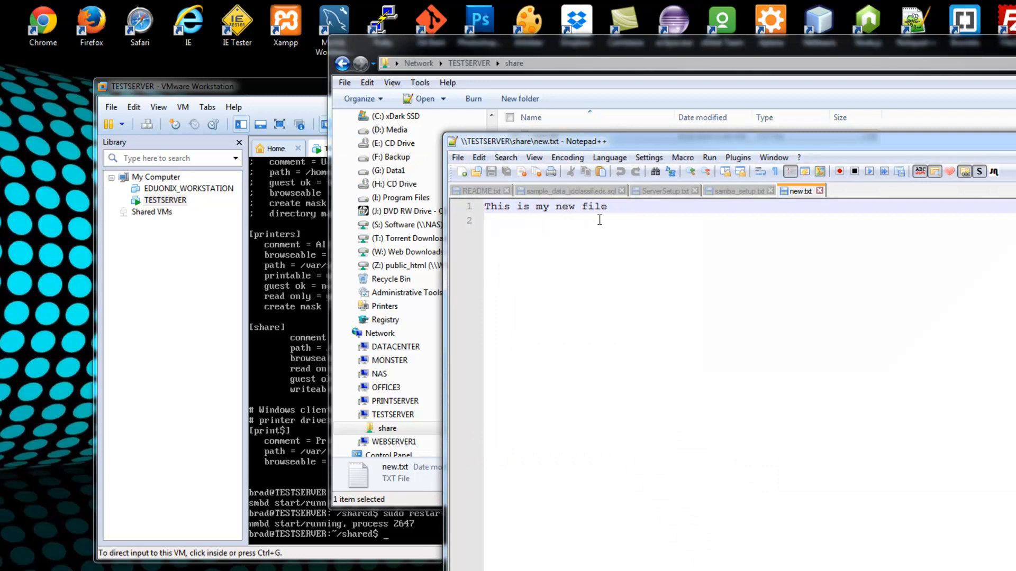
{"action": "left_click", "coordinate": [737, 191]}
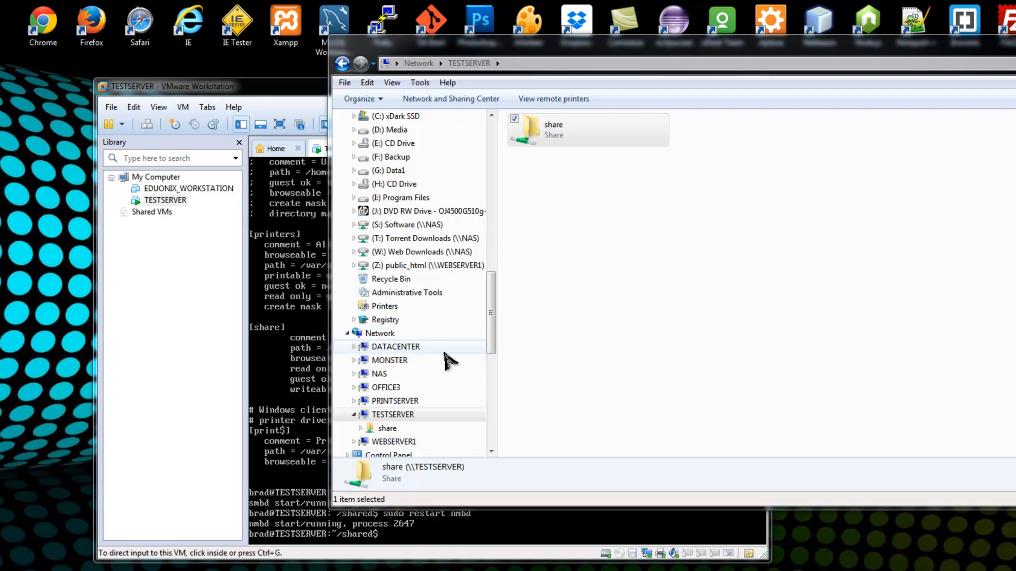
{"action": "mouse_move", "coordinate": [489, 485]}
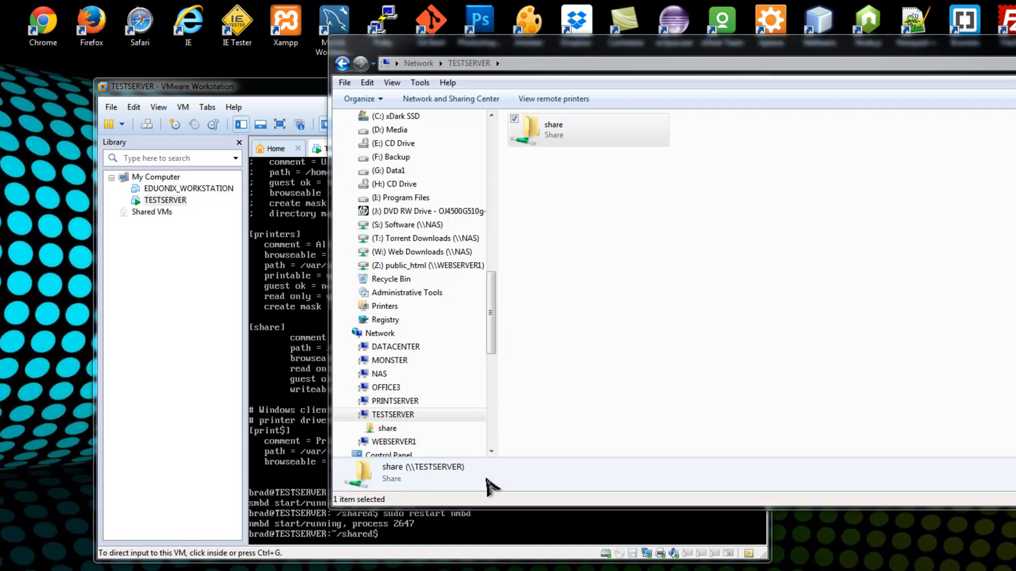
{"action": "mouse_move", "coordinate": [479, 530]}
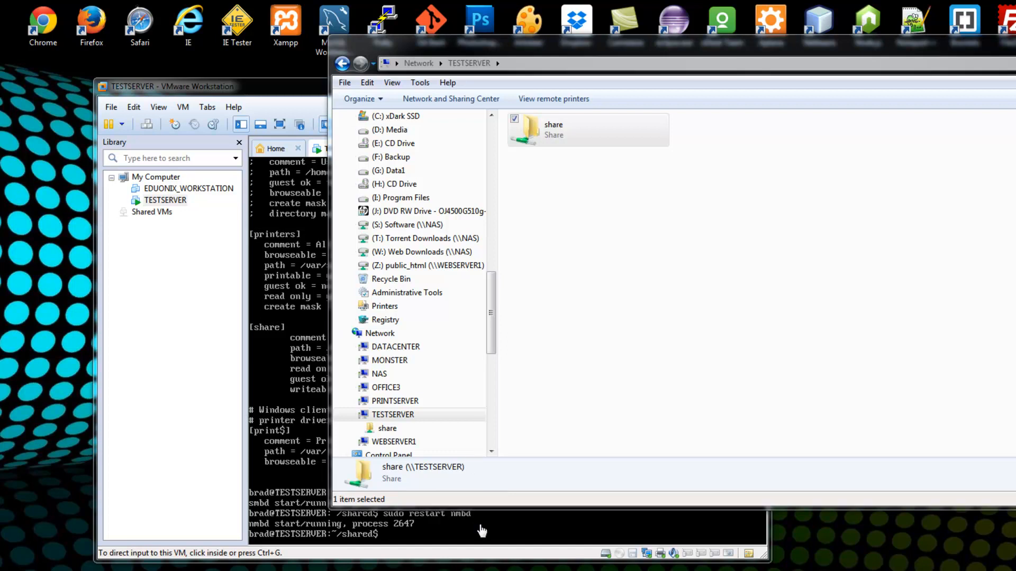
{"action": "mouse_move", "coordinate": [506, 548]}
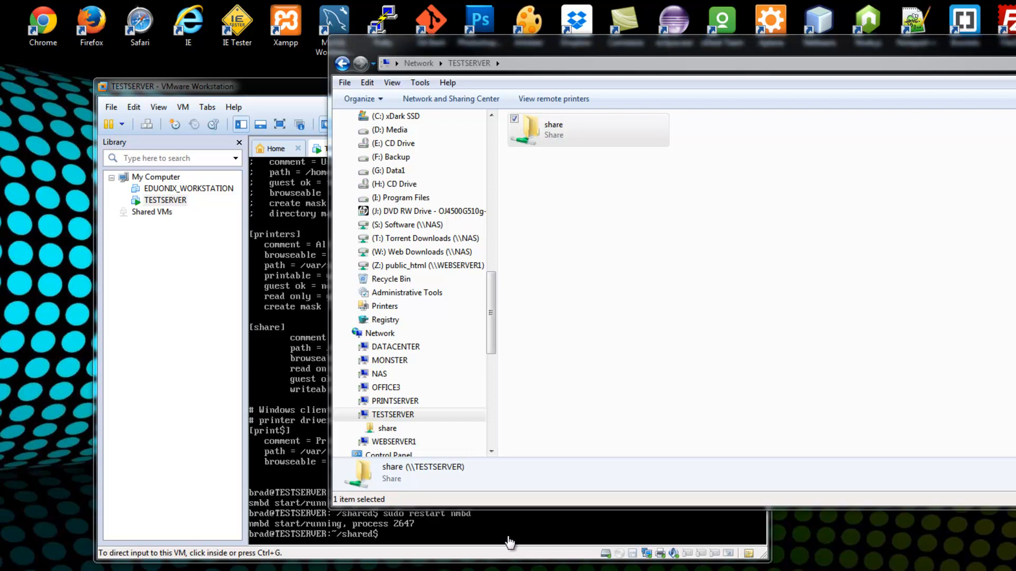
{"action": "mouse_move", "coordinate": [384, 492]}
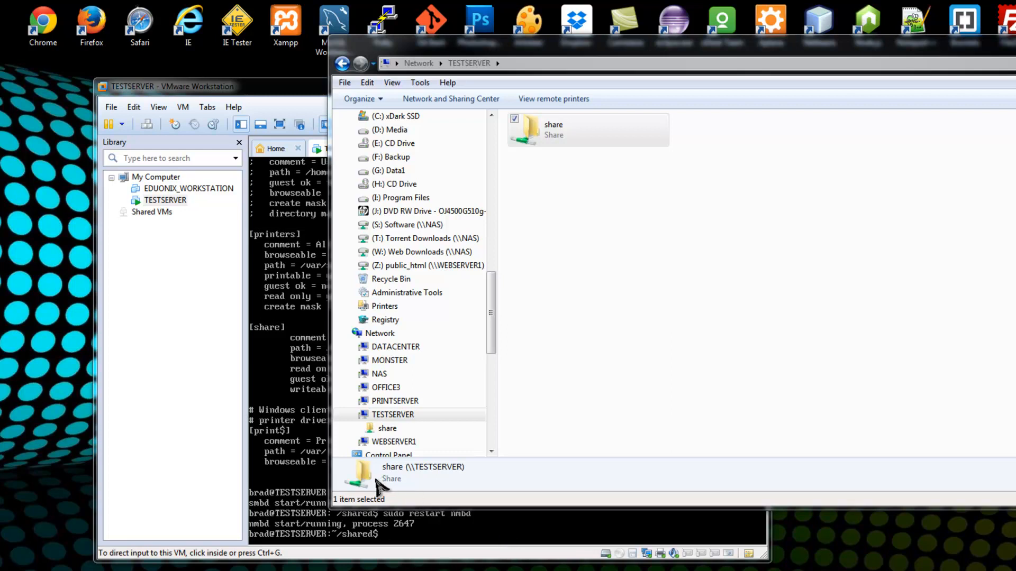
{"action": "mouse_move", "coordinate": [387, 500]}
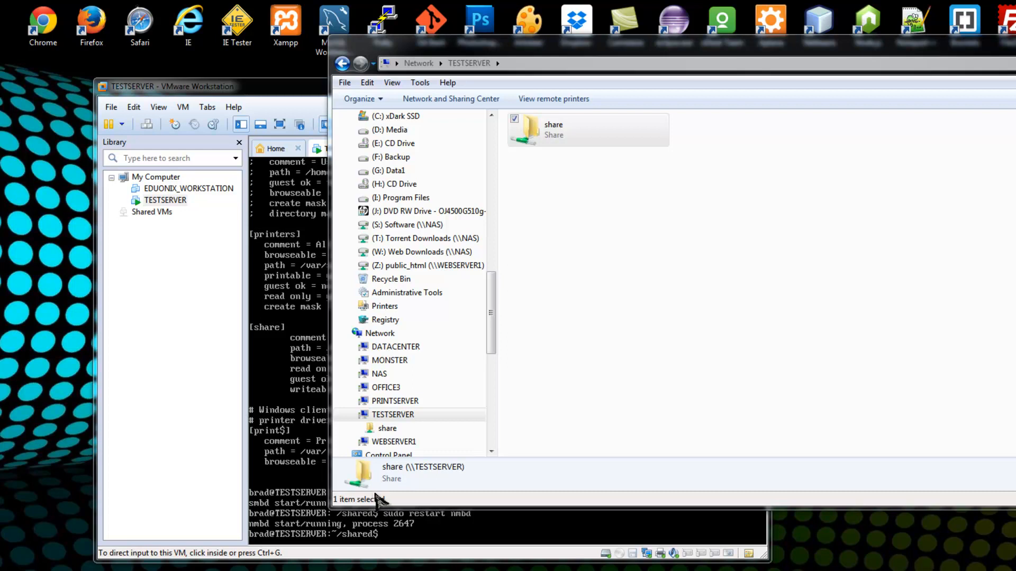
{"action": "mouse_move", "coordinate": [245, 100]}
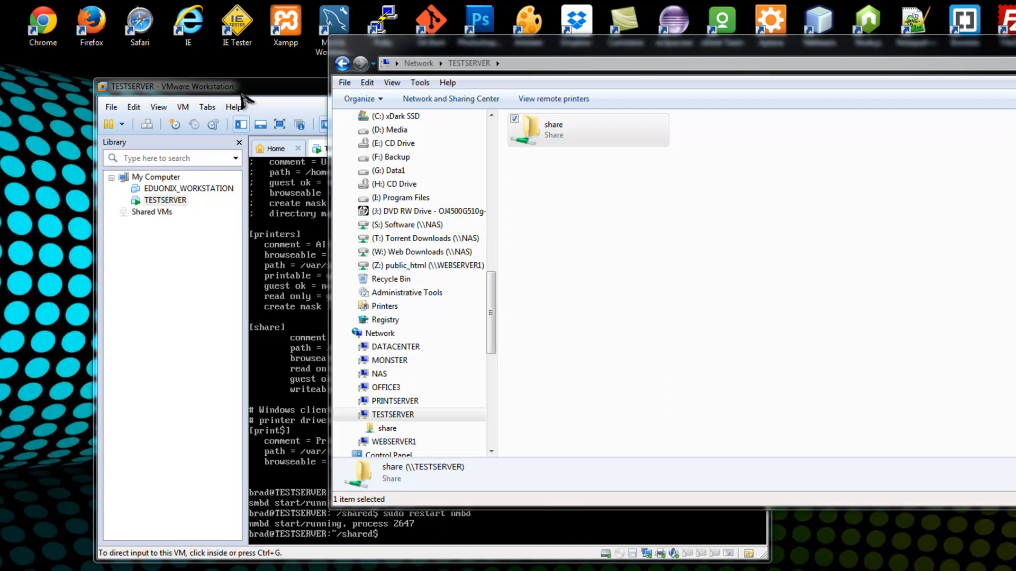
{"action": "left_click", "coordinate": [164, 87]}
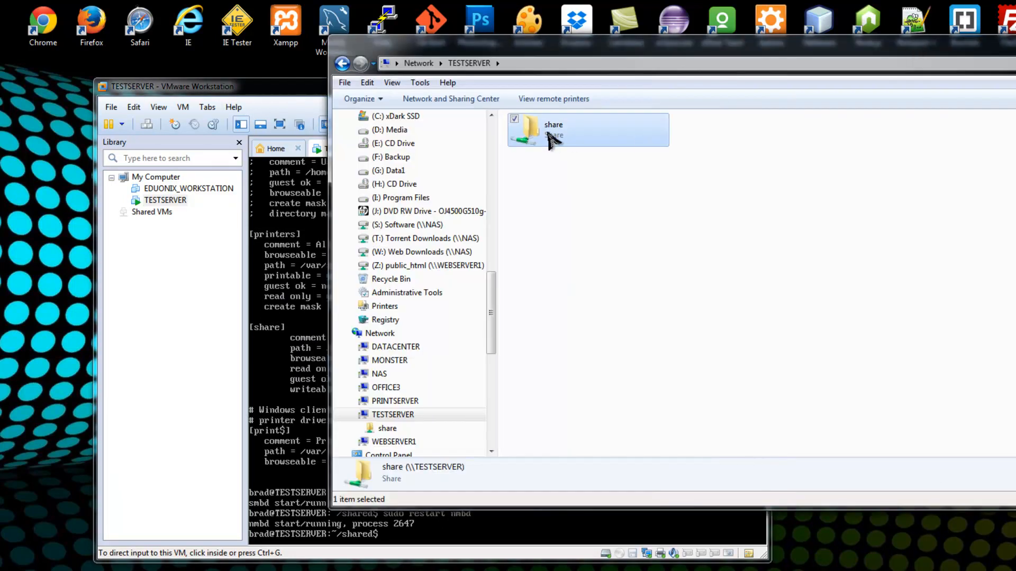
{"action": "double_click", "coordinate": [553, 130]}
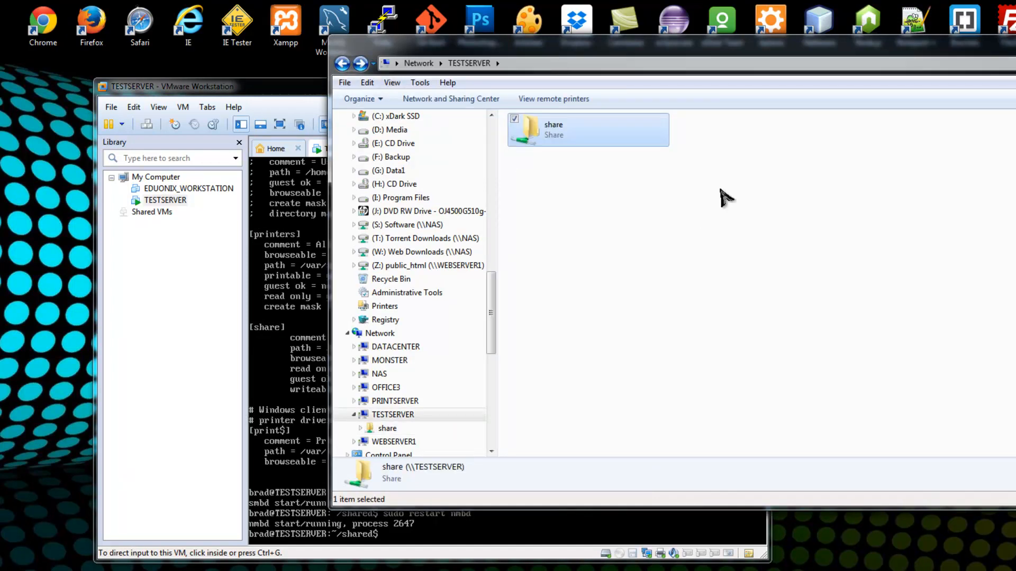
{"action": "mouse_move", "coordinate": [891, 371]}
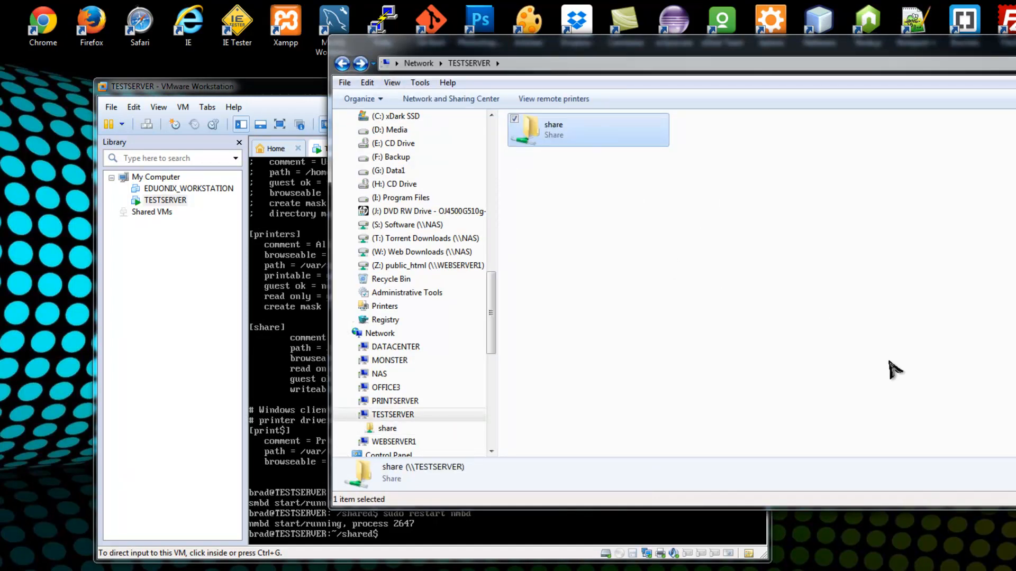